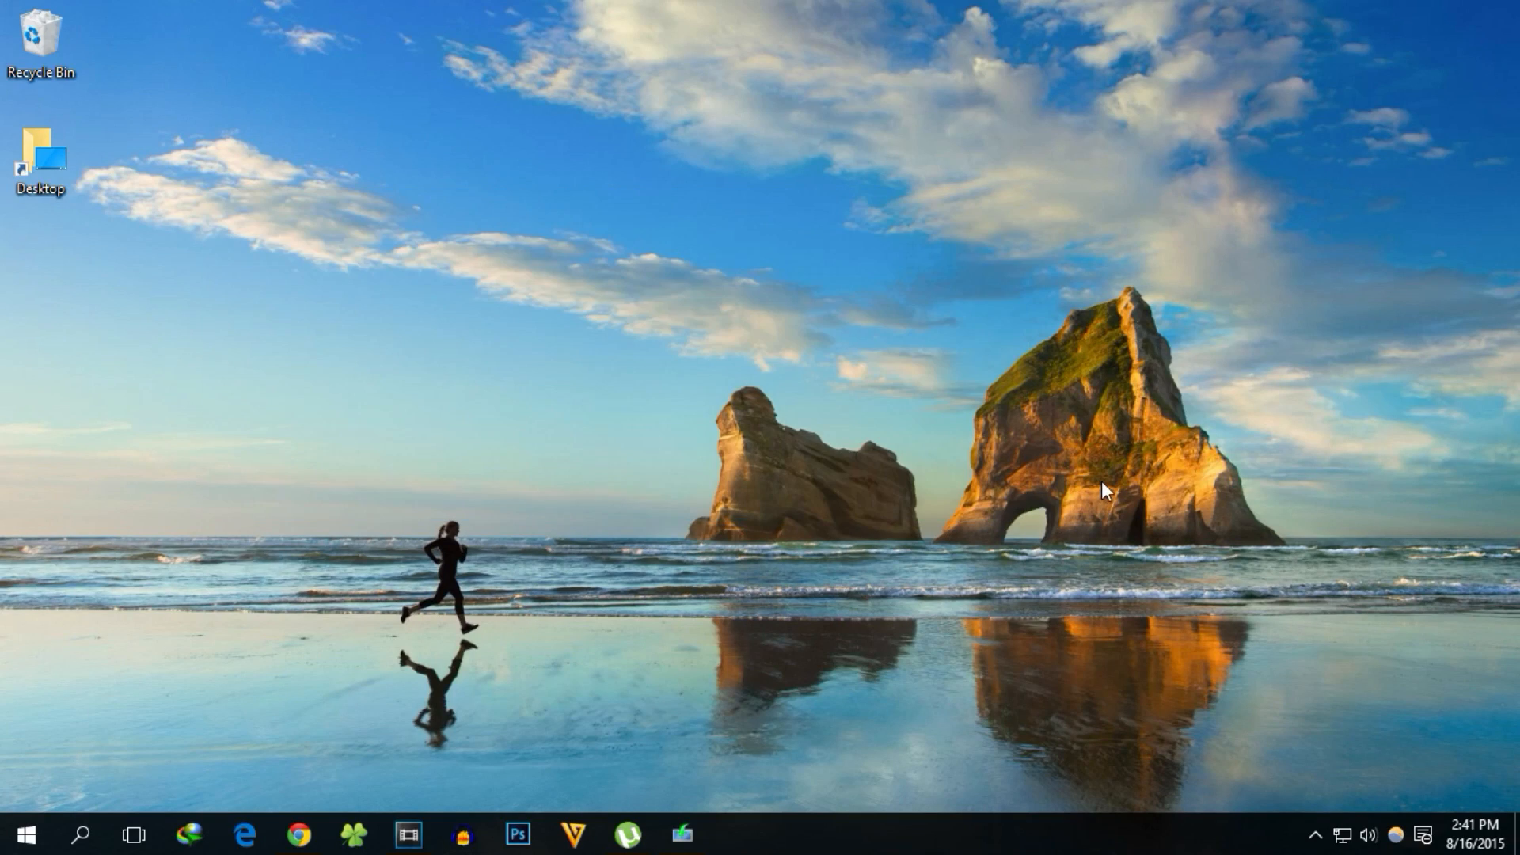
{"action": "mouse_move", "coordinate": [224, 485]}
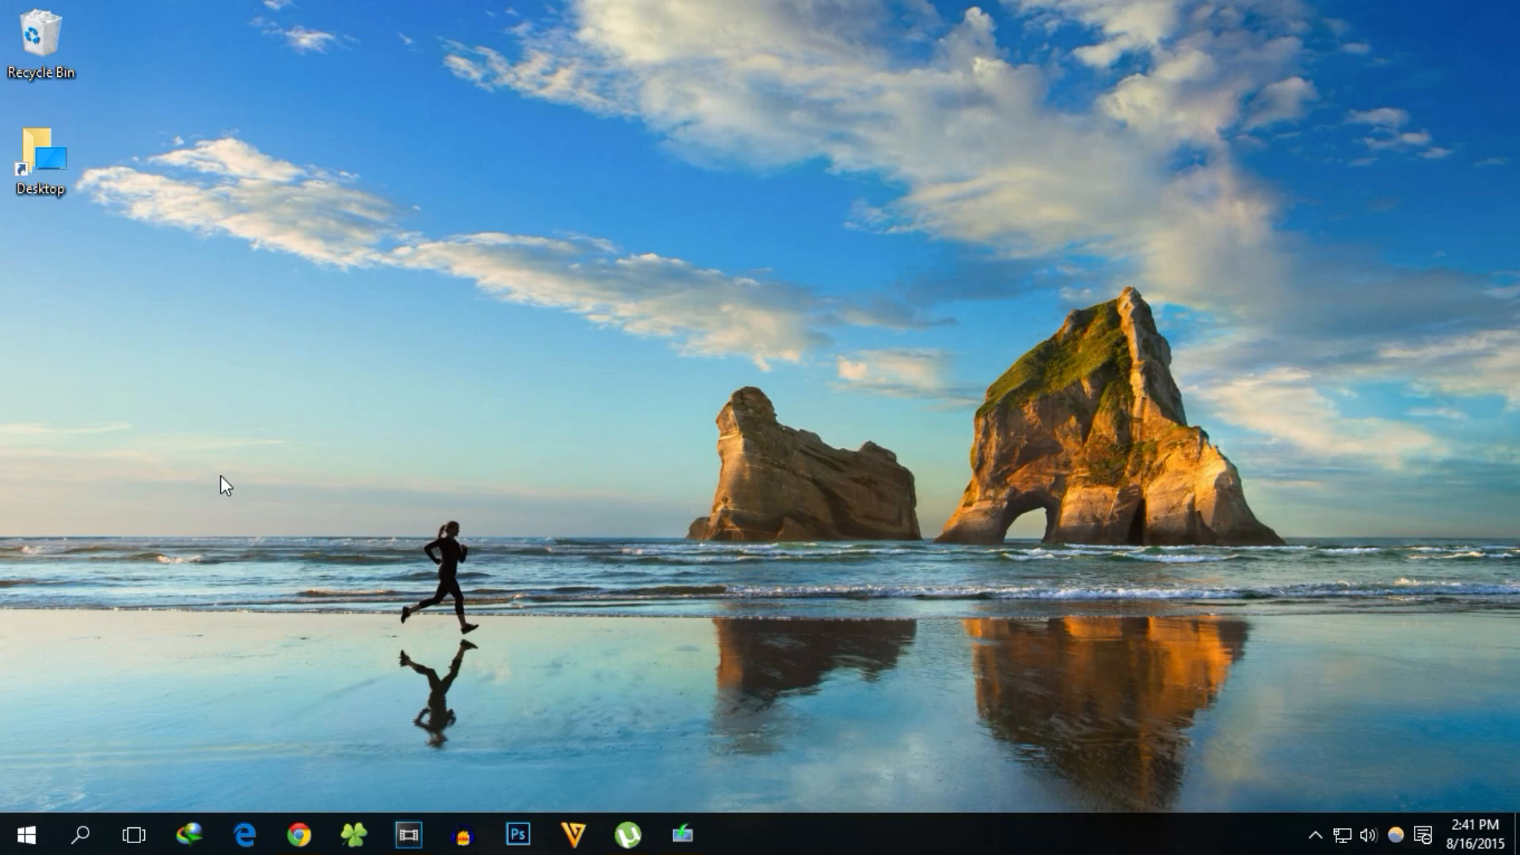
- Download the 64-bit media creation tool from the Download Windows 10 page
{"action": "left_click_drag", "start_coordinate": [223, 484], "coordinate": [528, 727]}
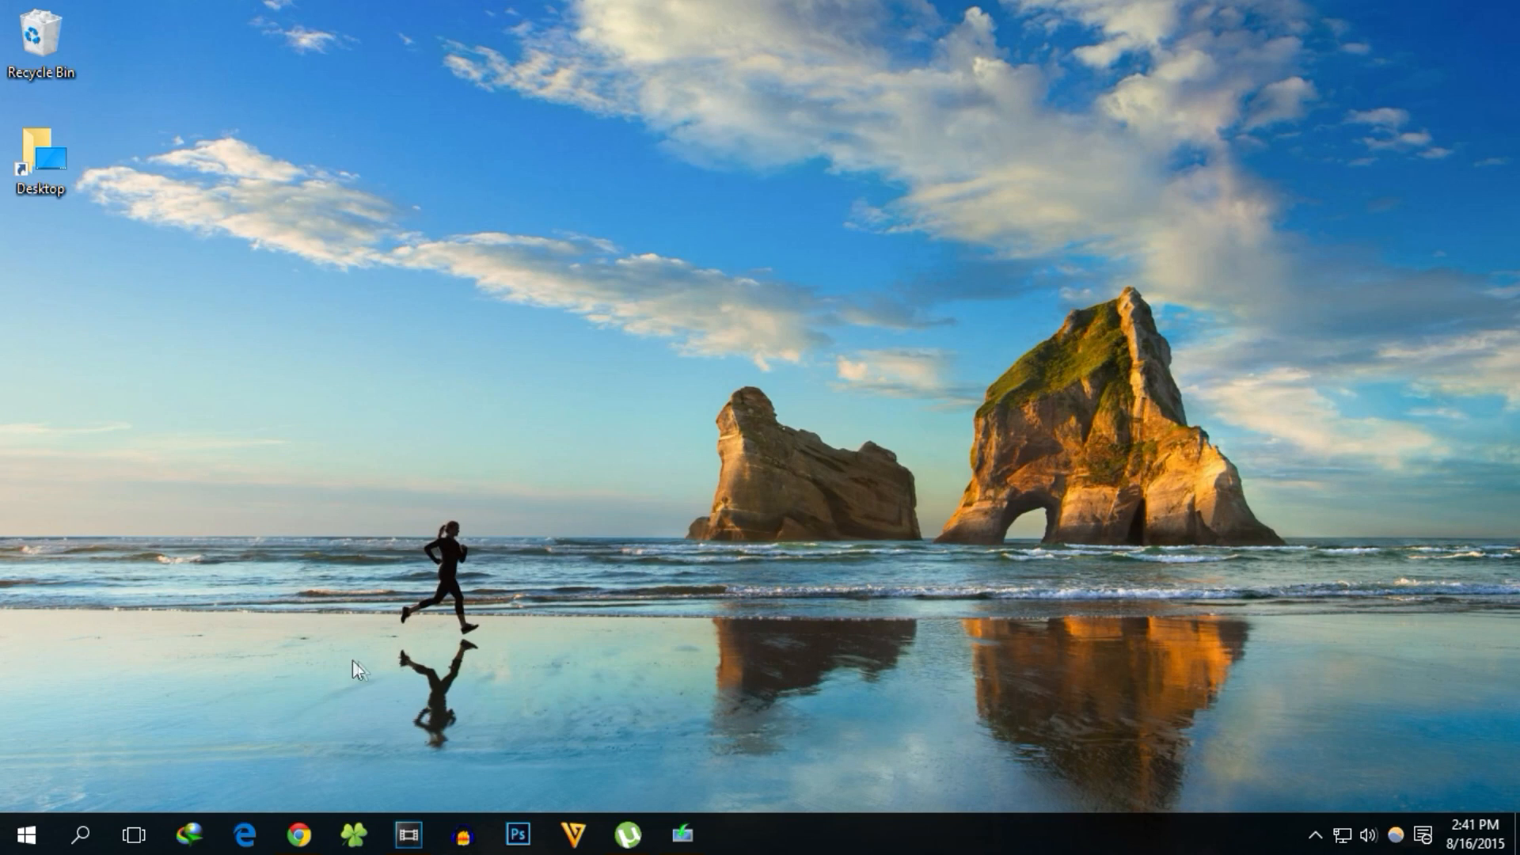
{"action": "left_click", "coordinate": [297, 834]}
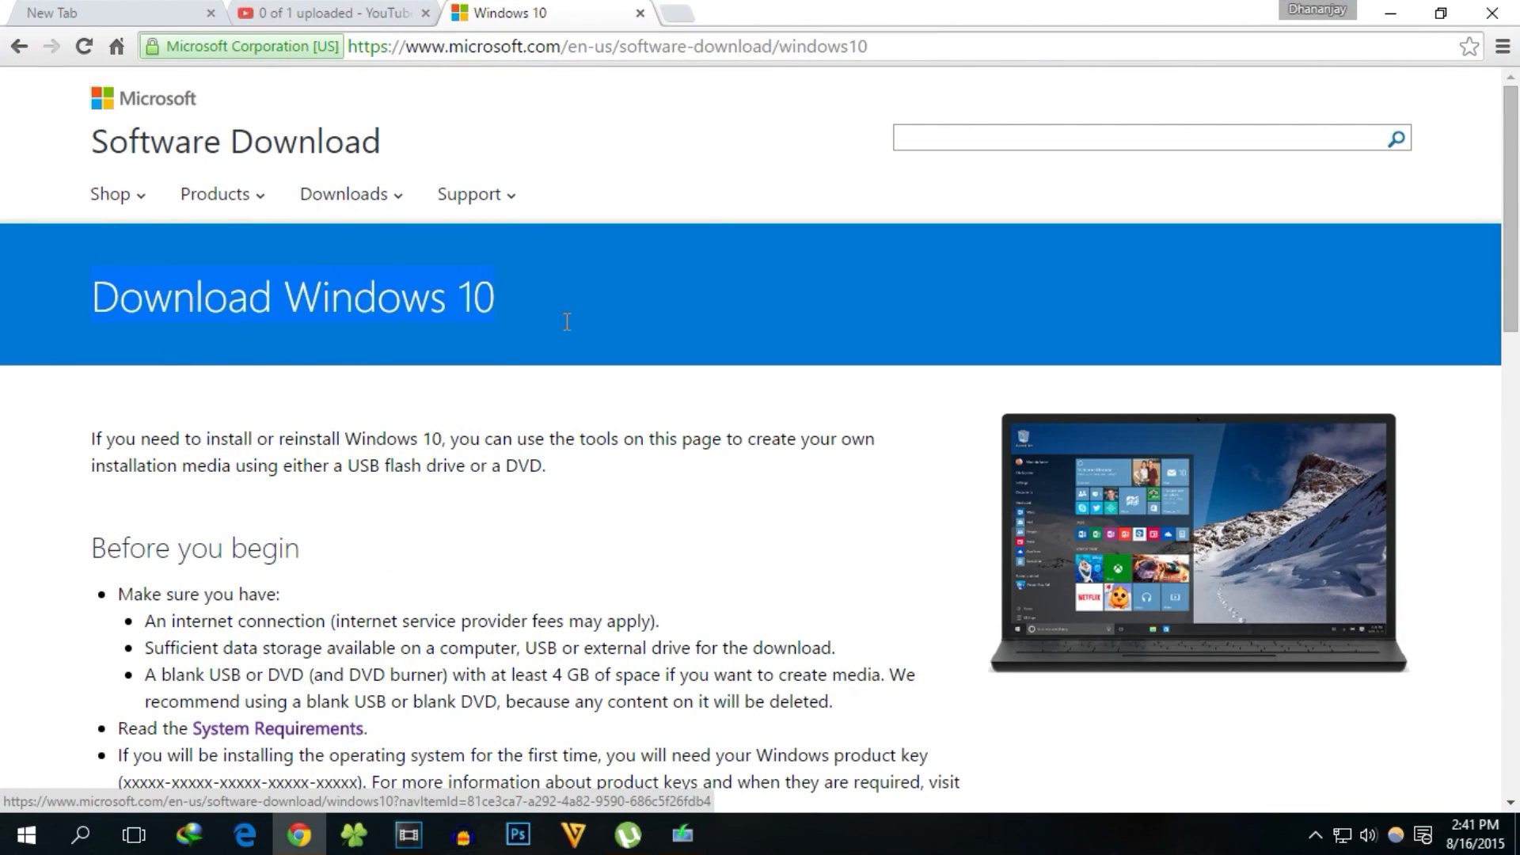
{"action": "left_click", "coordinate": [607, 46]}
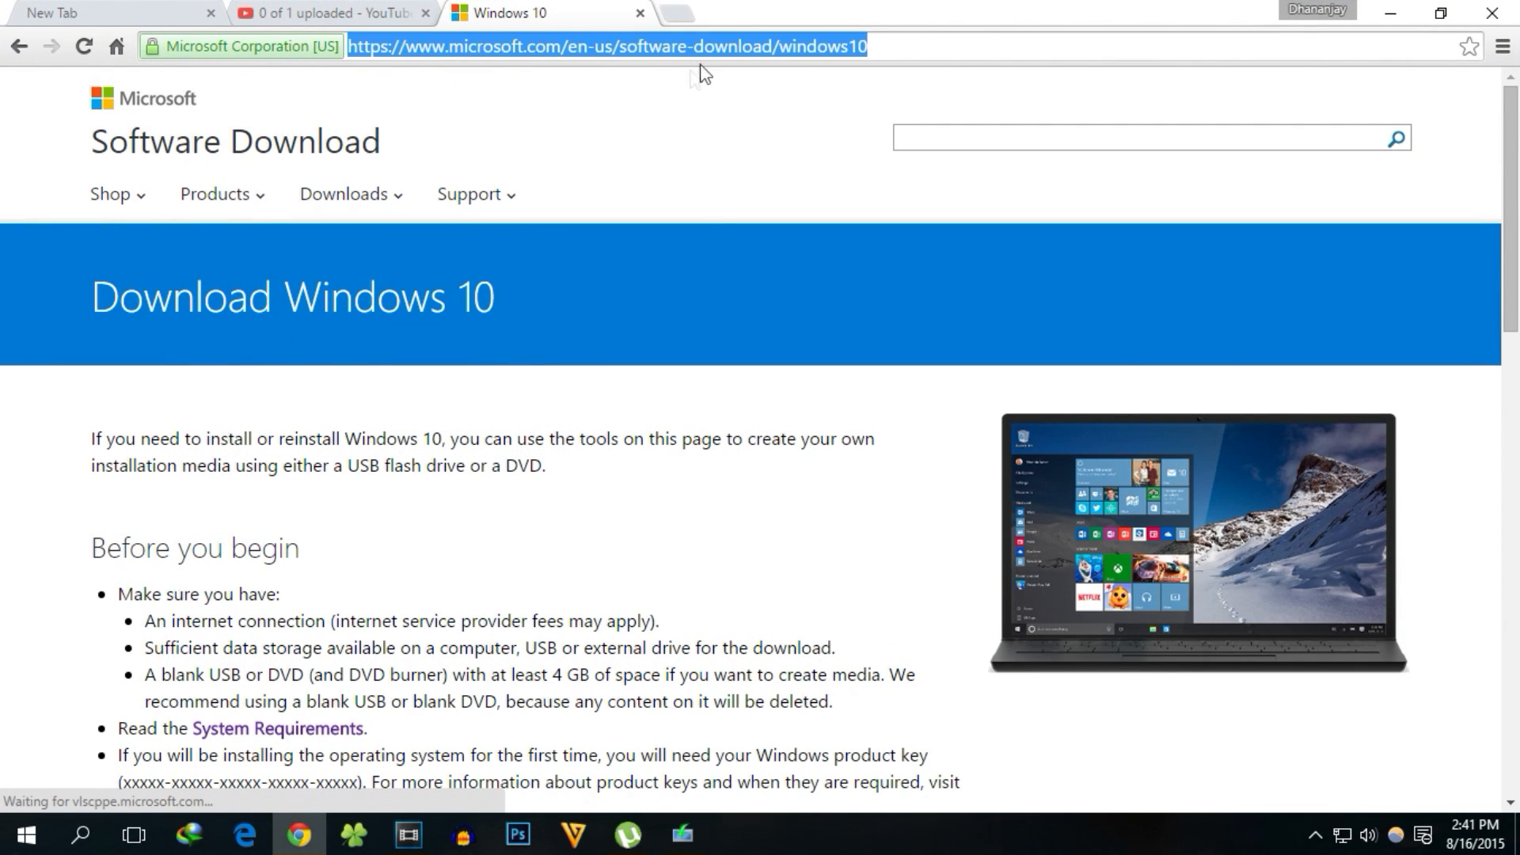
{"action": "scroll", "scroll_direction": "down", "scroll_amount": 3}
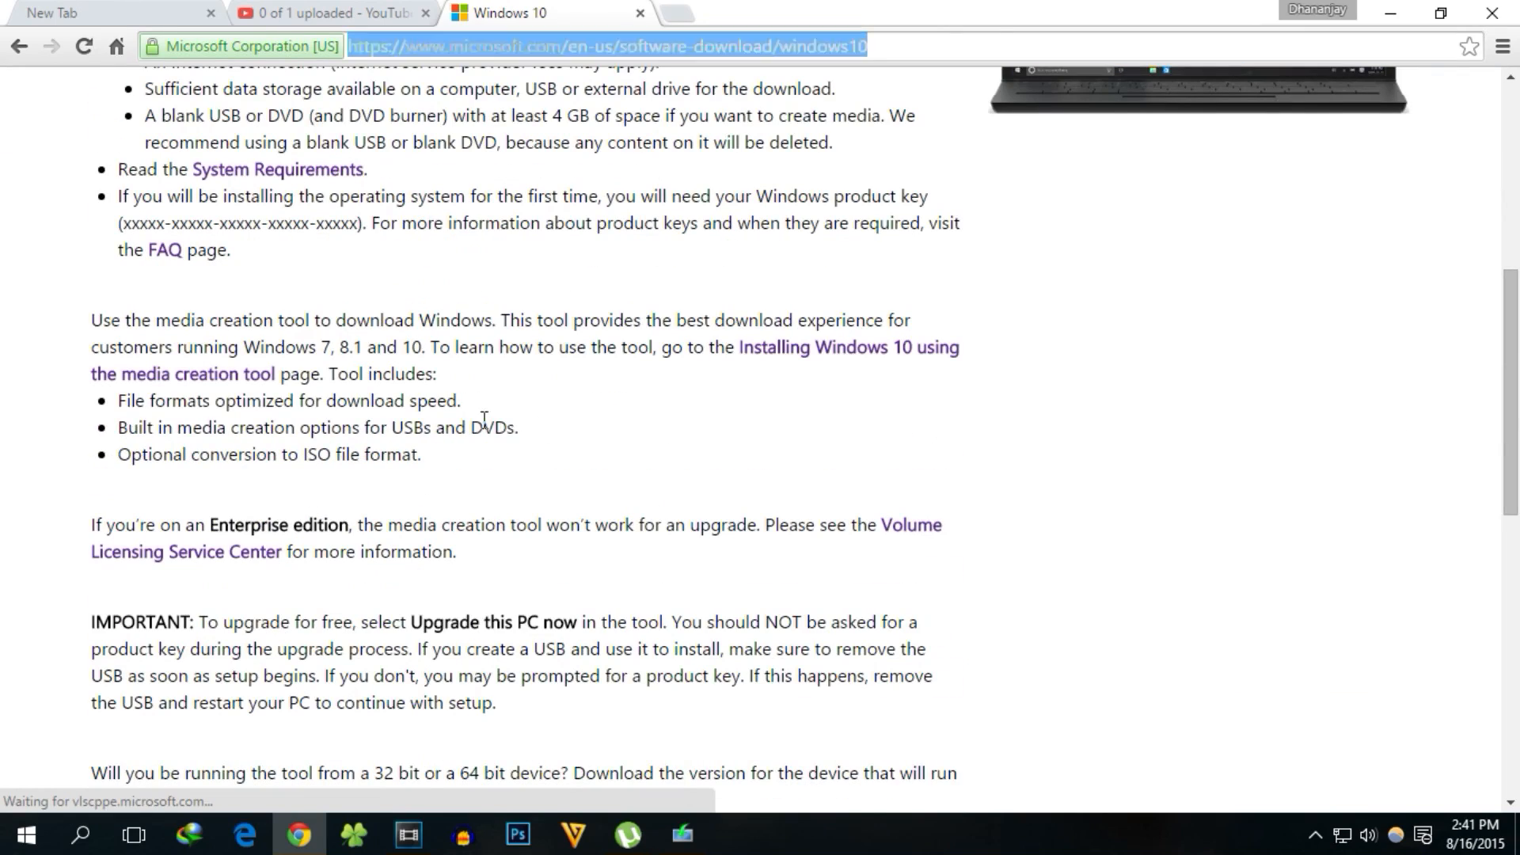
{"action": "scroll", "scroll_direction": "down", "scroll_amount": 3}
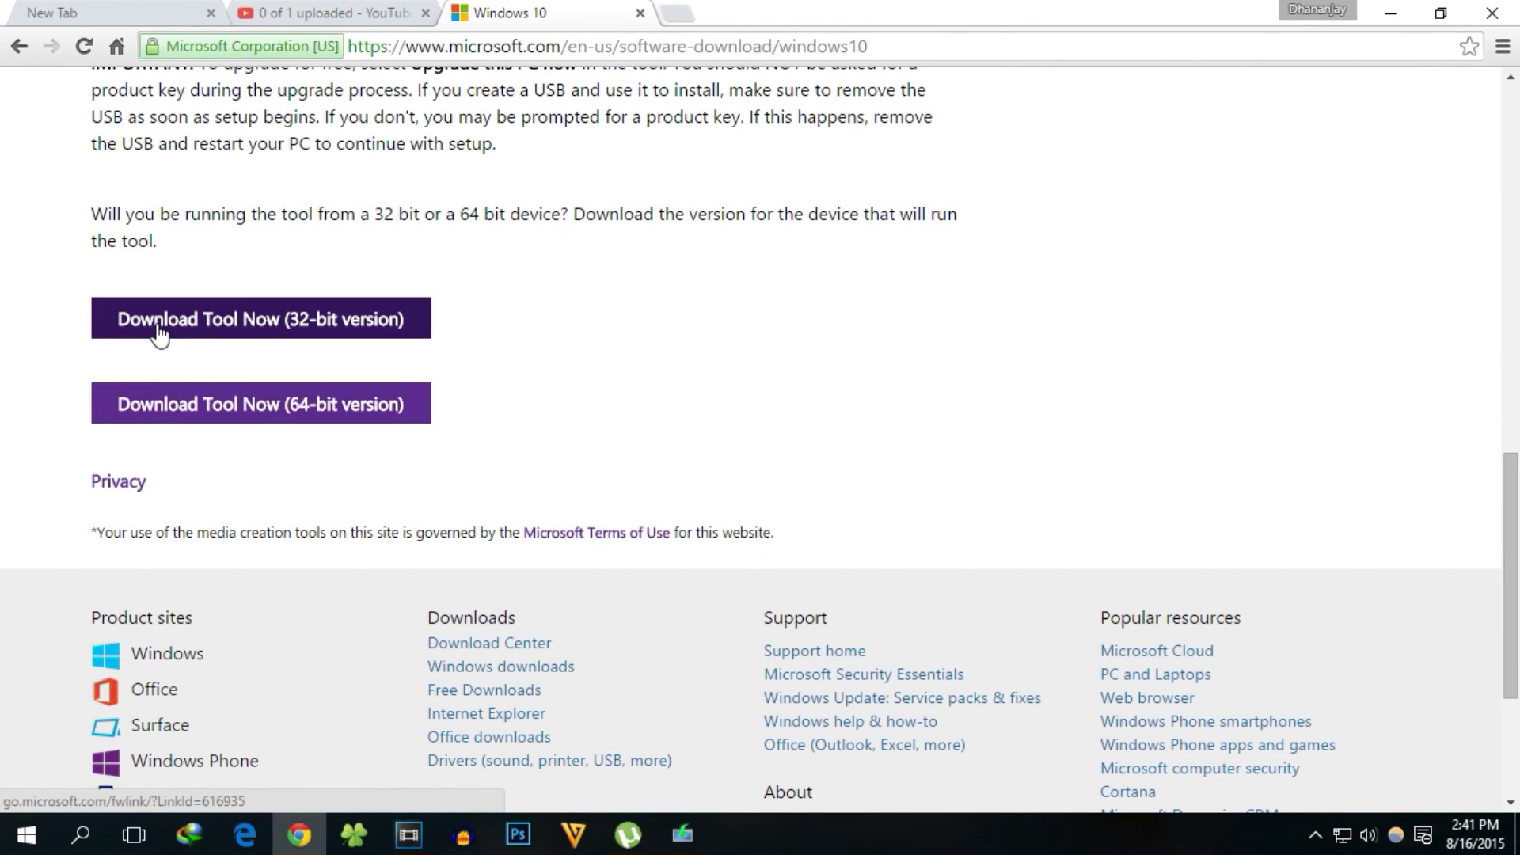
{"action": "mouse_move", "coordinate": [275, 422]}
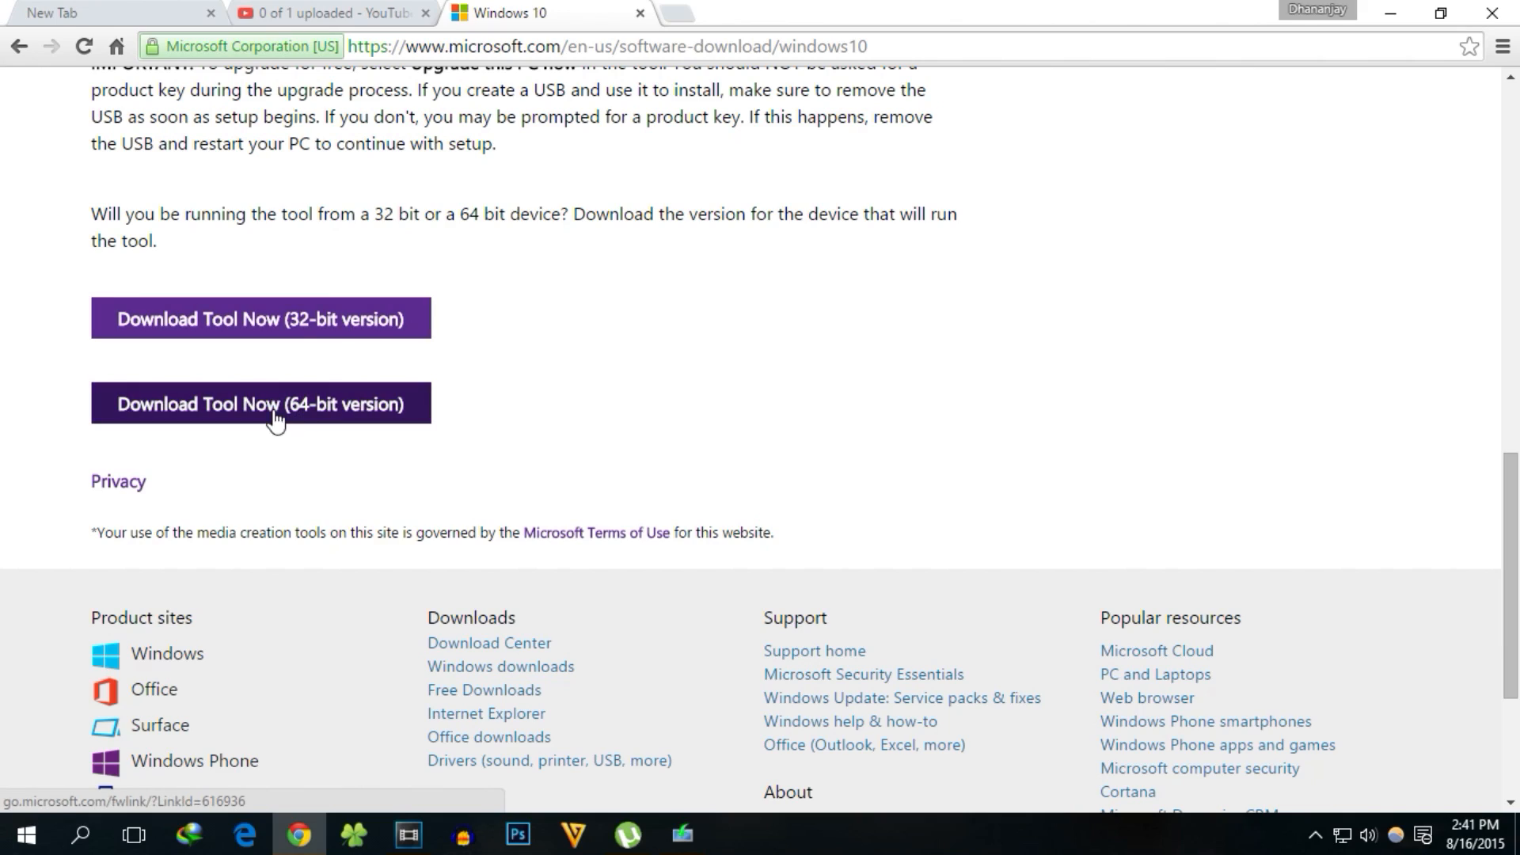
{"action": "left_click", "coordinate": [260, 404]}
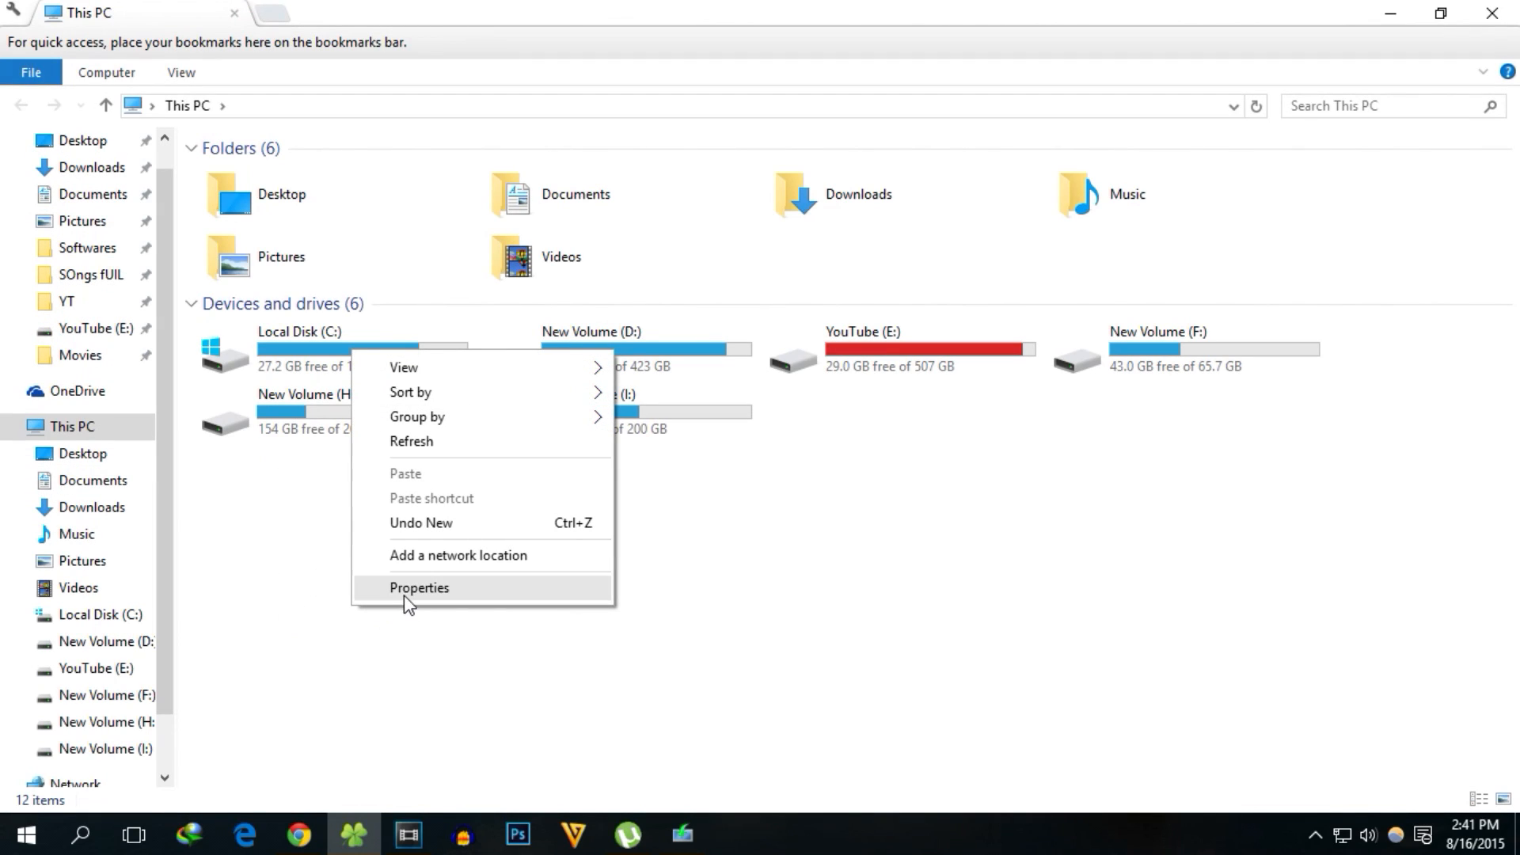
- Show the System page from This PC, confirming a 64-bit Windows 10 Pro install
{"action": "left_click", "coordinate": [419, 587]}
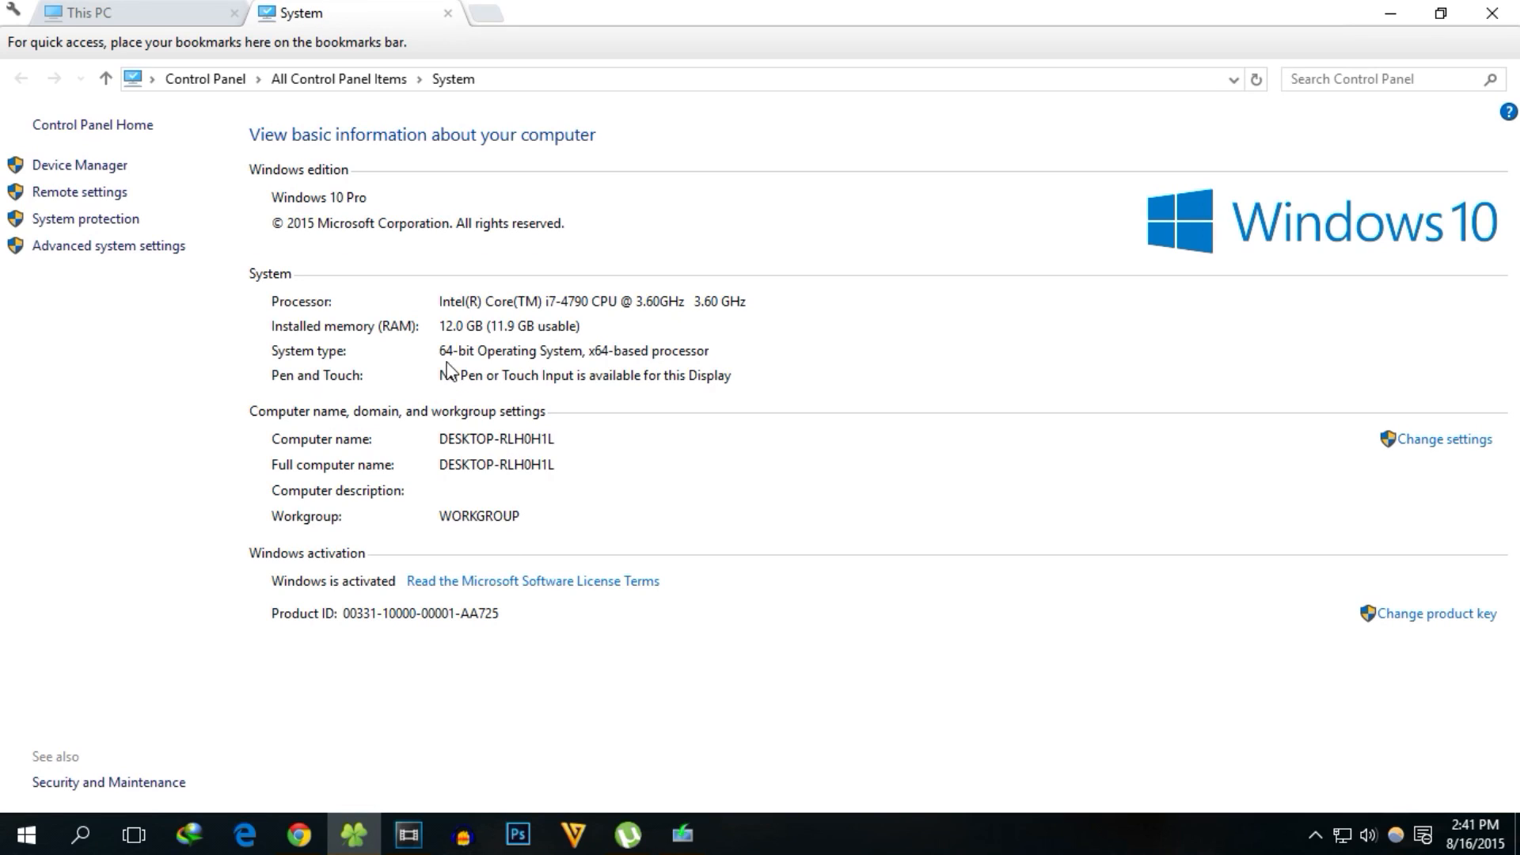
{"action": "mouse_move", "coordinate": [510, 359]}
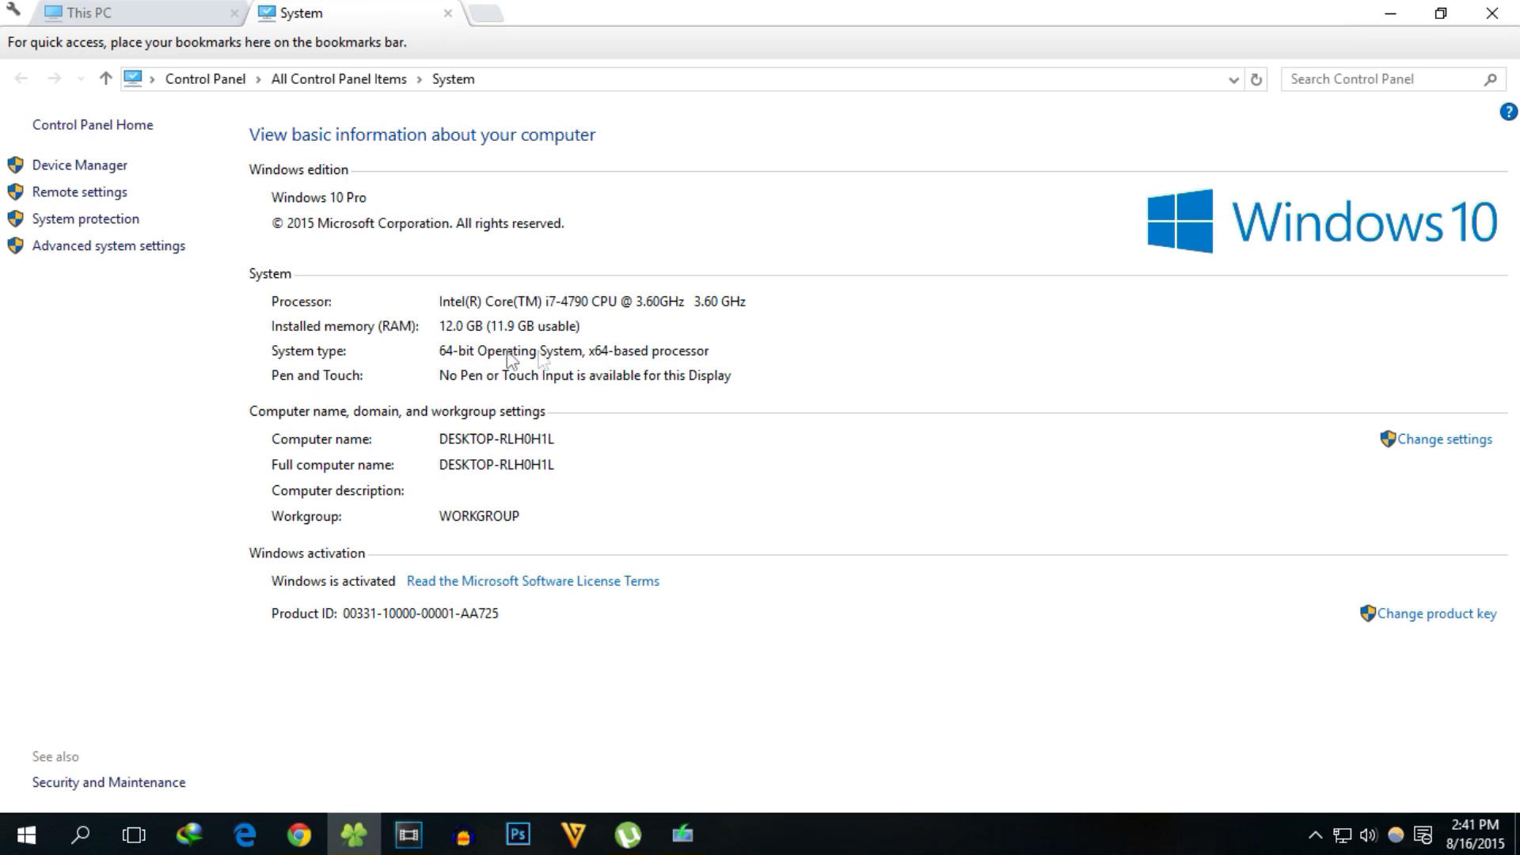
{"action": "mouse_move", "coordinate": [1262, 9]}
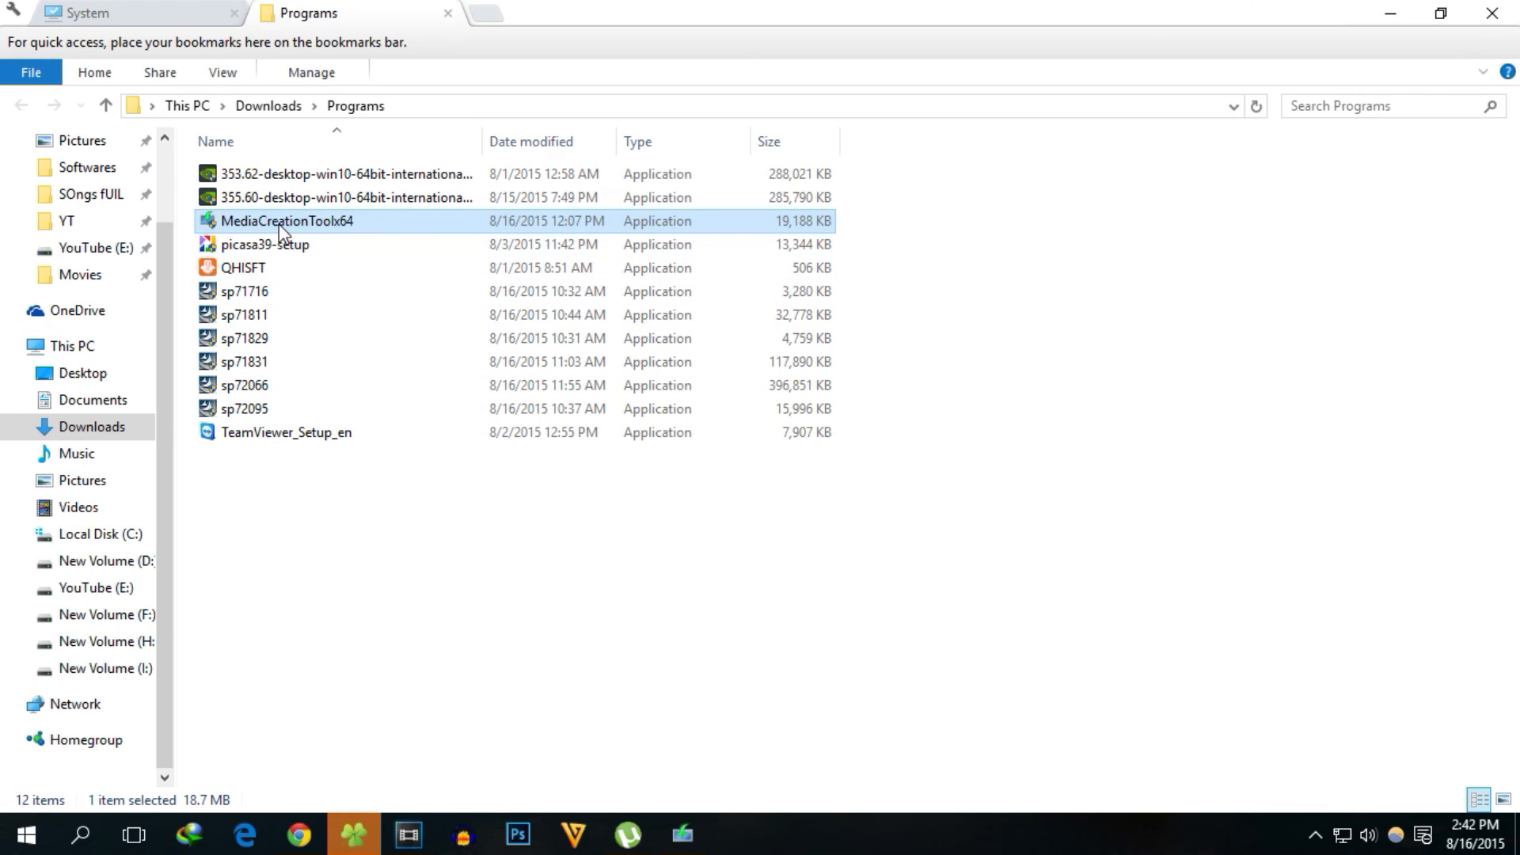
- Launch MediaCreationToolx64, dismiss the error and choose to create installation media for another PC
{"action": "double_click", "coordinate": [286, 221]}
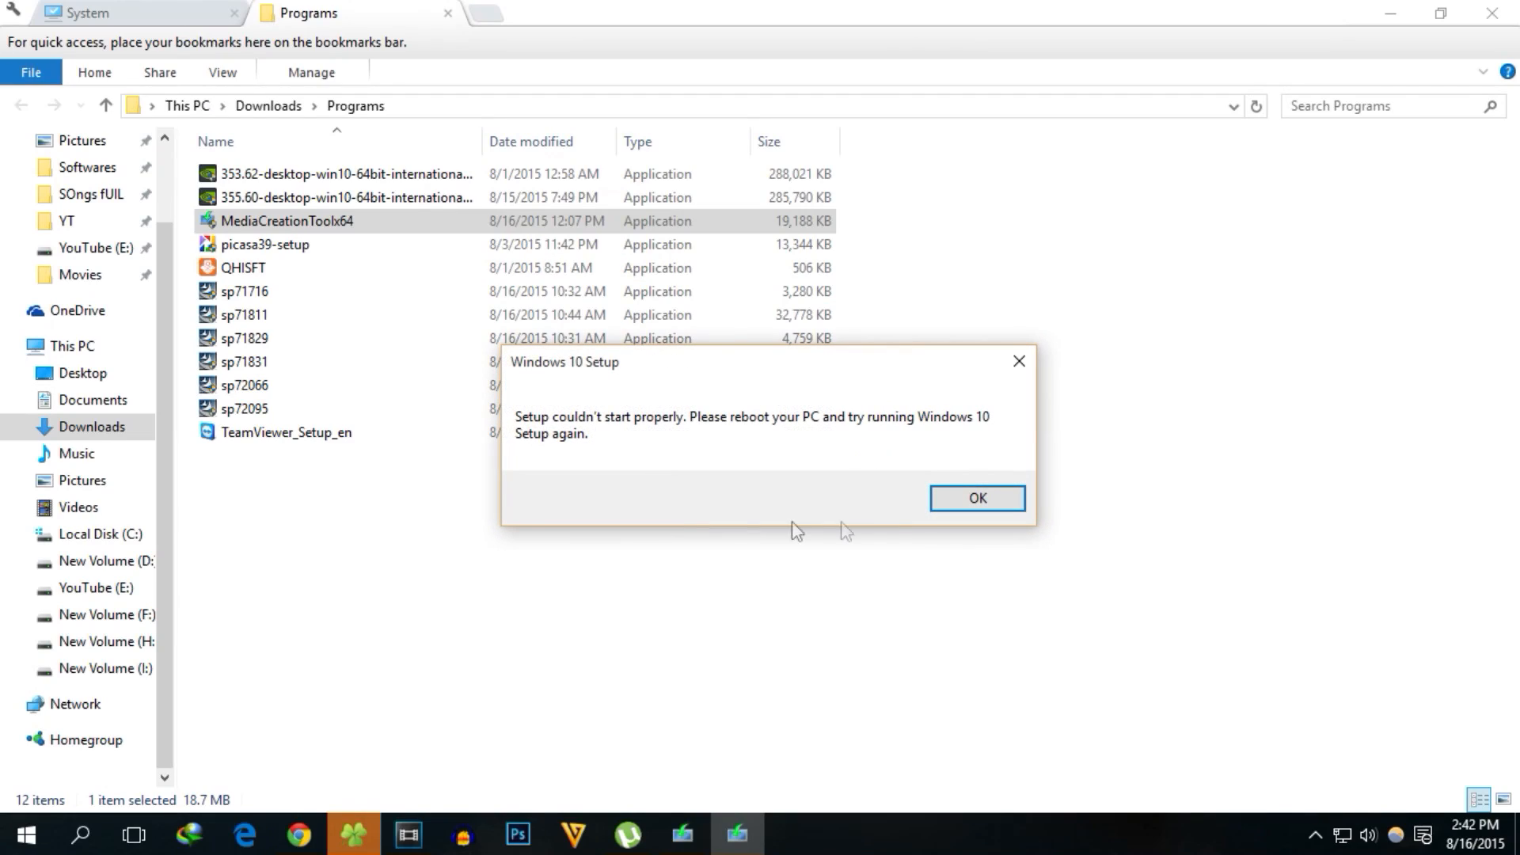
{"action": "left_click", "coordinate": [976, 497]}
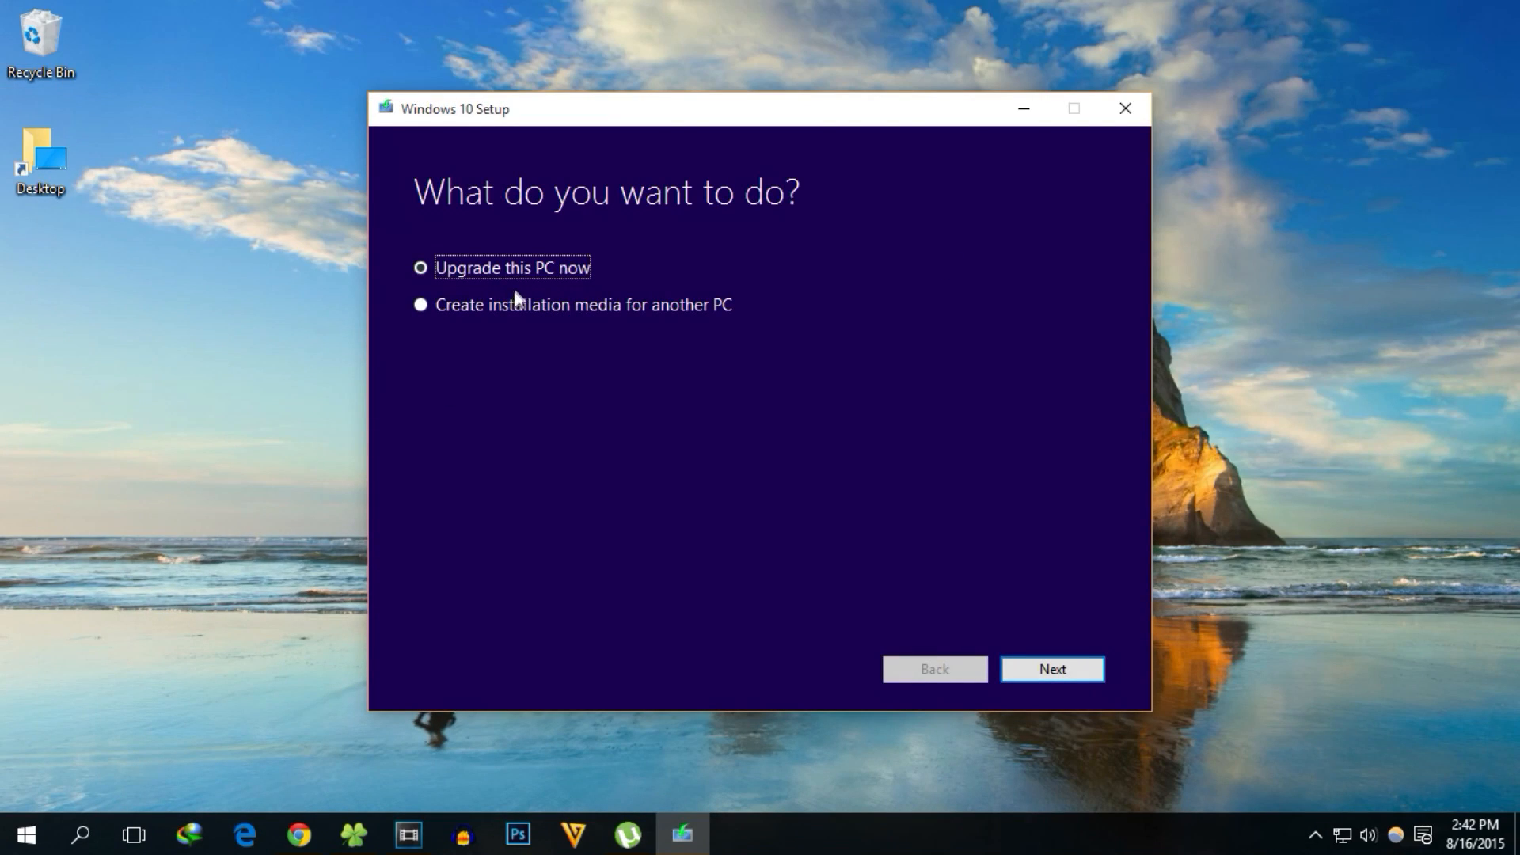
{"action": "left_click", "coordinate": [1051, 670]}
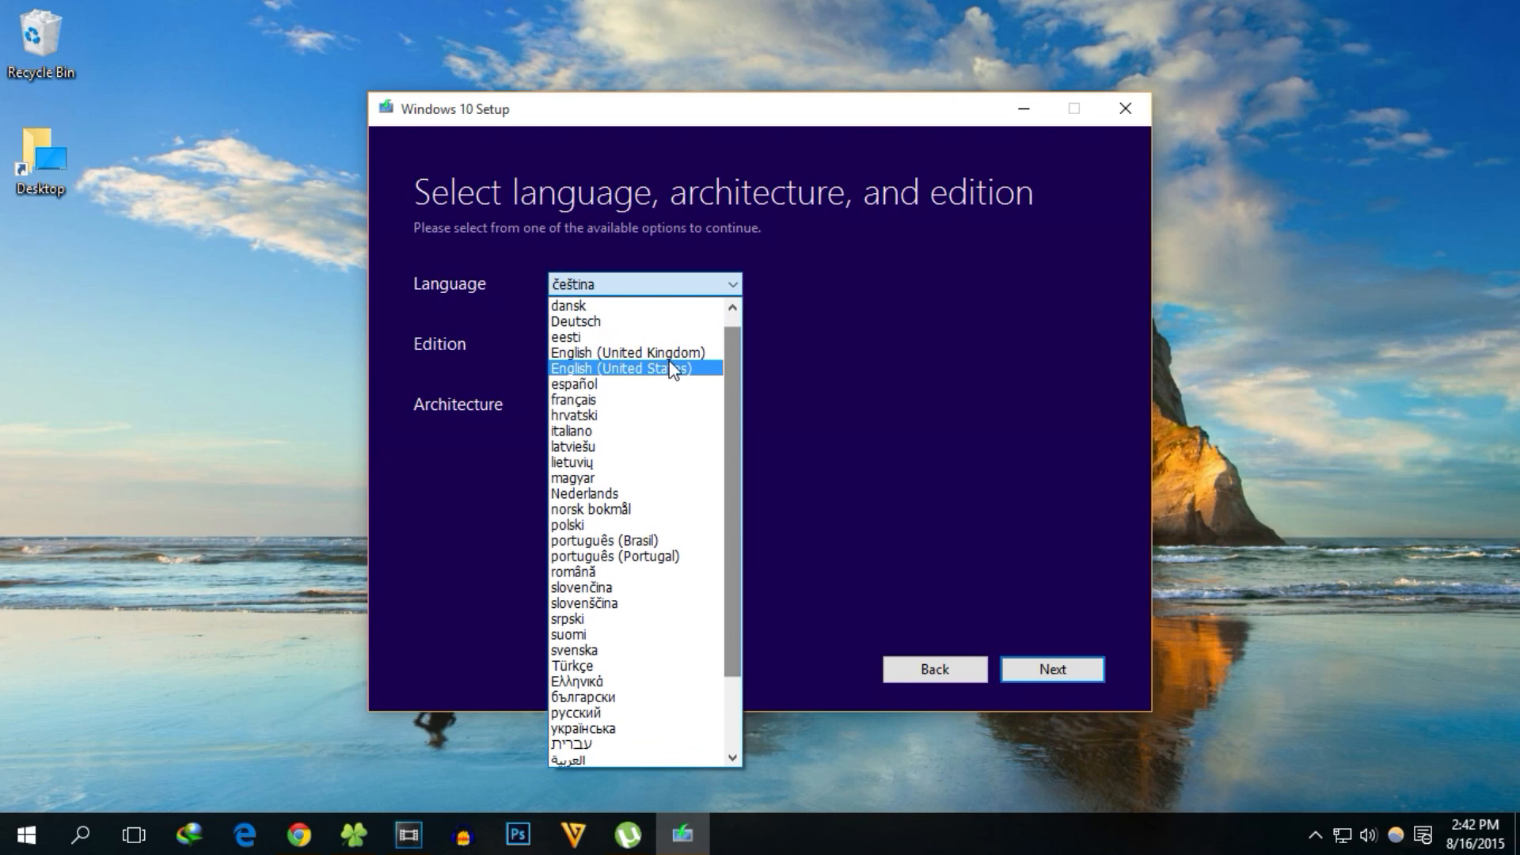
- Set English (United States), Windows 10 Pro edition and 64-bit (x64) architecture, then continue
{"action": "left_click", "coordinate": [622, 367]}
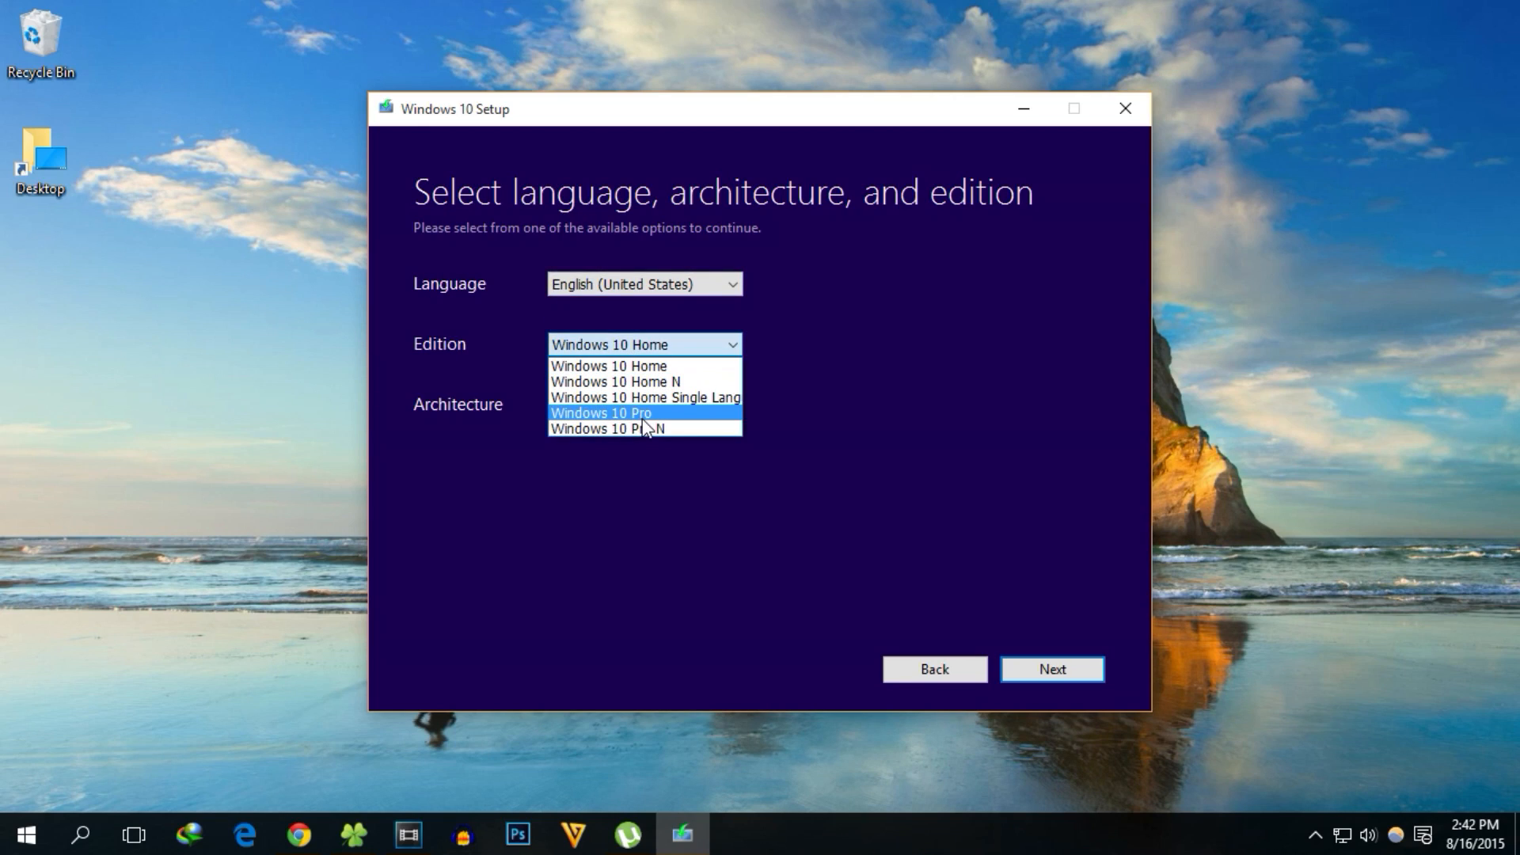
{"action": "left_click", "coordinate": [601, 412]}
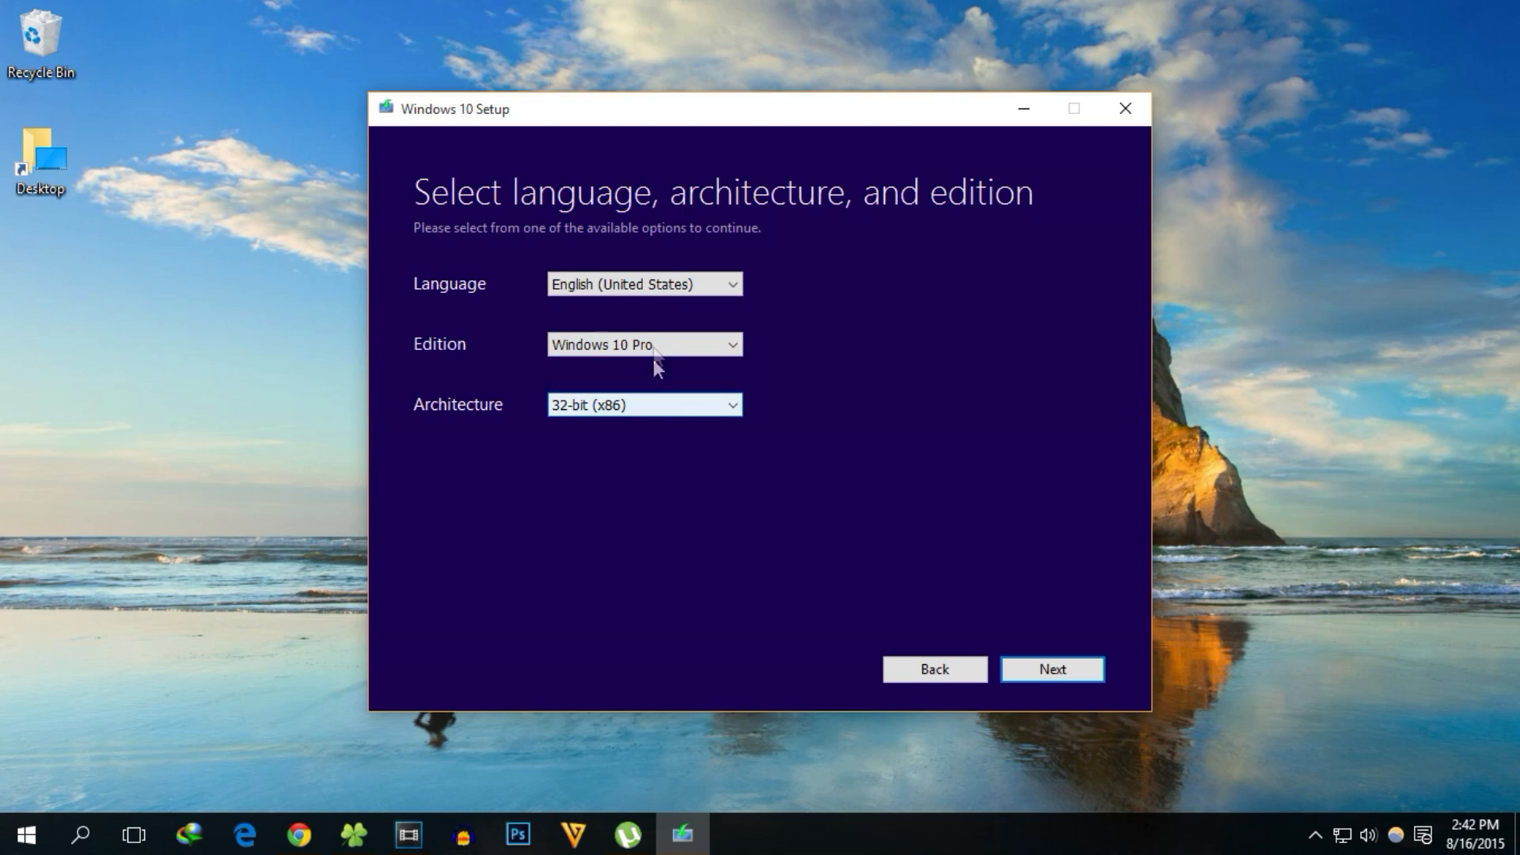
{"action": "left_click", "coordinate": [643, 345]}
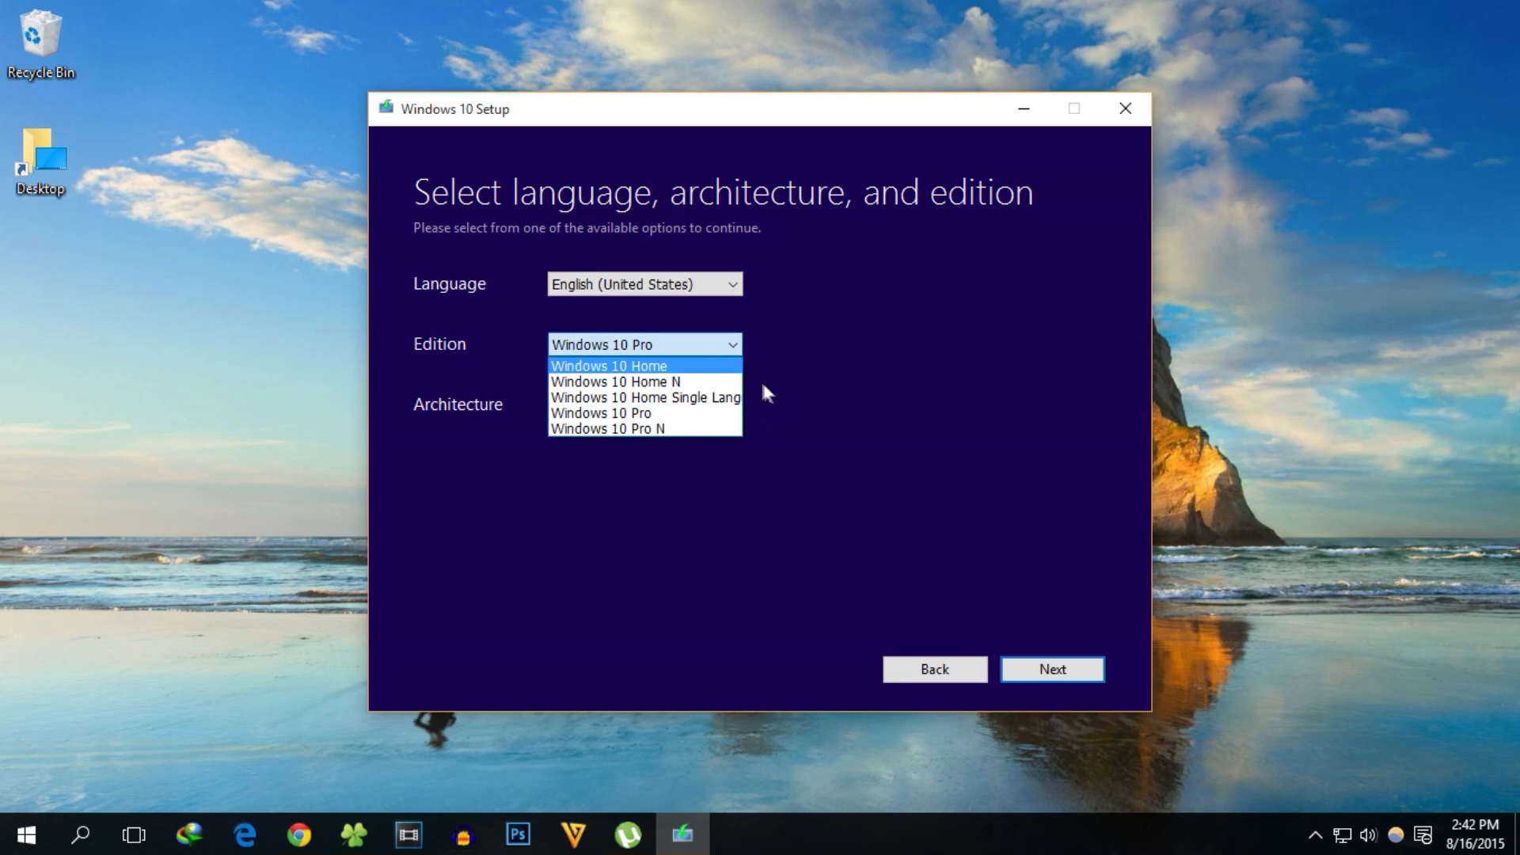
{"action": "left_click", "coordinate": [600, 411]}
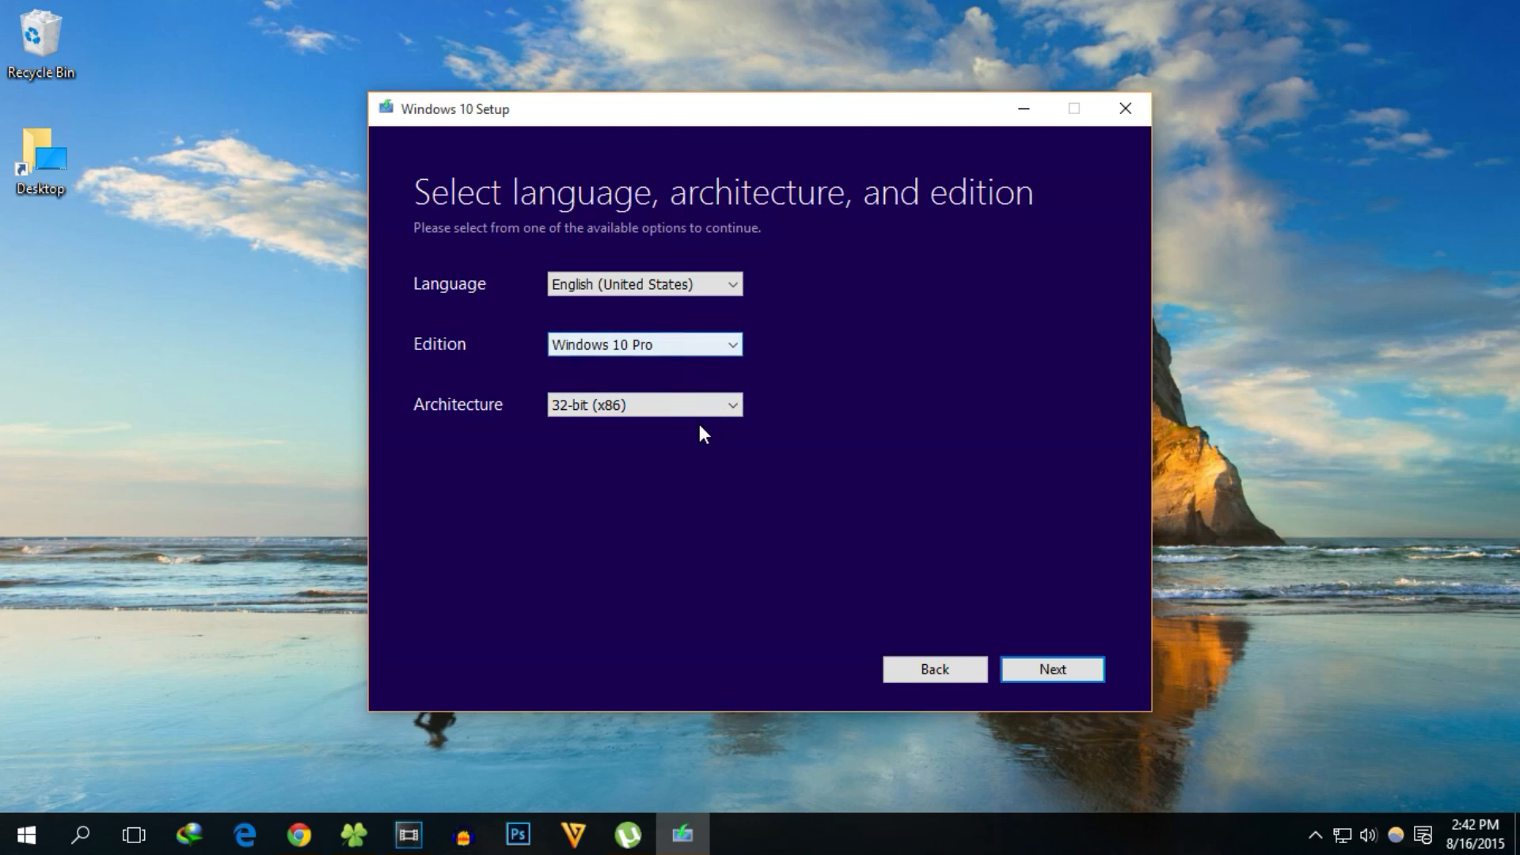
{"action": "left_click", "coordinate": [642, 405]}
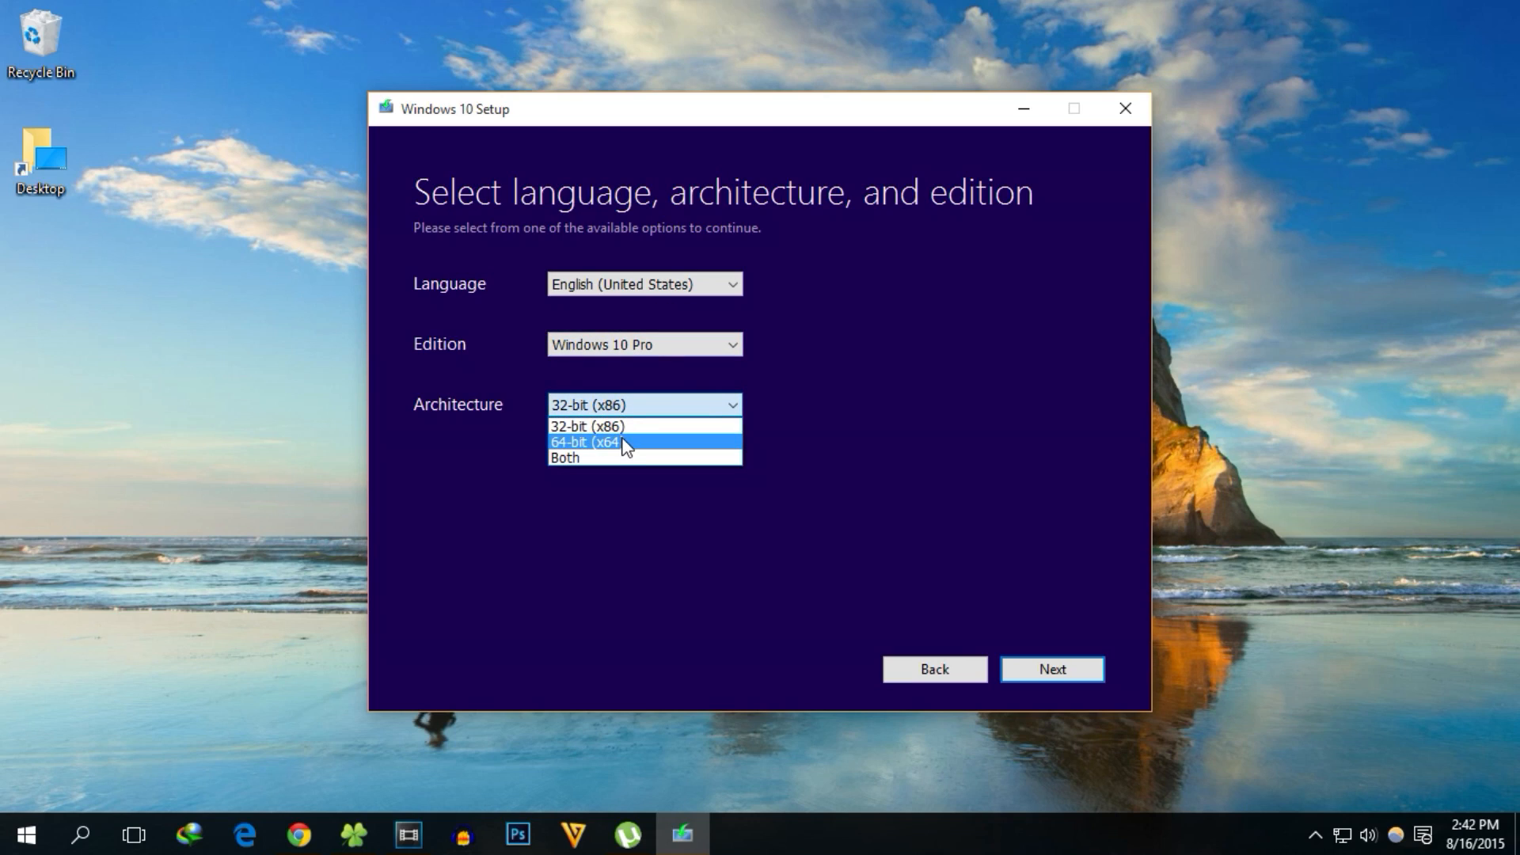
{"action": "left_click", "coordinate": [587, 441]}
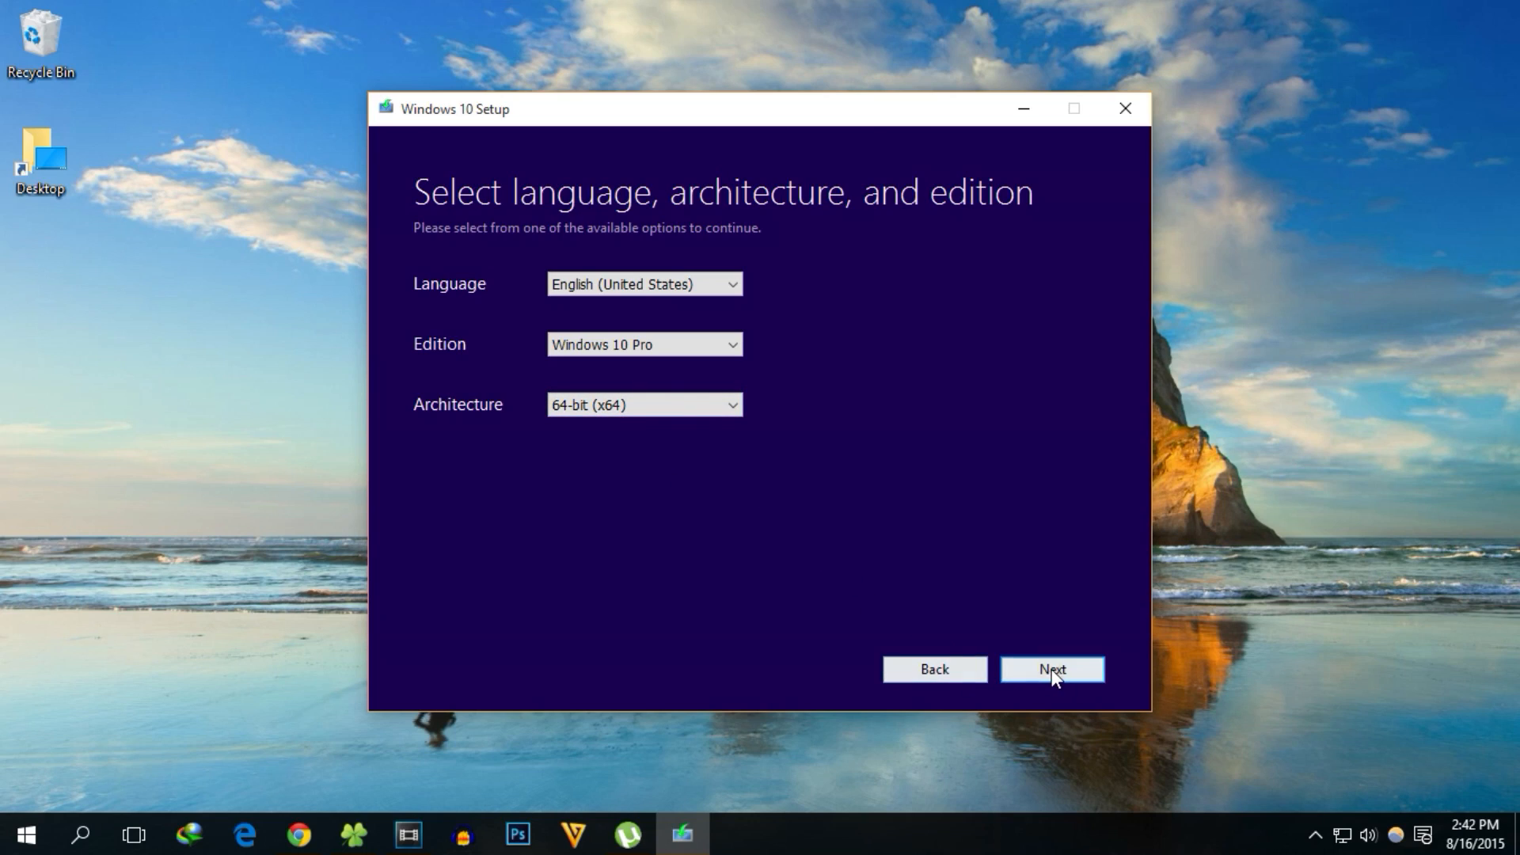
{"action": "left_click", "coordinate": [1053, 669]}
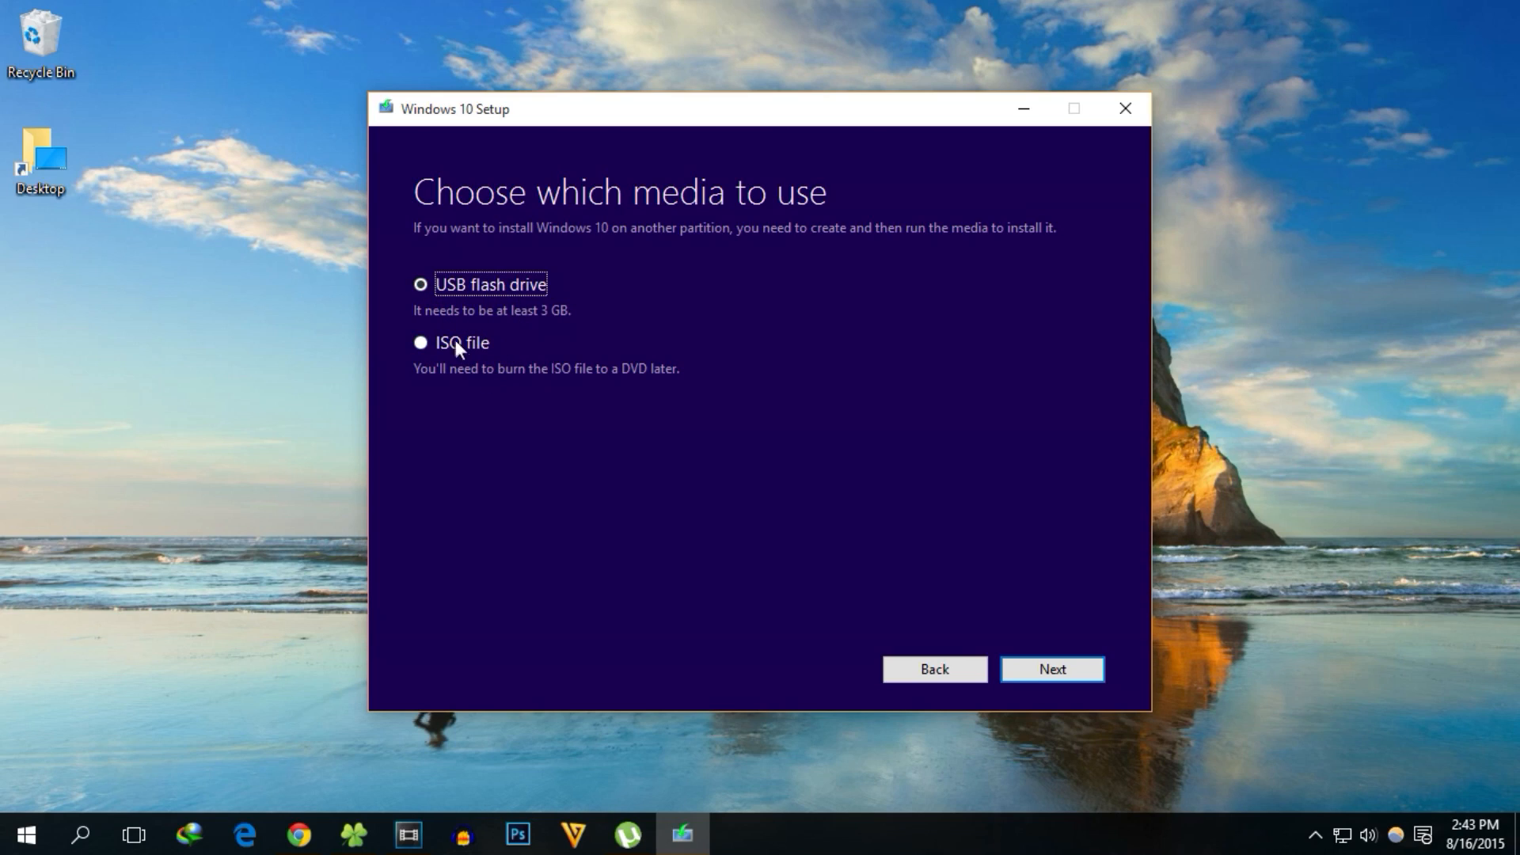
- Choose an ISO file as the media and save the Windows ISO to the Desktop
{"action": "left_click", "coordinate": [419, 342]}
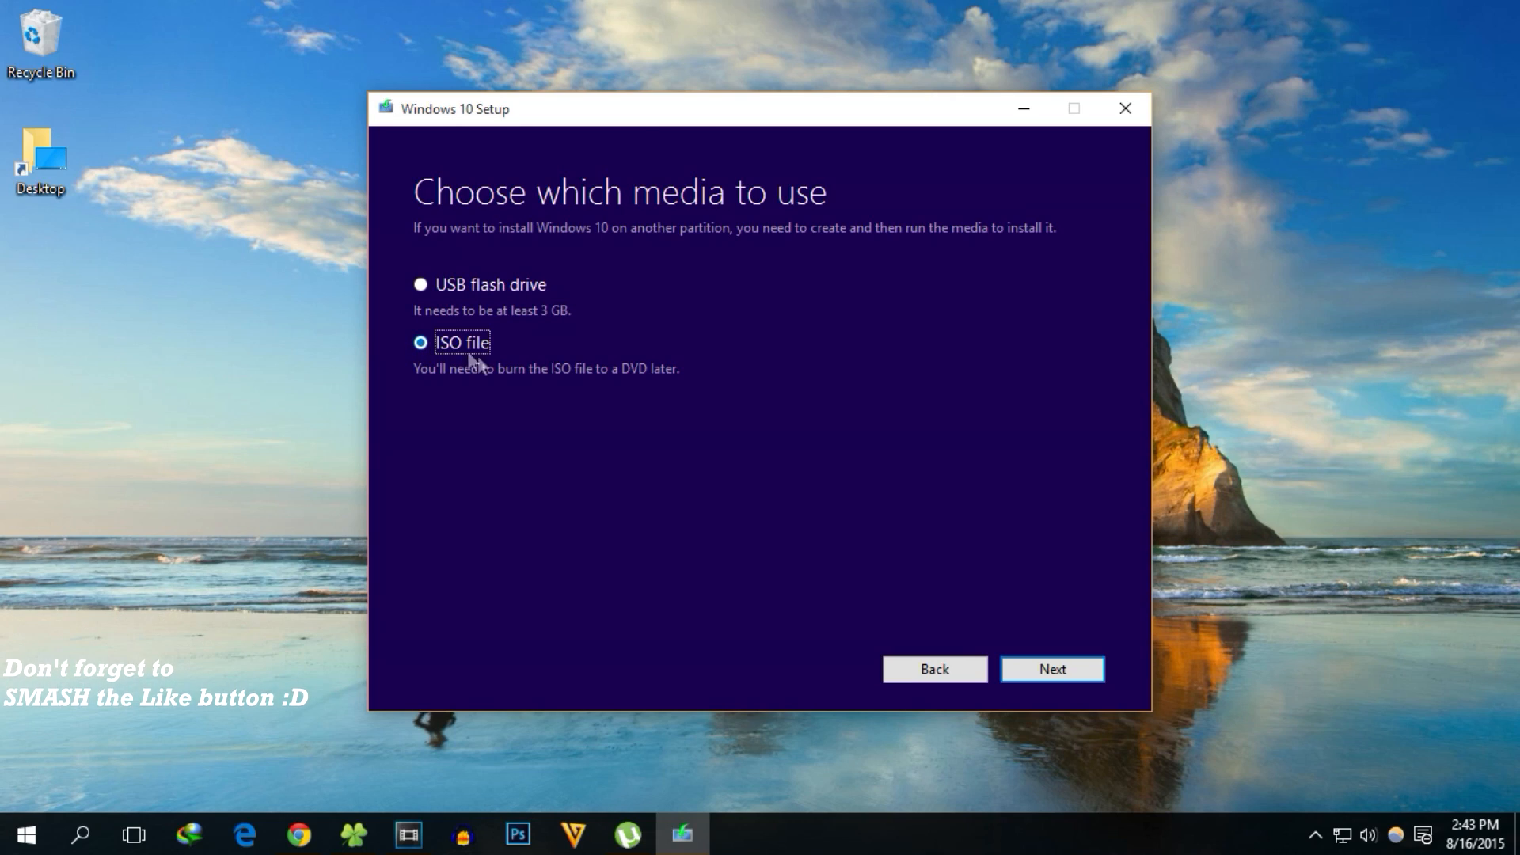
{"action": "mouse_move", "coordinate": [1066, 642]}
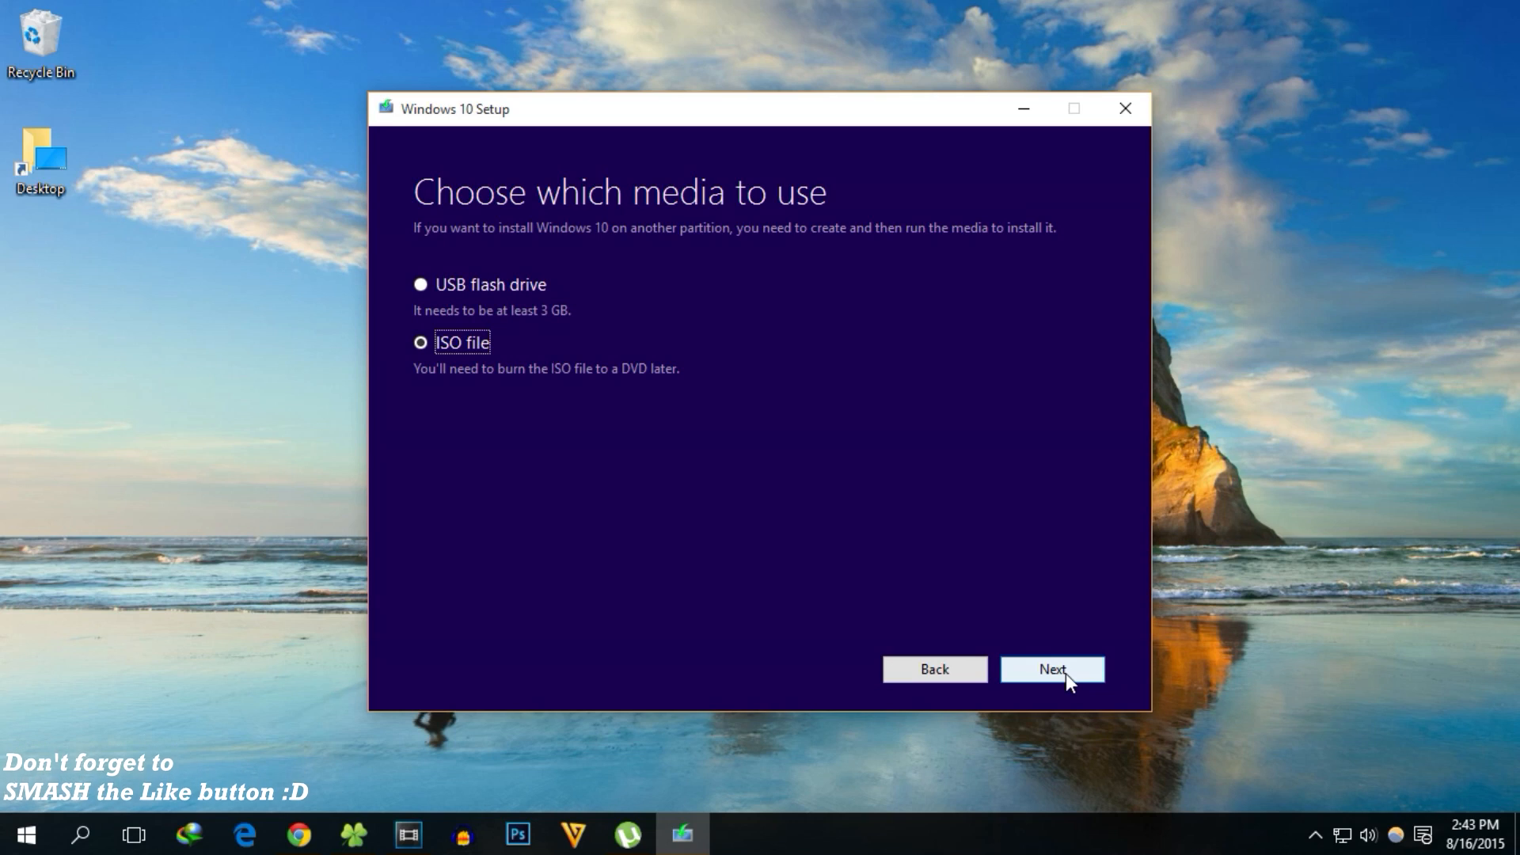
{"action": "left_click", "coordinate": [1052, 669]}
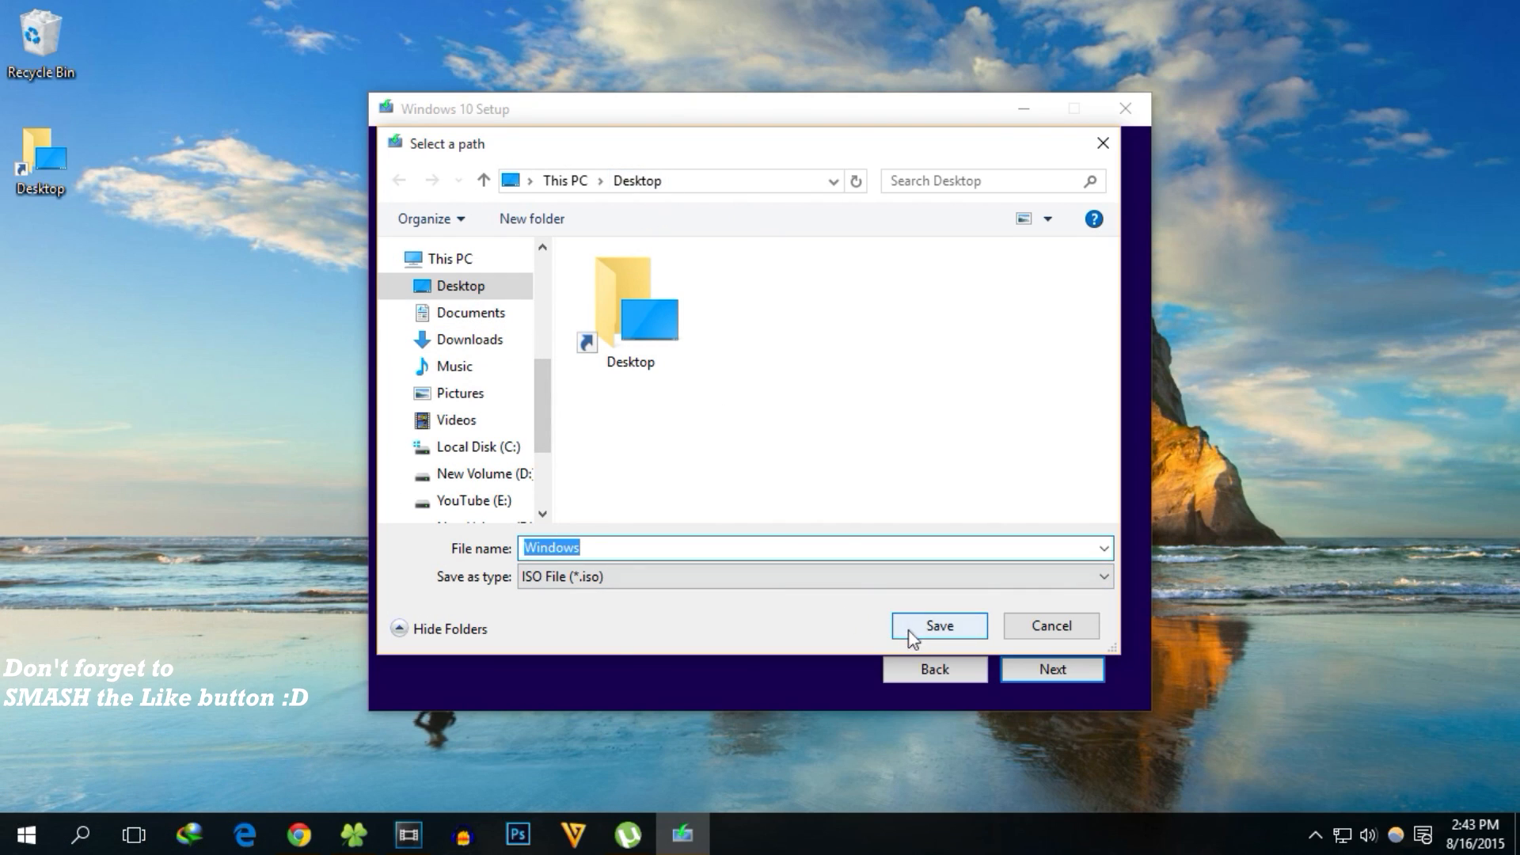
{"action": "left_click", "coordinate": [936, 625]}
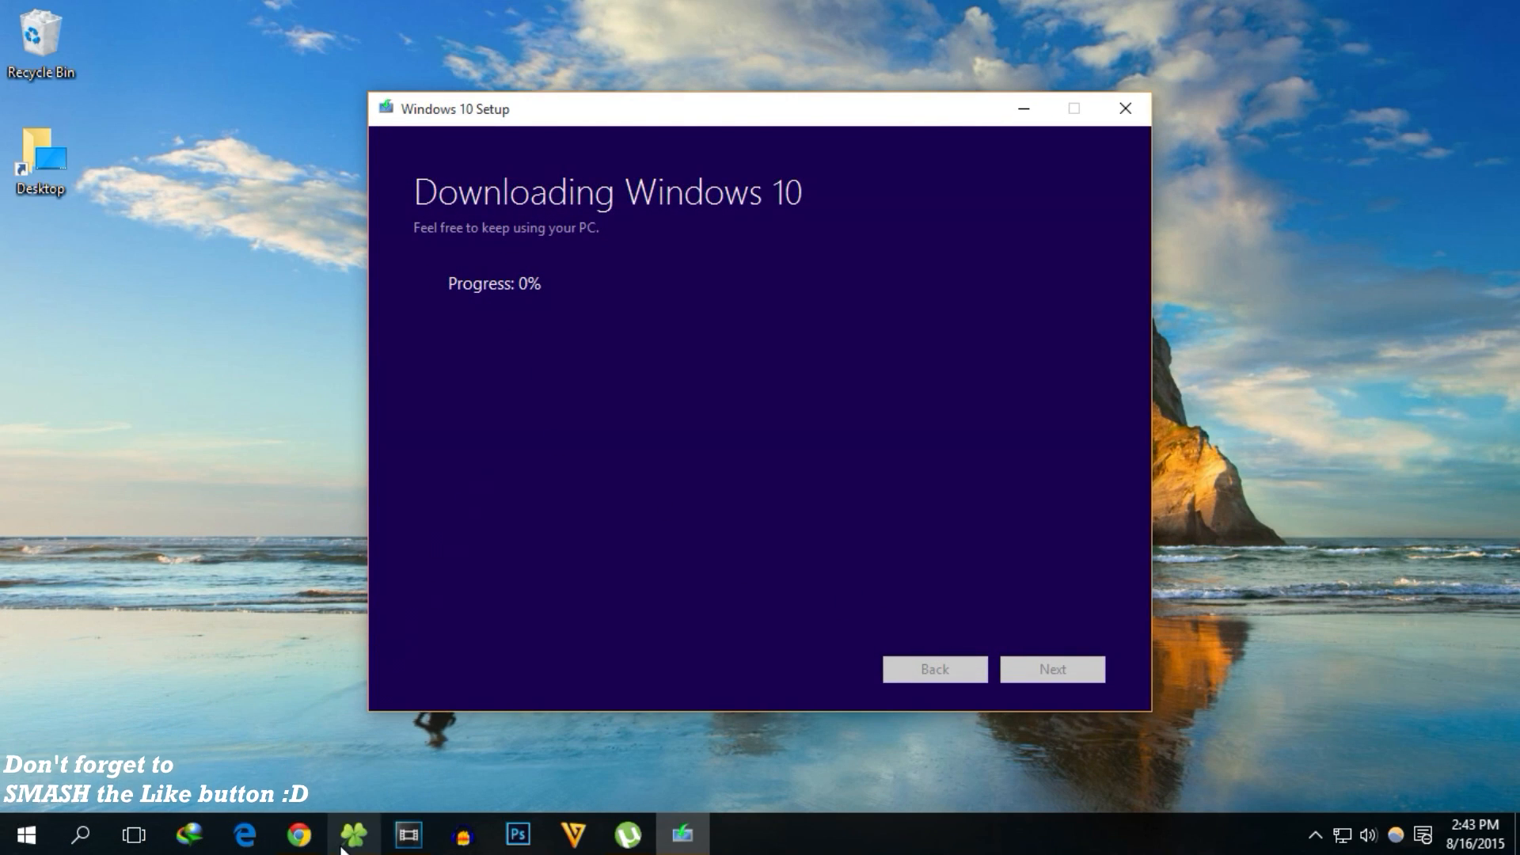
- Switch to the Chrome window and open a fresh new-tab page
{"action": "left_click", "coordinate": [298, 842]}
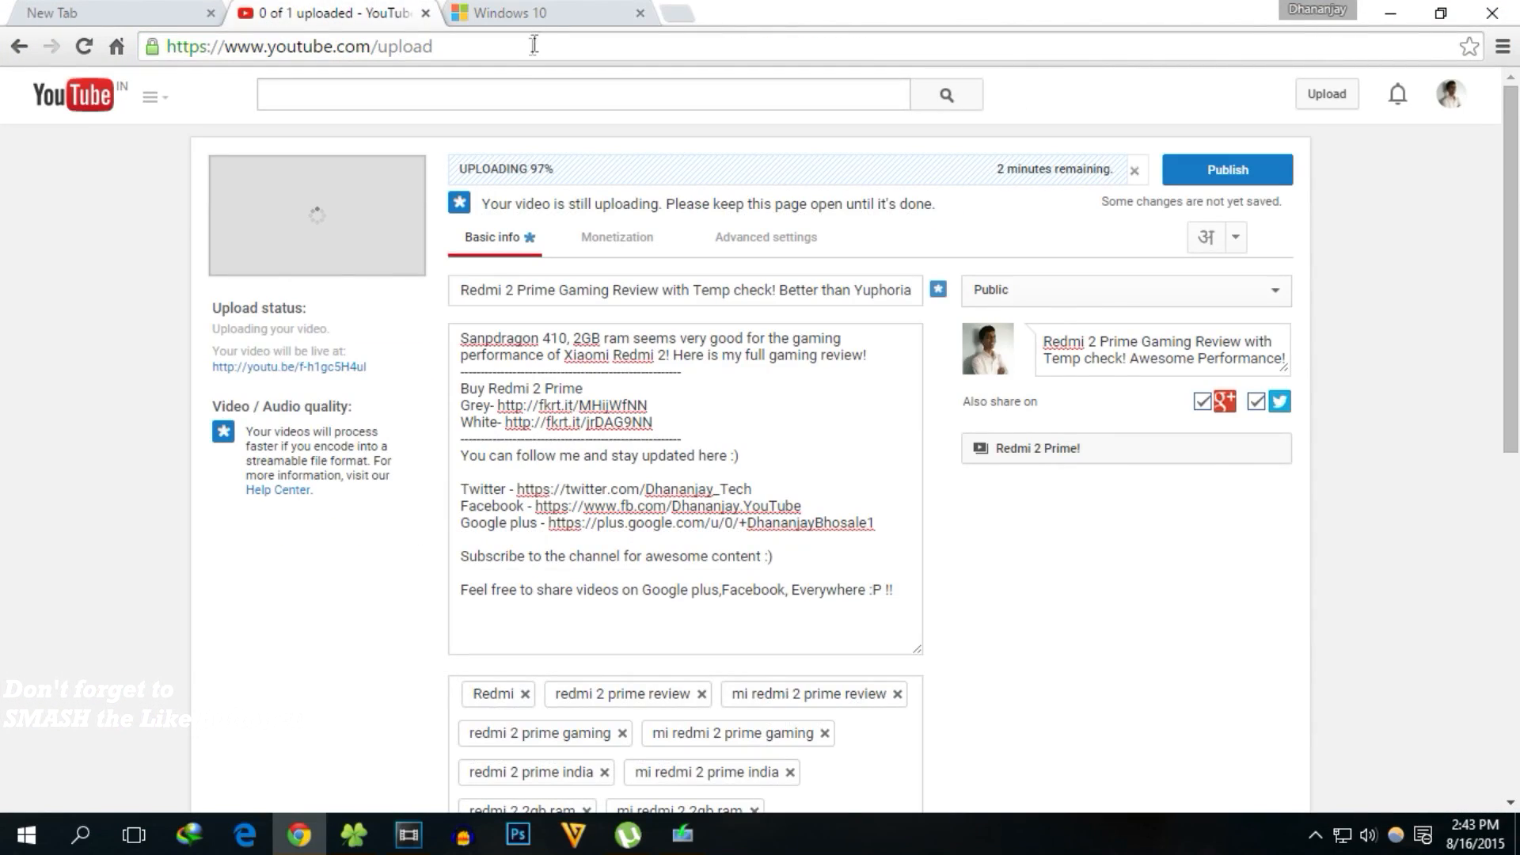
{"action": "left_click", "coordinate": [638, 13]}
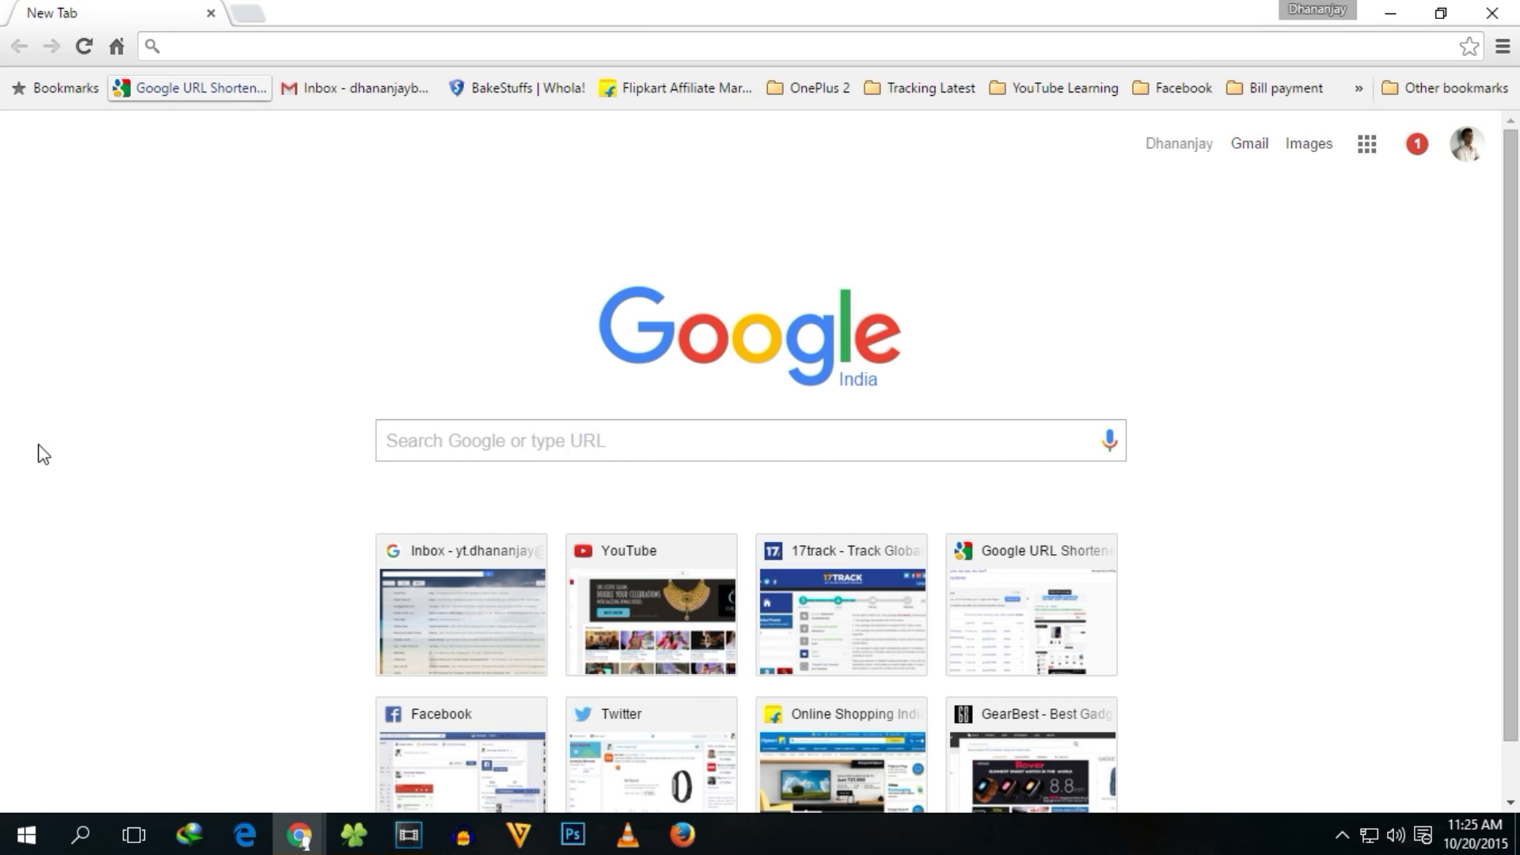
- Go to the Rufus site via 'rufus' and download Rufus 2.4
{"action": "type", "text": "rufus.akeo.ie"}
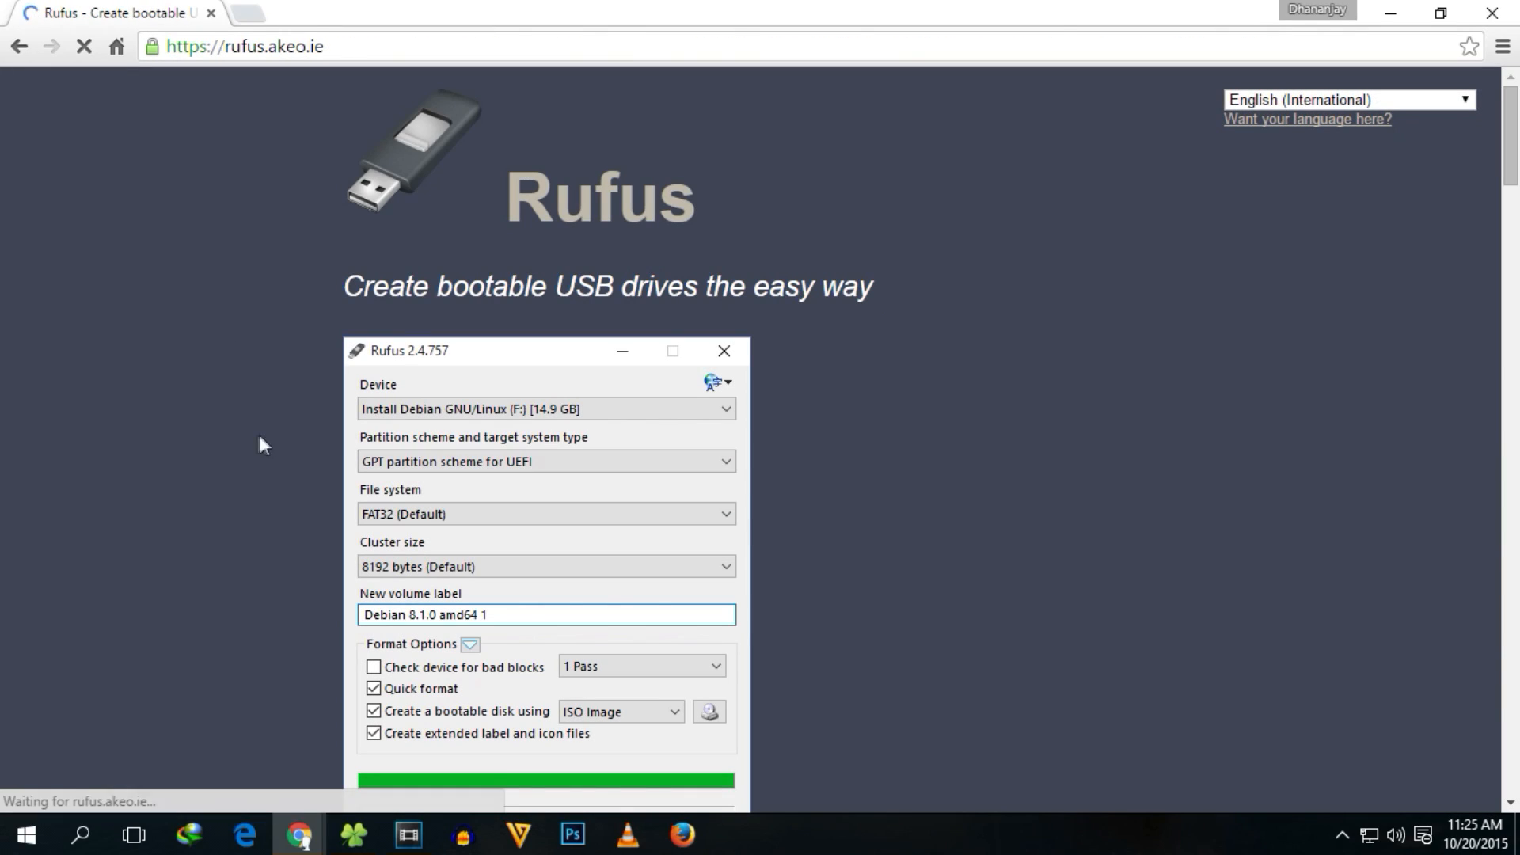
{"action": "scroll", "scroll_direction": "down", "scroll_amount": 3}
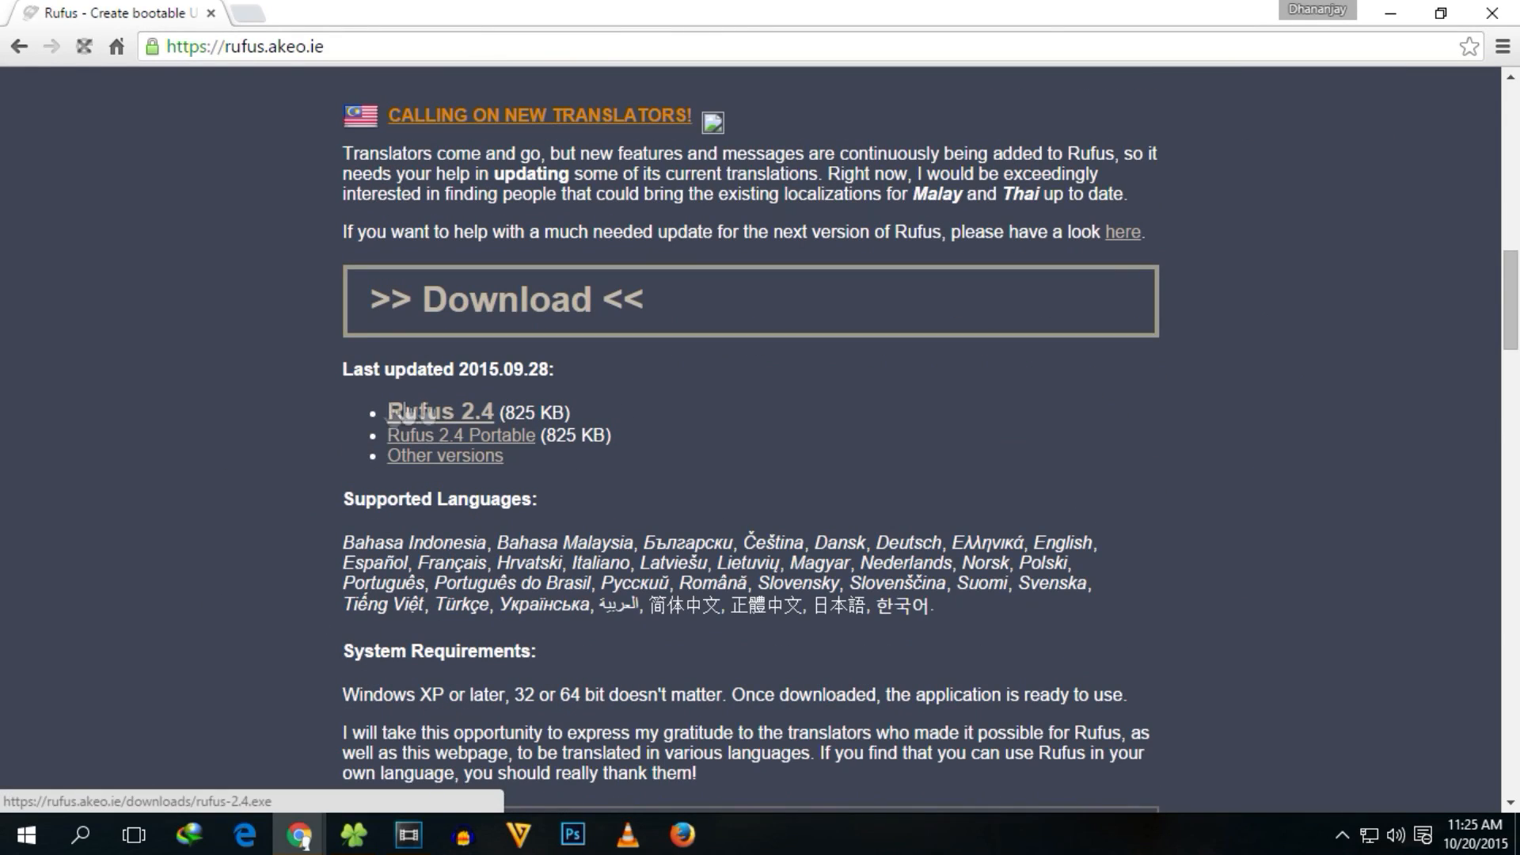
{"action": "left_click", "coordinate": [440, 411]}
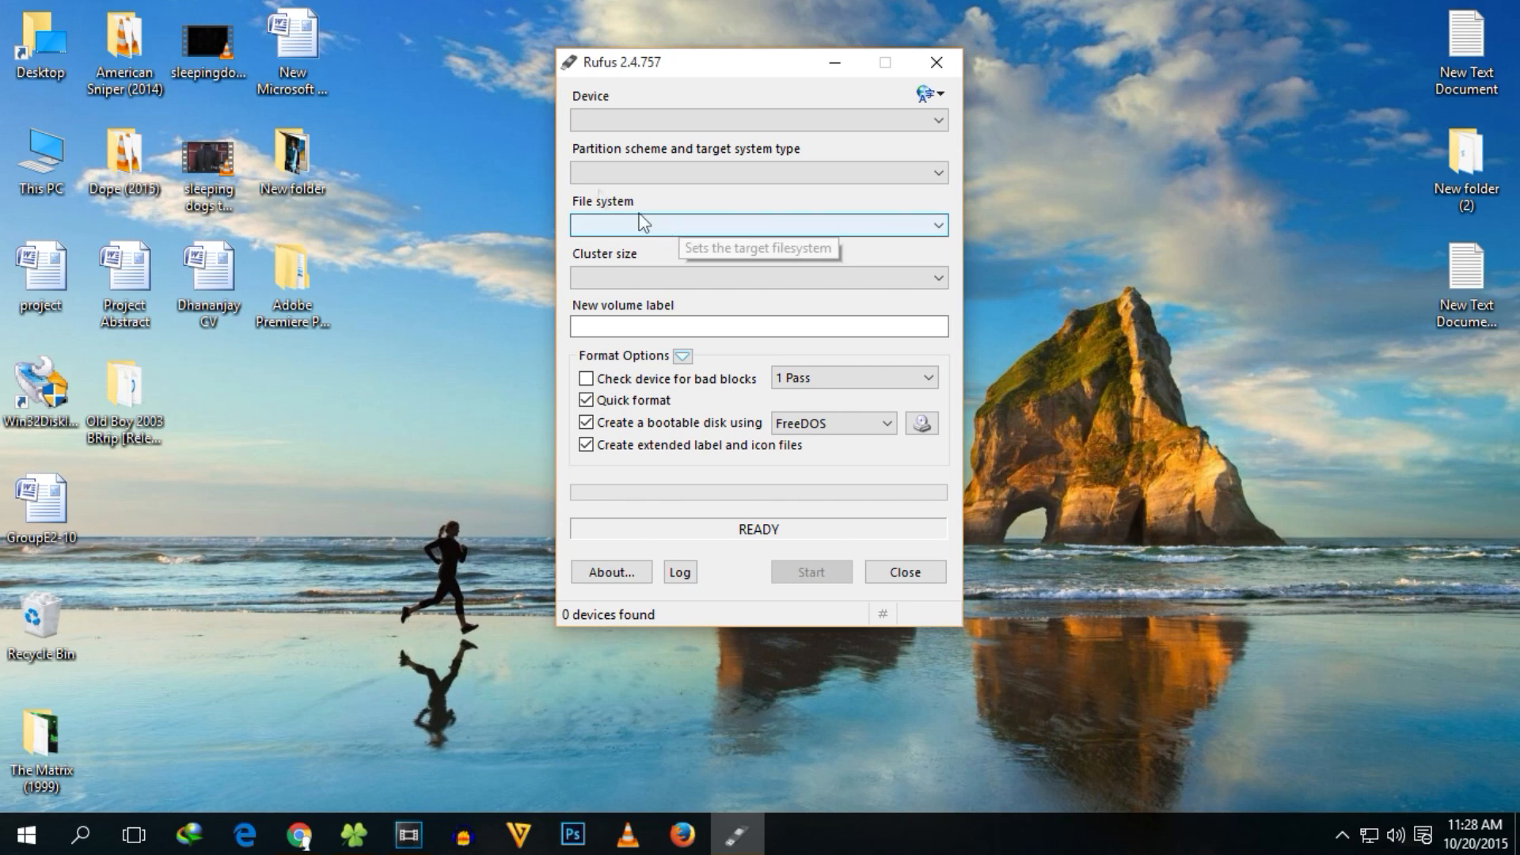
- Select the 8GB G: drive and load en_windows_10_pro_10240_x64_dvd.iso as the image
{"action": "left_click", "coordinate": [756, 120]}
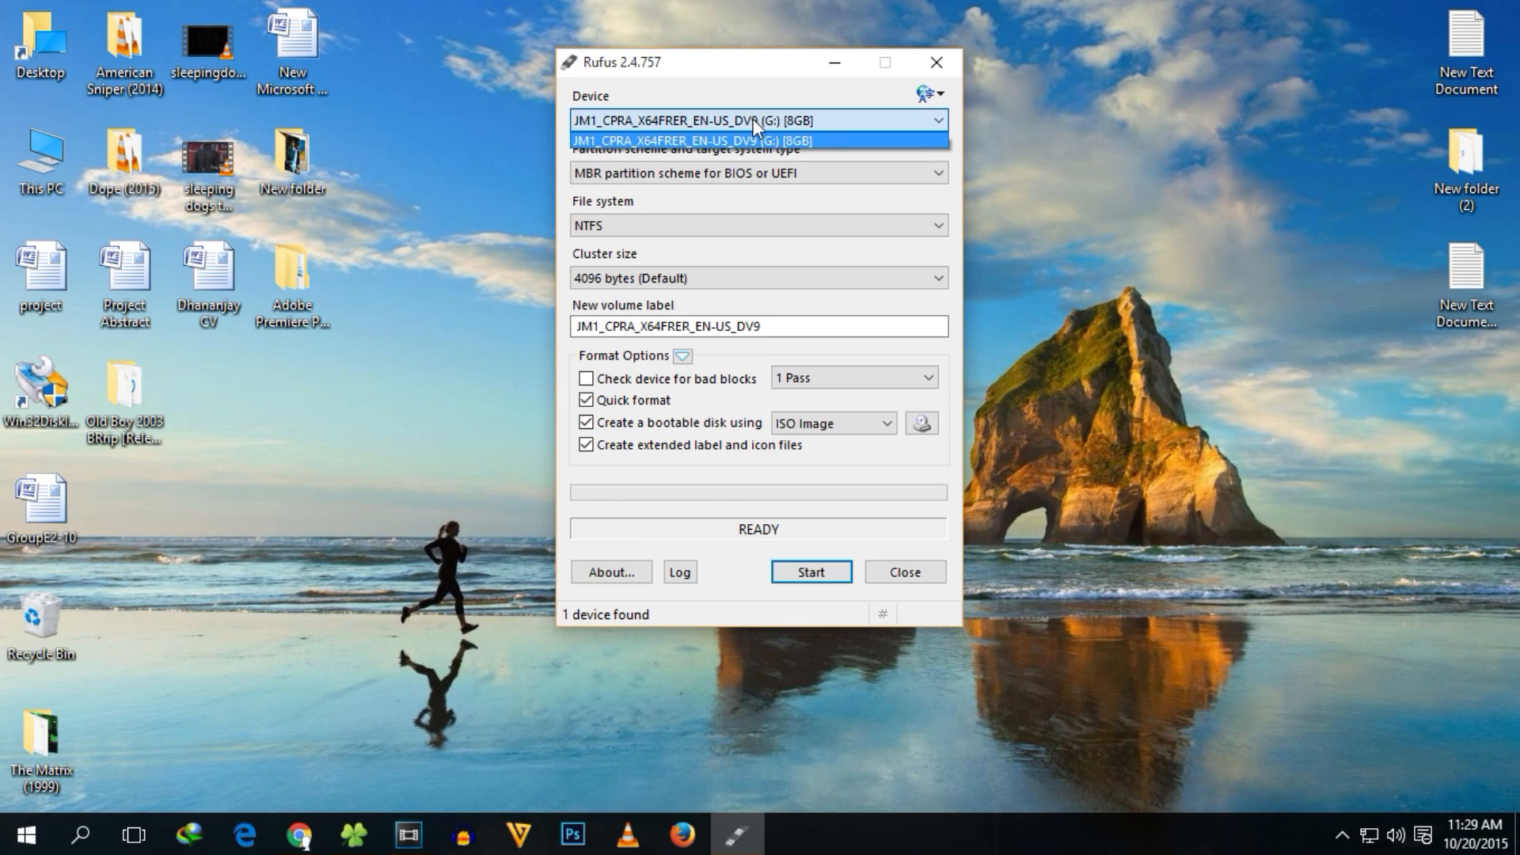
{"action": "left_click", "coordinate": [690, 139]}
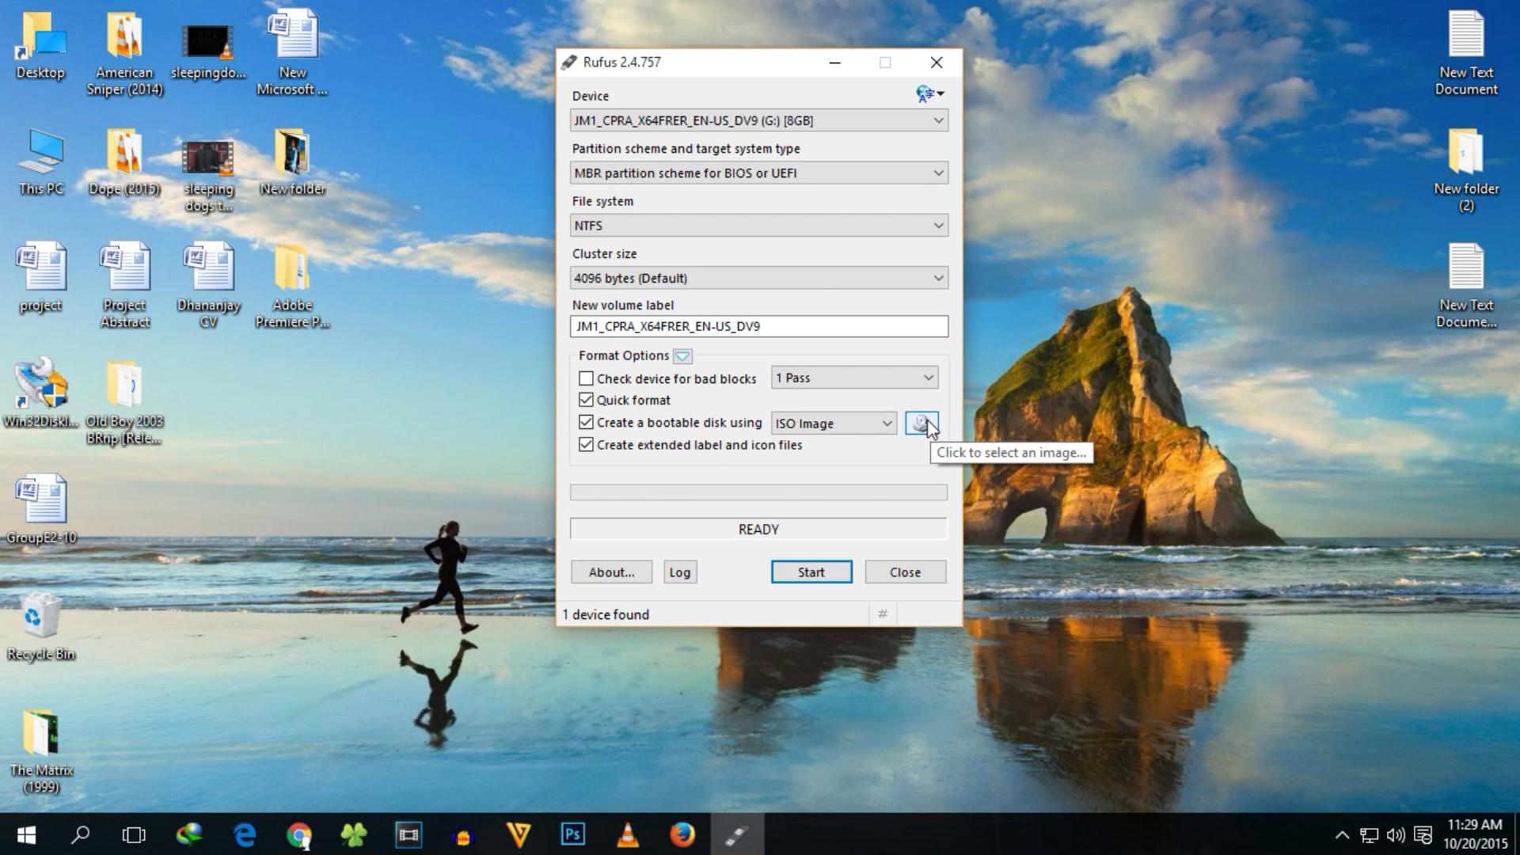
{"action": "left_click", "coordinate": [920, 422]}
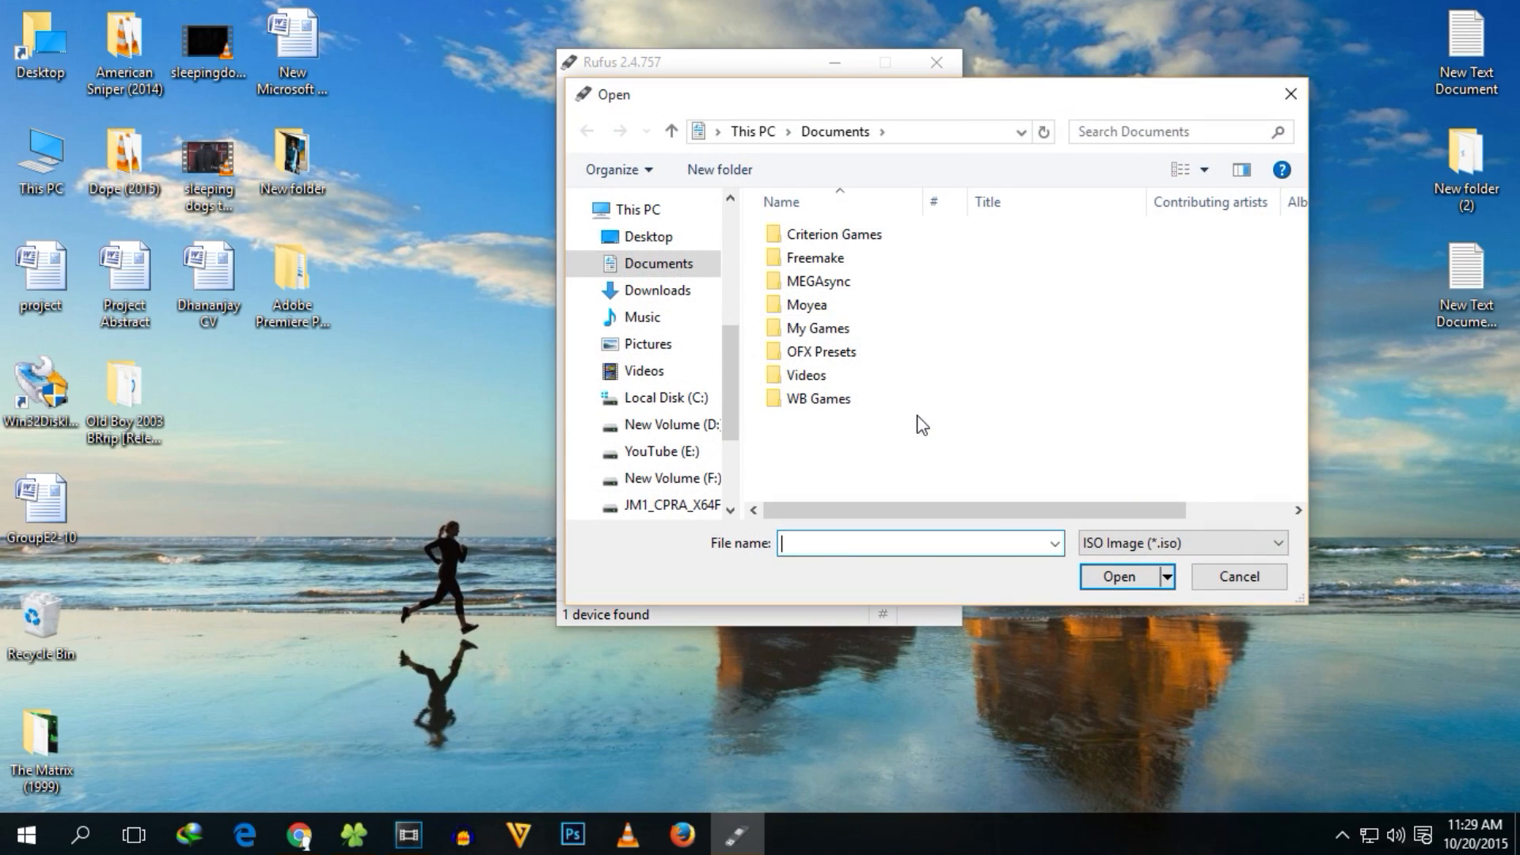
{"action": "left_click", "coordinate": [667, 478]}
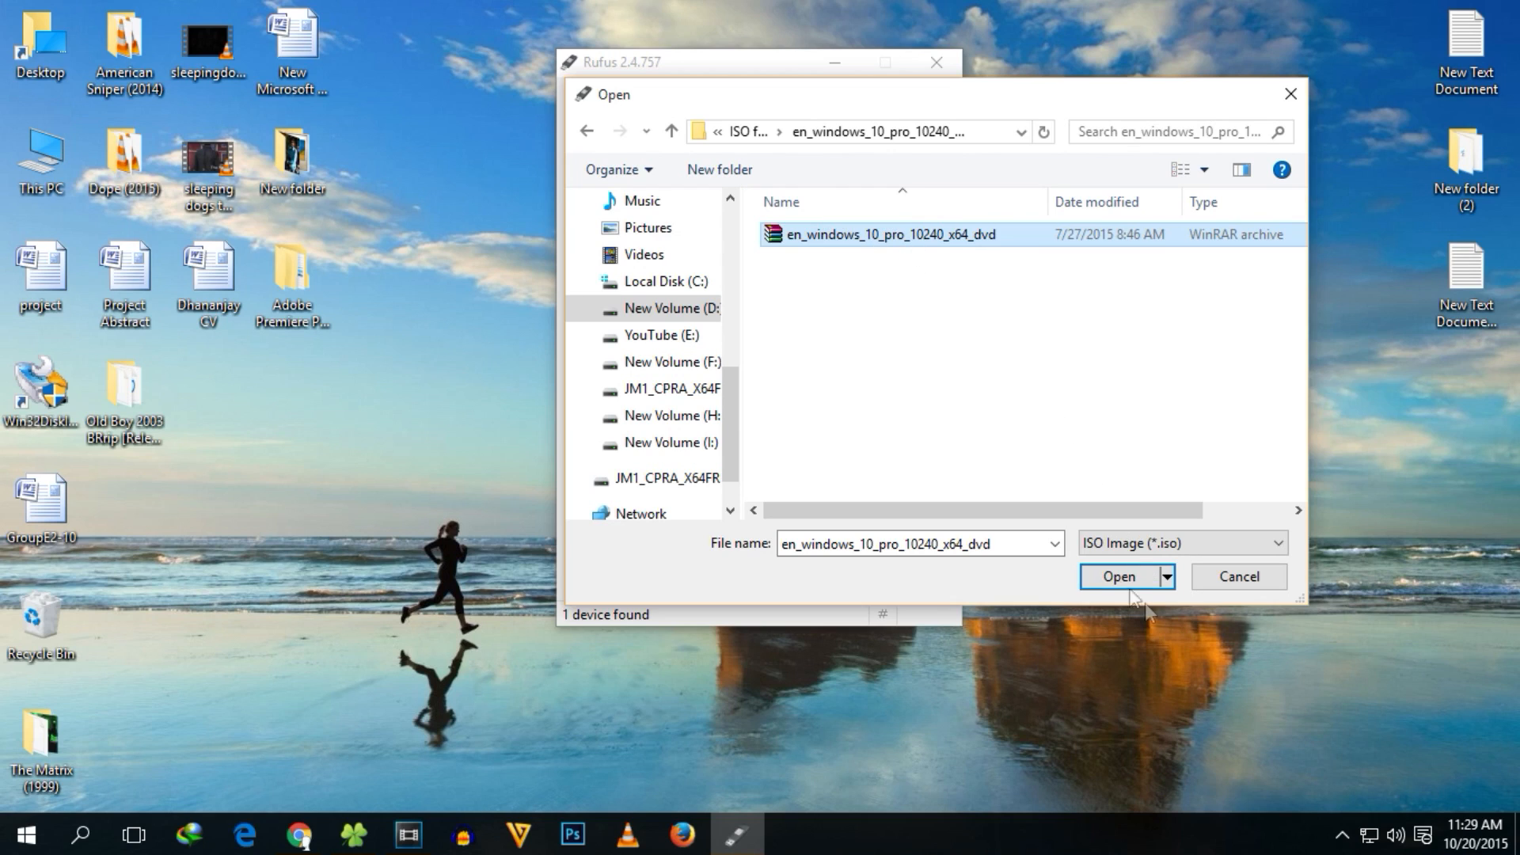
{"action": "left_click", "coordinate": [1117, 576]}
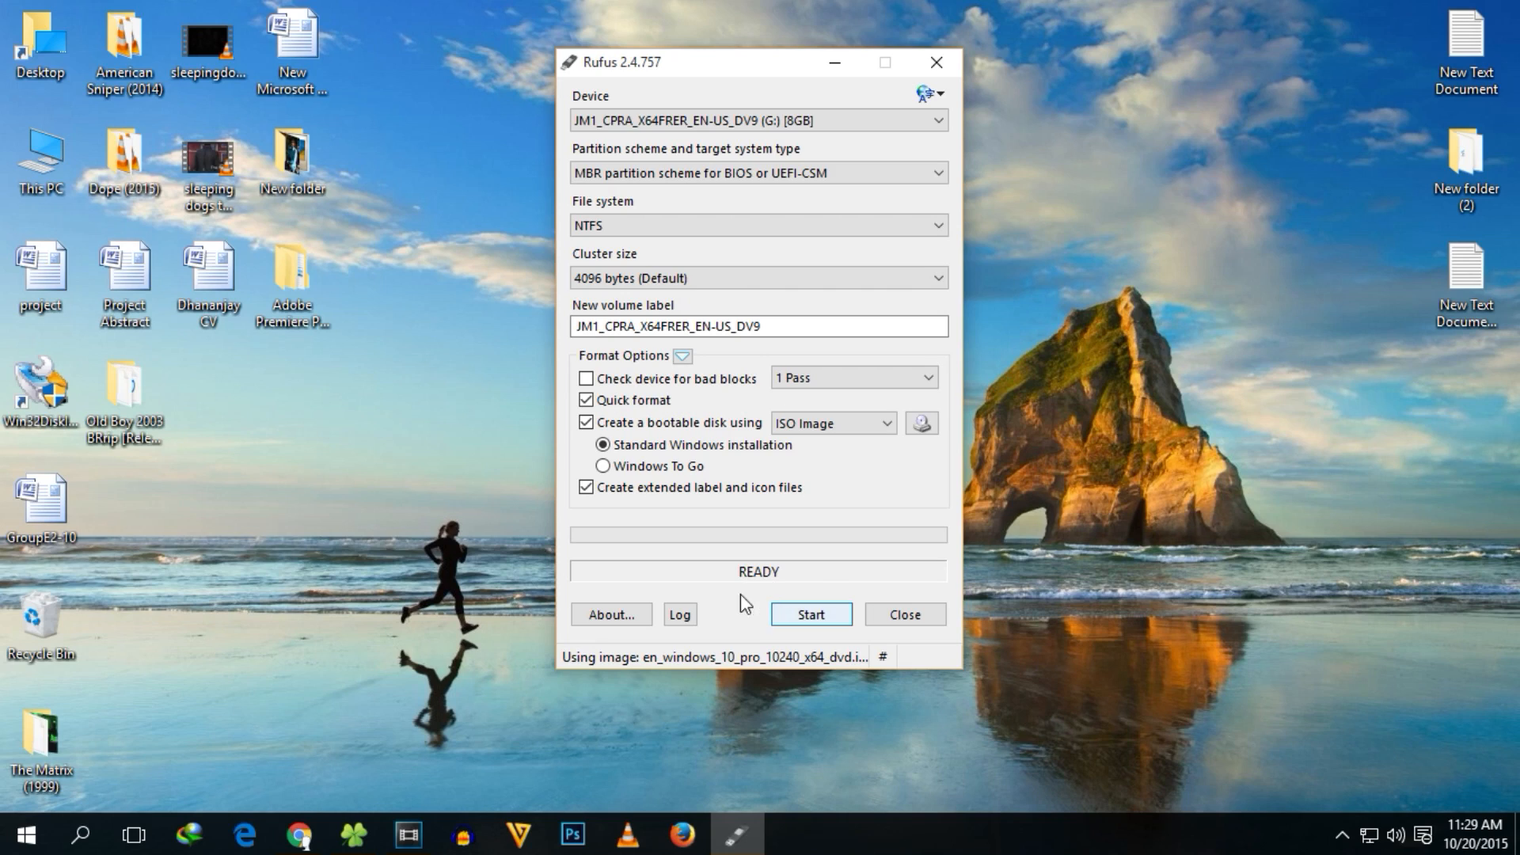
- Start writing the ISO to the USB drive, confirming that all its data is erased
{"action": "left_click", "coordinate": [809, 613]}
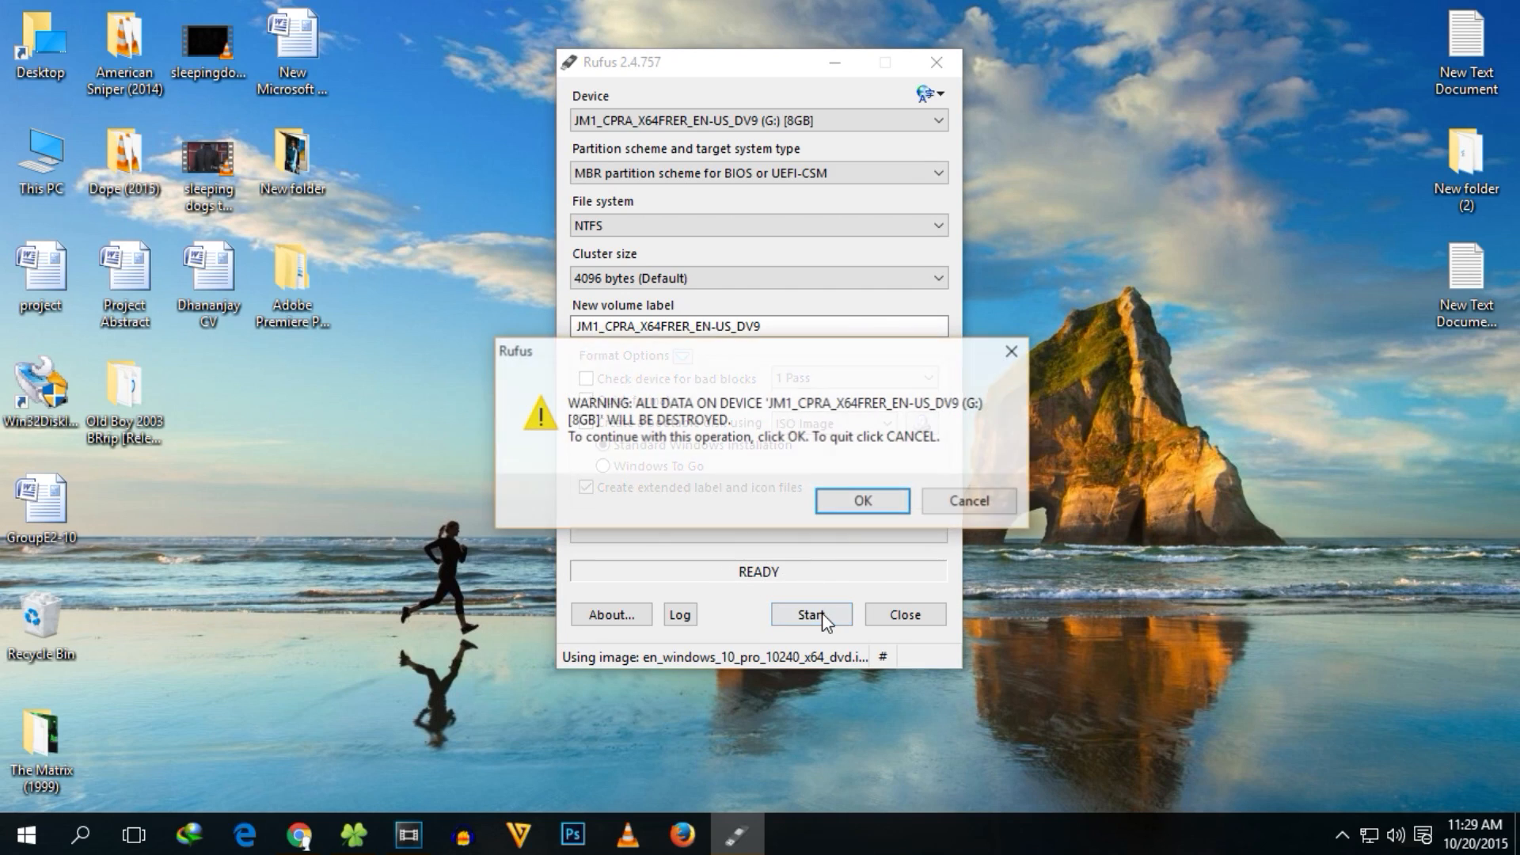
{"action": "left_click", "coordinate": [811, 613]}
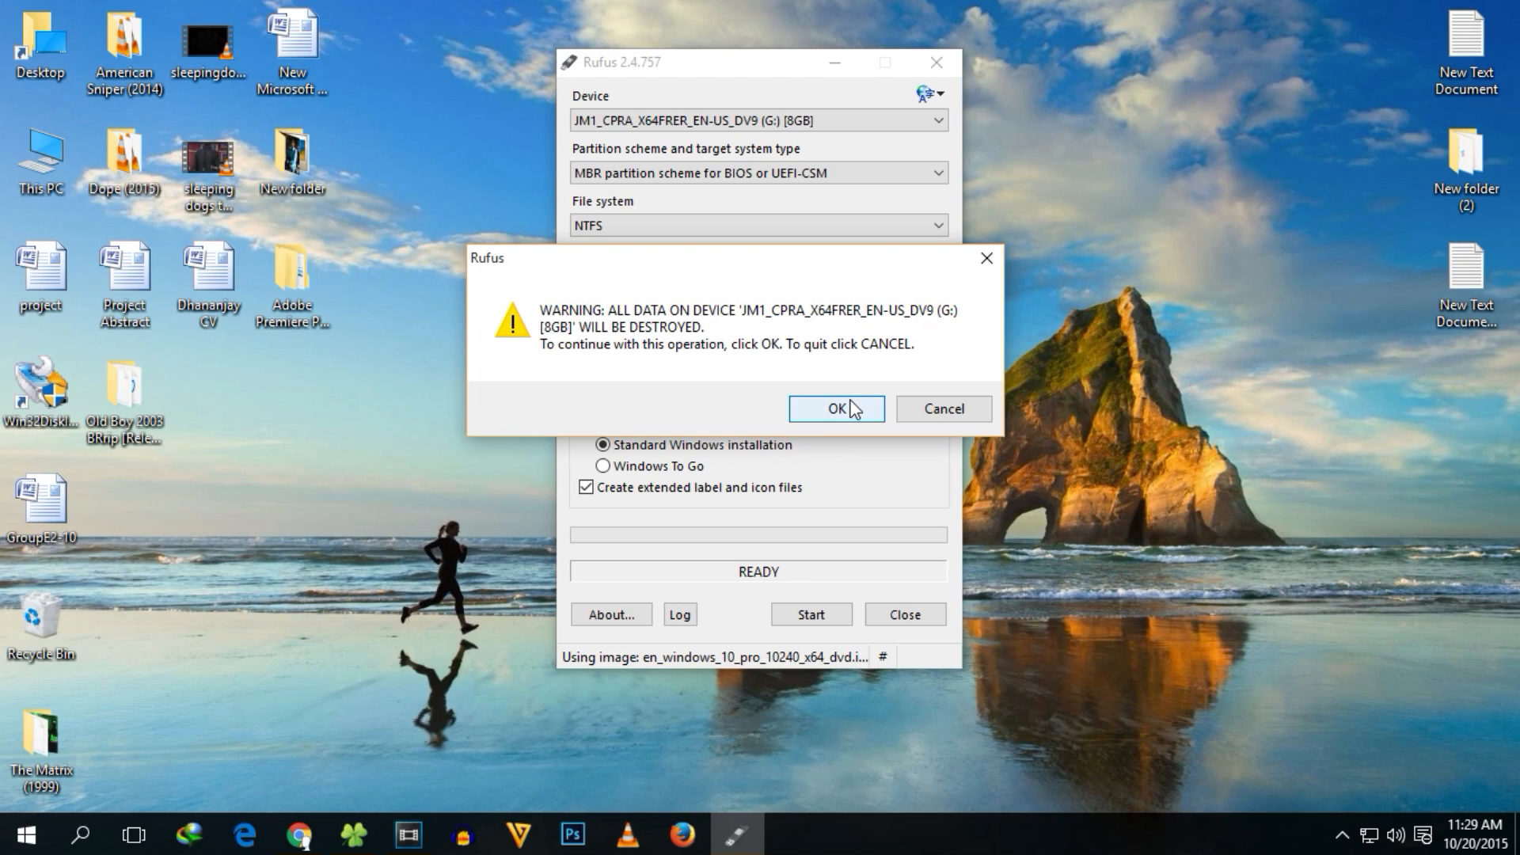
{"action": "left_click", "coordinate": [834, 409]}
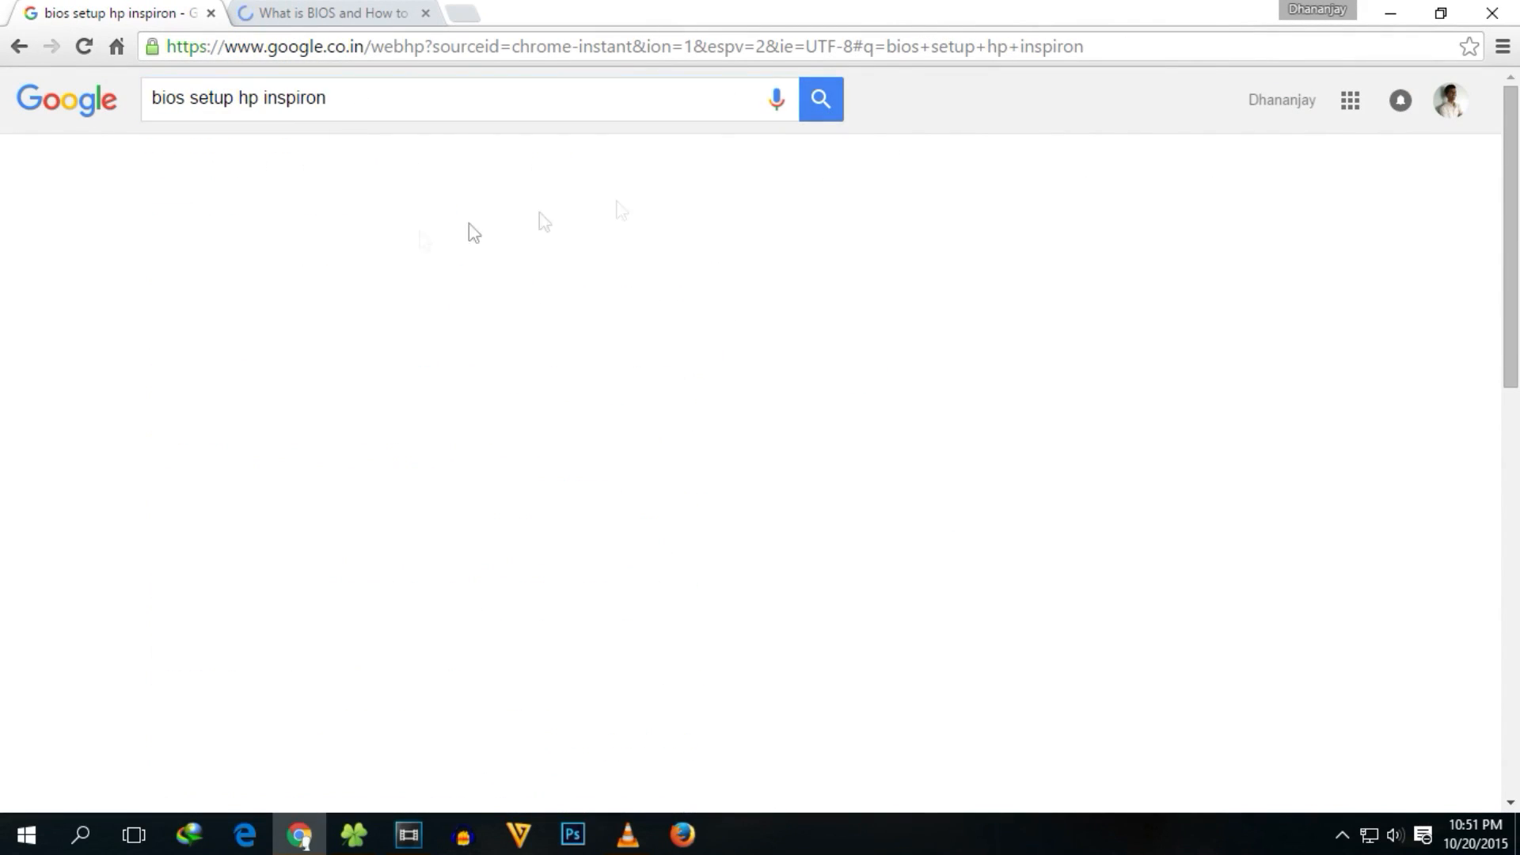
- Read the Dell article, HP forum answer and Lenovo thread on BIOS-entry keys
{"action": "left_click", "coordinate": [329, 13]}
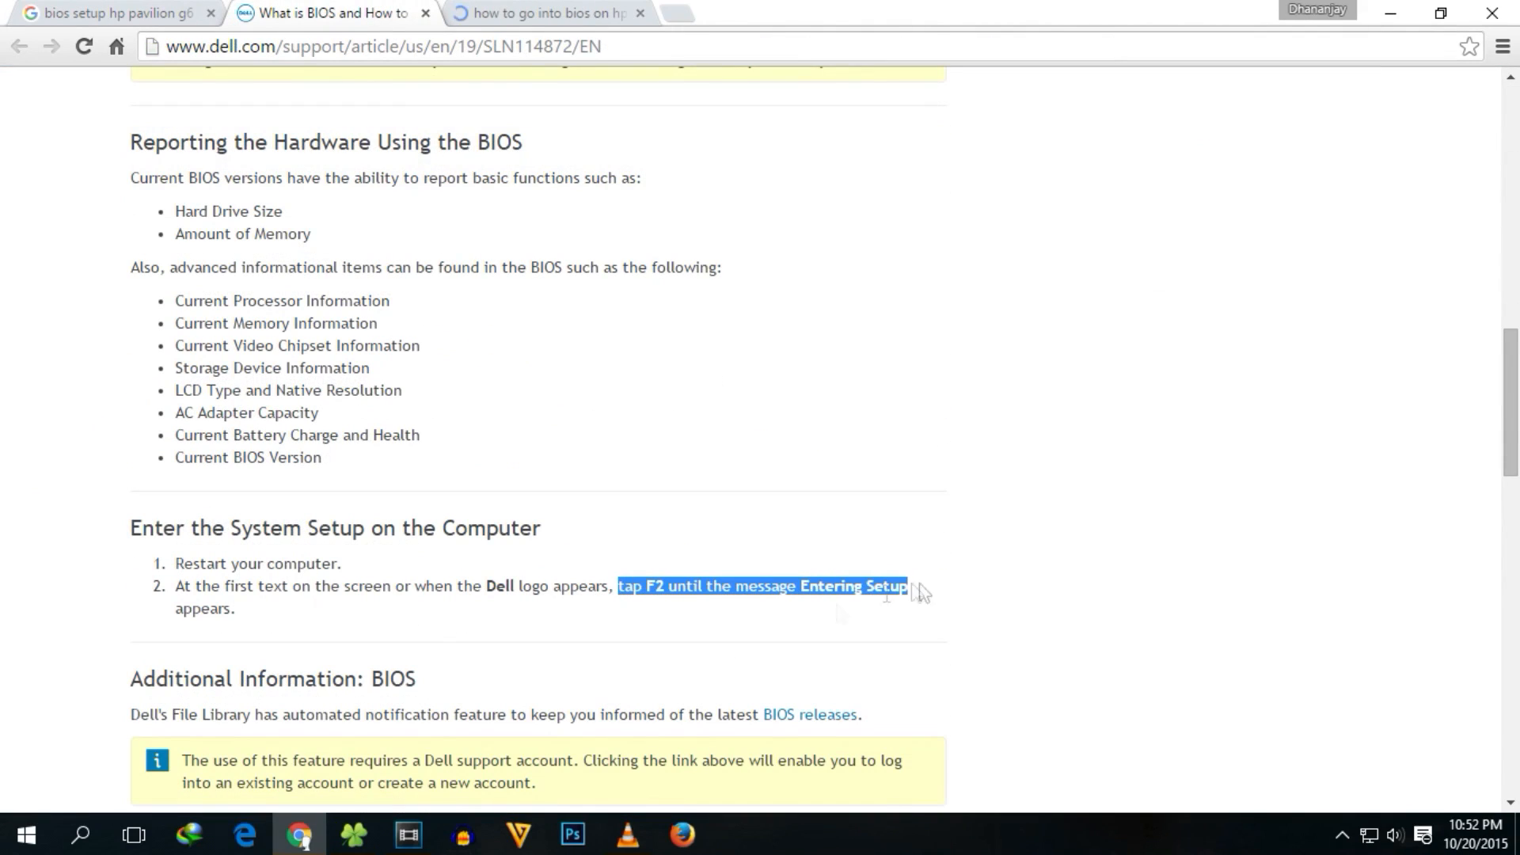
{"action": "left_click", "coordinate": [543, 13]}
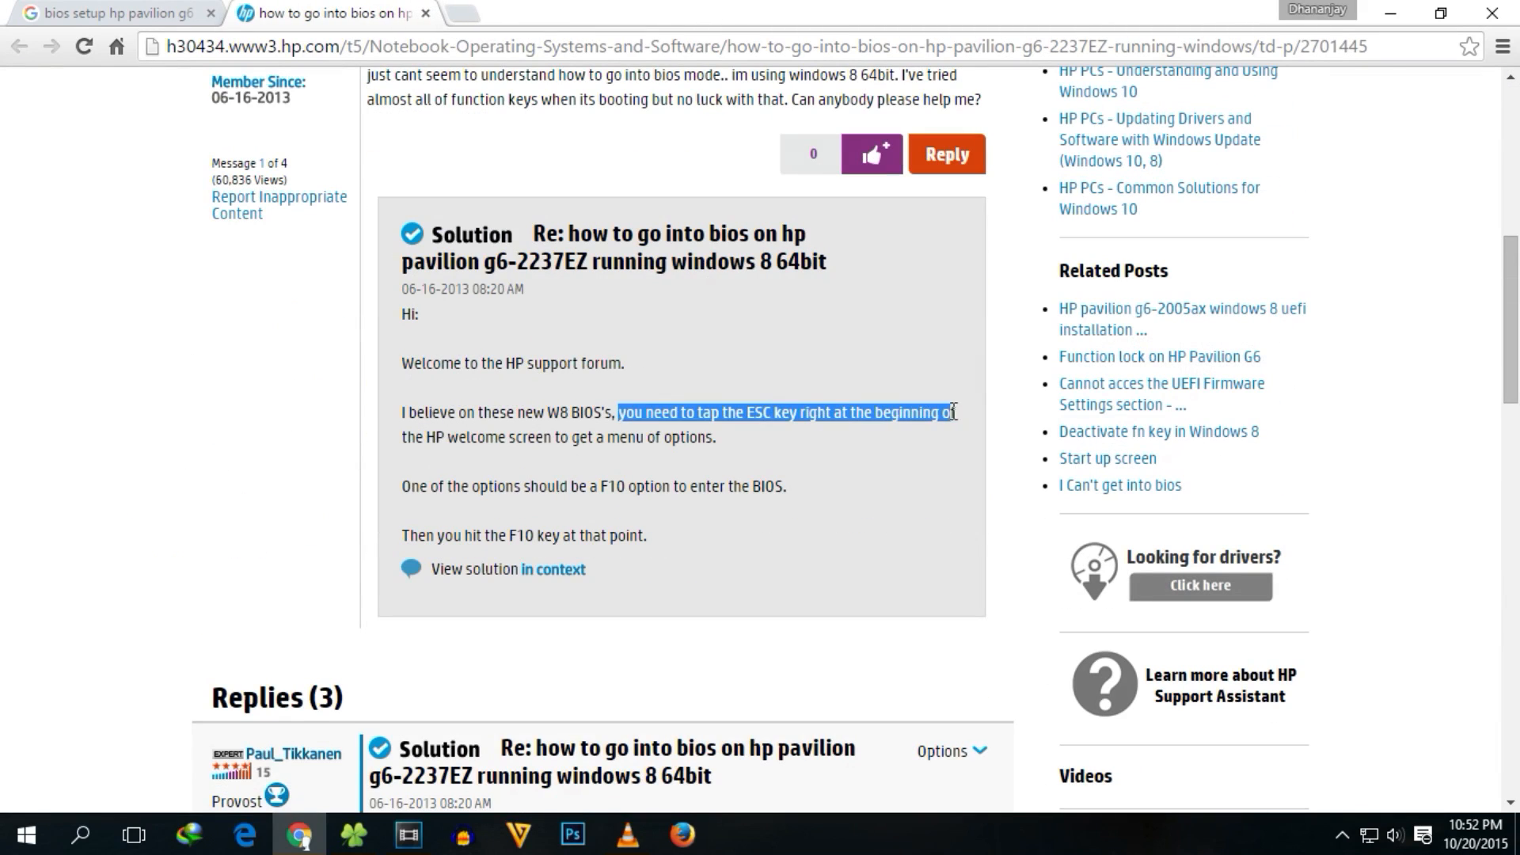
{"action": "left_click", "coordinate": [112, 12]}
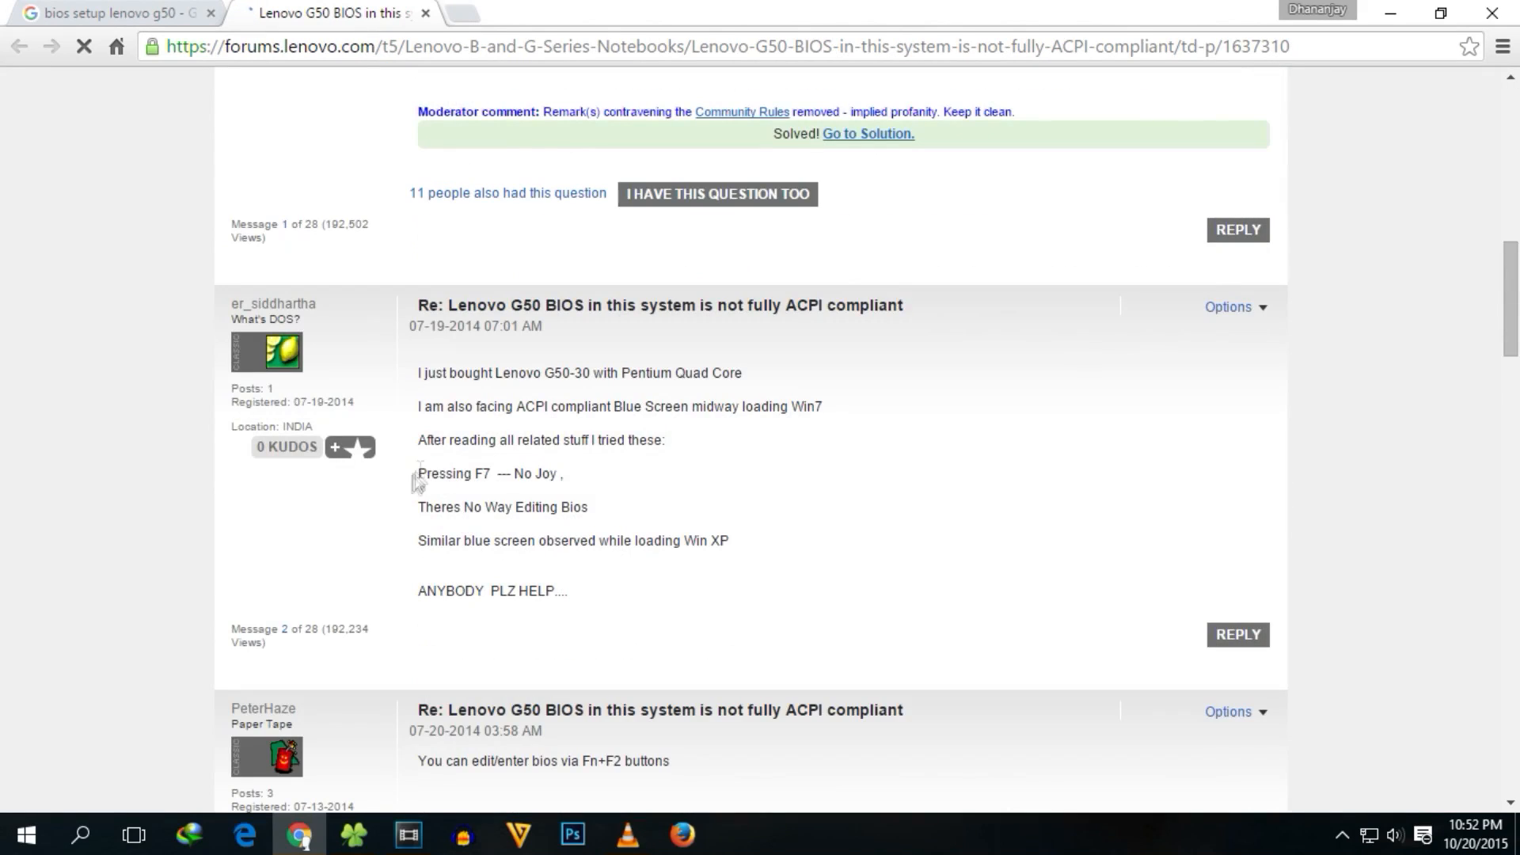
{"action": "scroll", "scroll_direction": "down", "scroll_amount": 3}
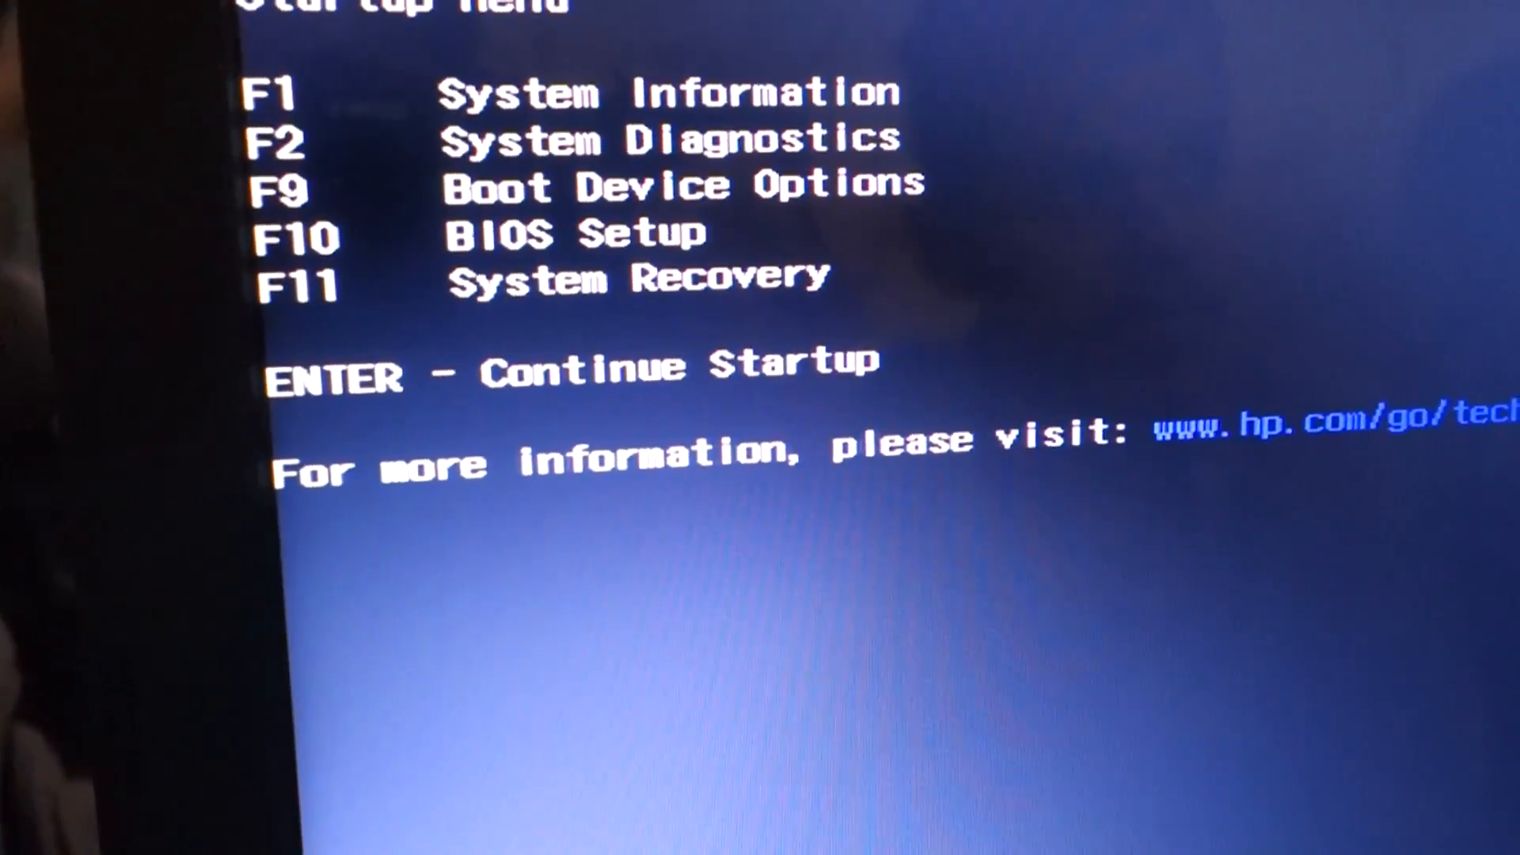
- Use F9 Boot Device Options and select the USB Hard Drive to boot from
{"action": "key", "text": "f9"}
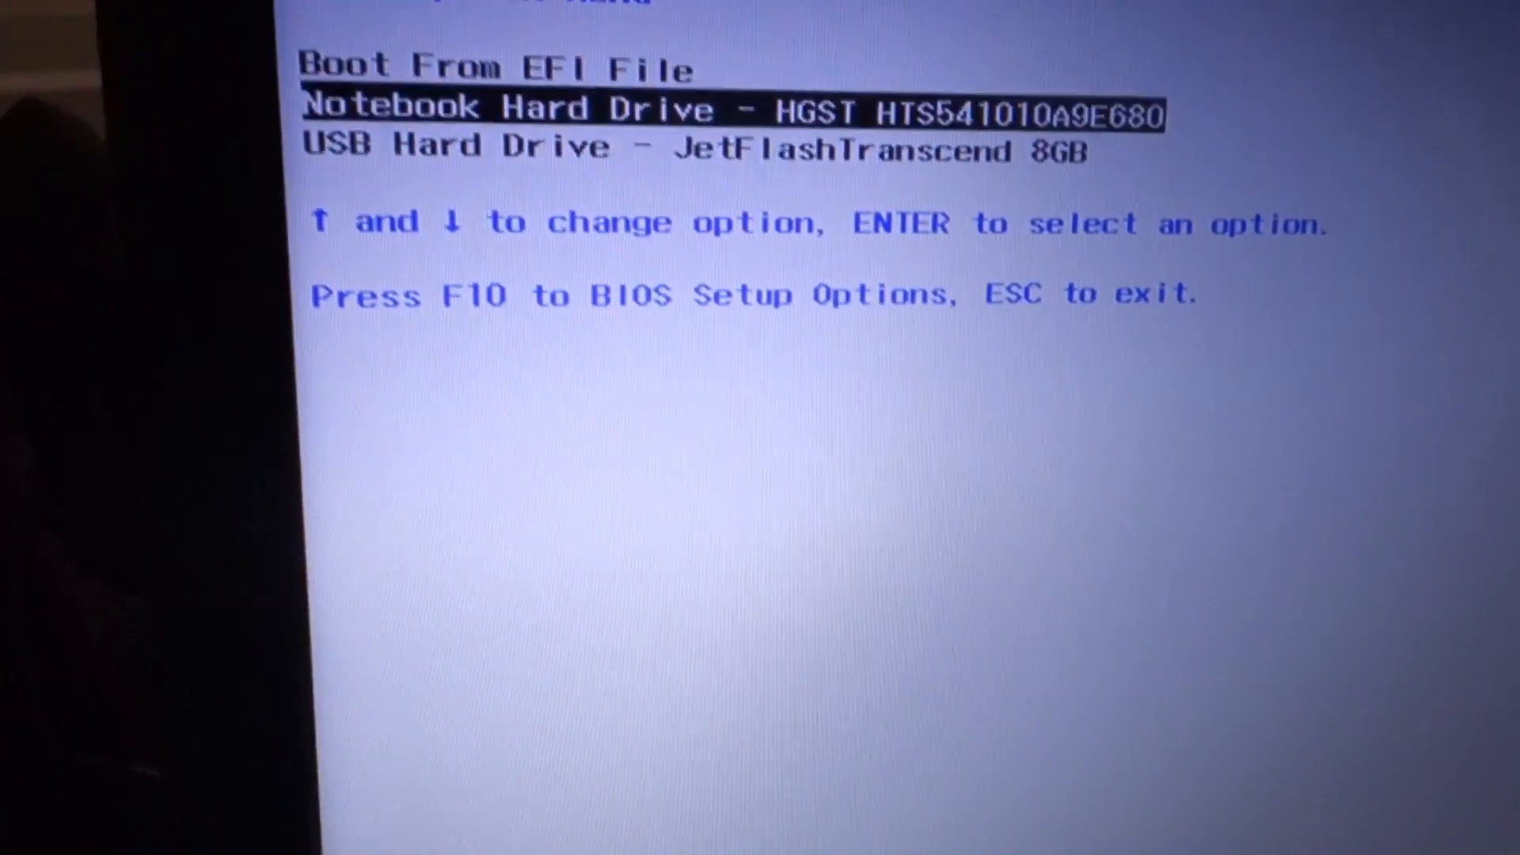
{"action": "key", "text": "down"}
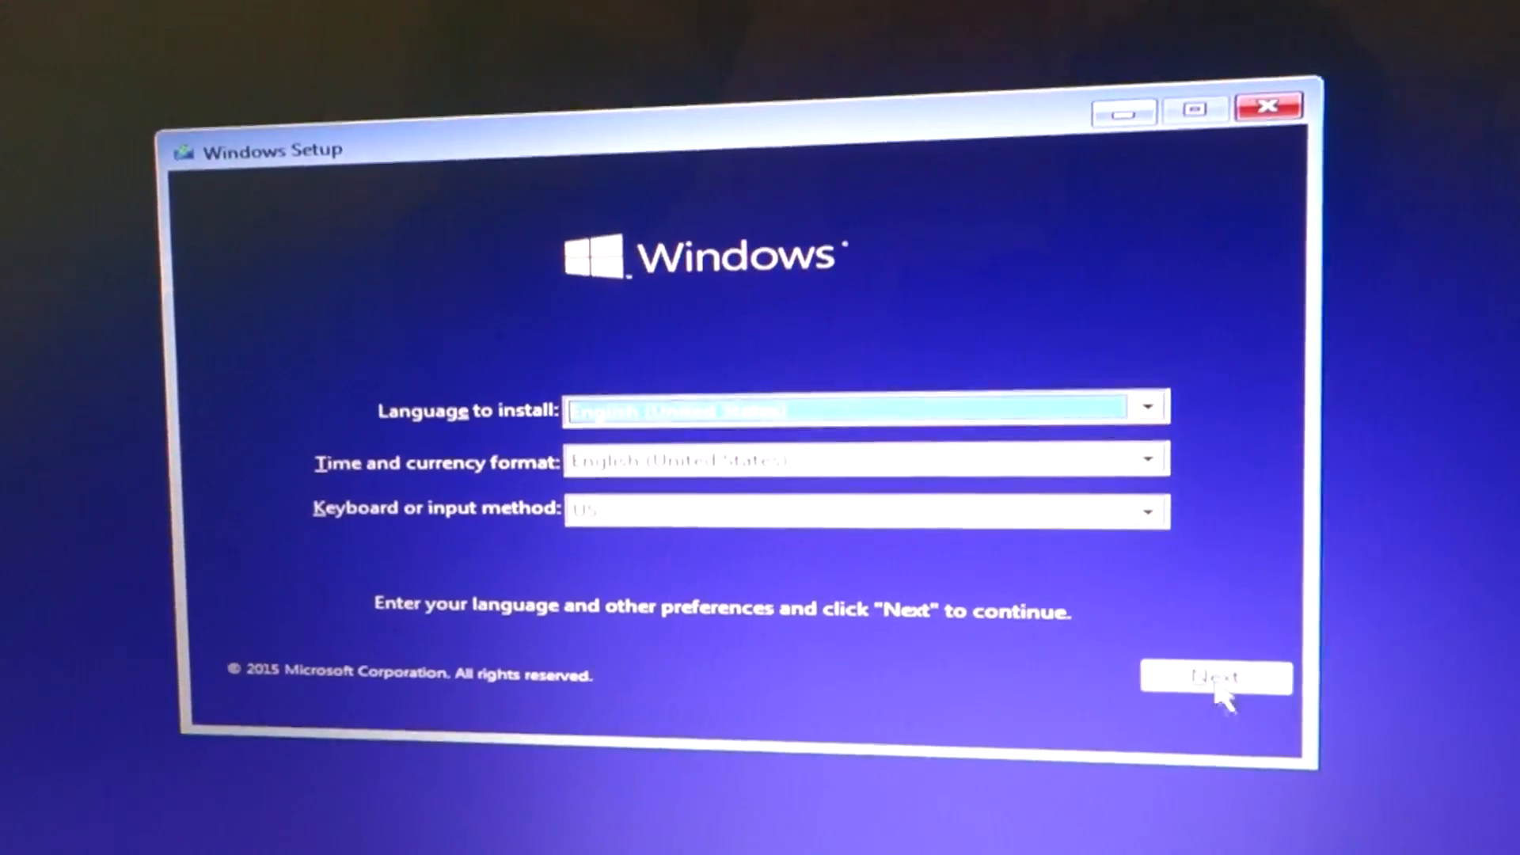
- Keep default language, start Install now and accept the license terms to reach the partition choice
{"action": "left_click", "coordinate": [1214, 677]}
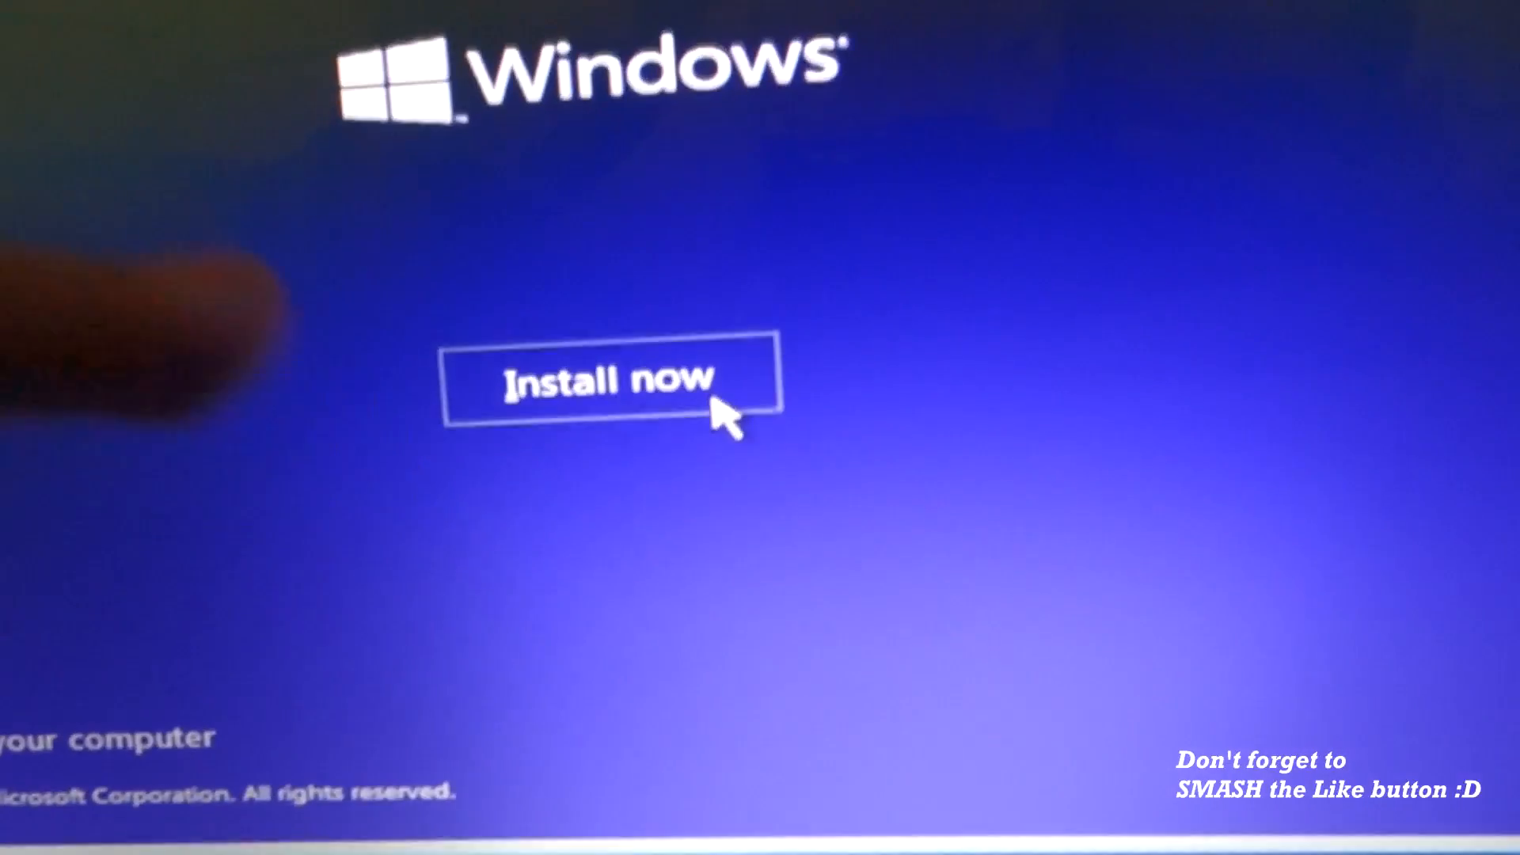
{"action": "left_click", "coordinate": [606, 380]}
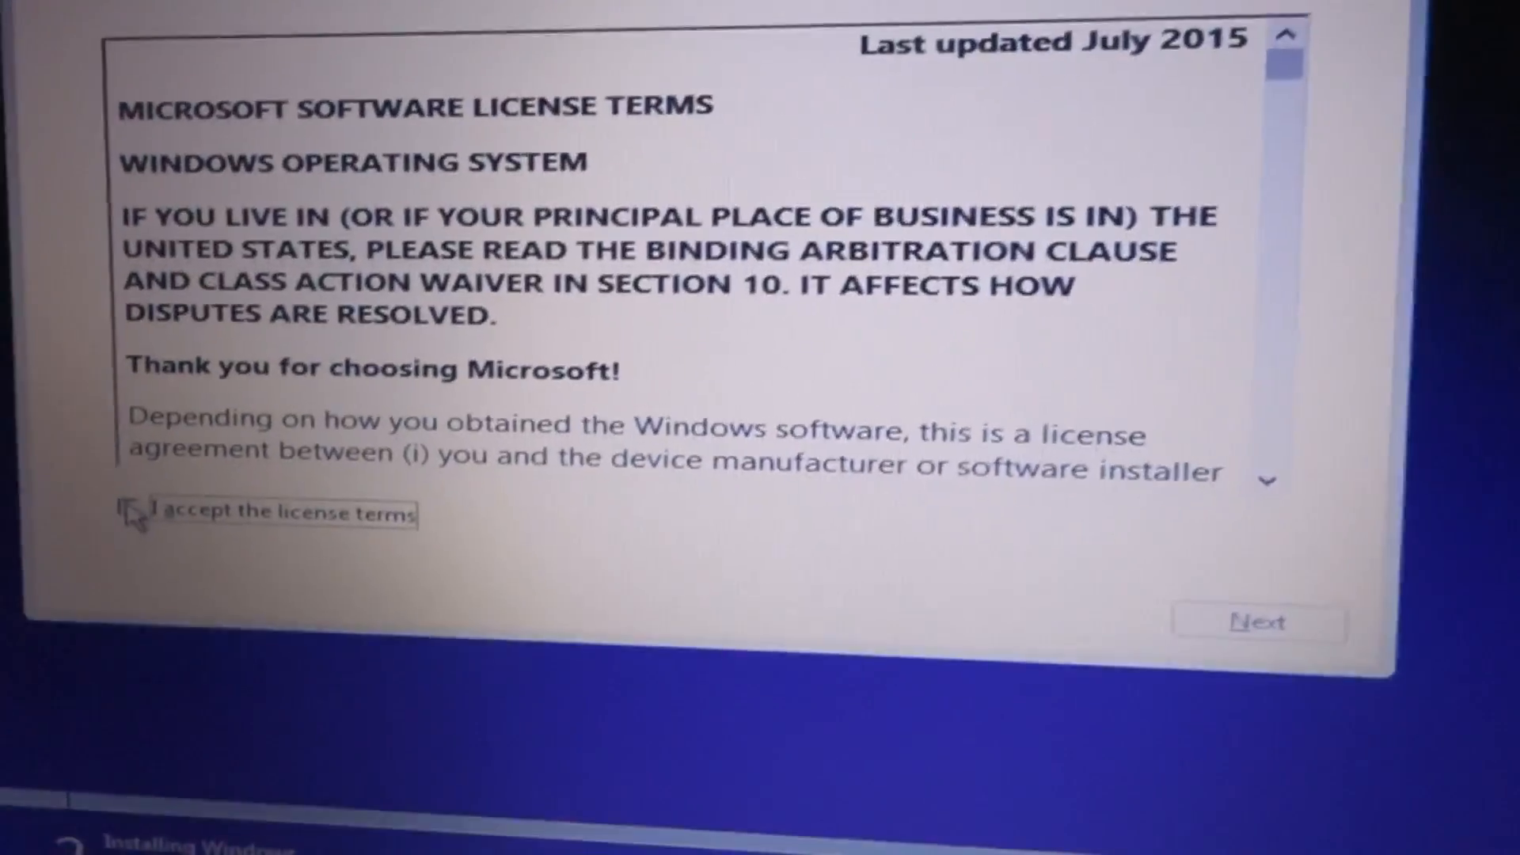
{"action": "left_click", "coordinate": [136, 513]}
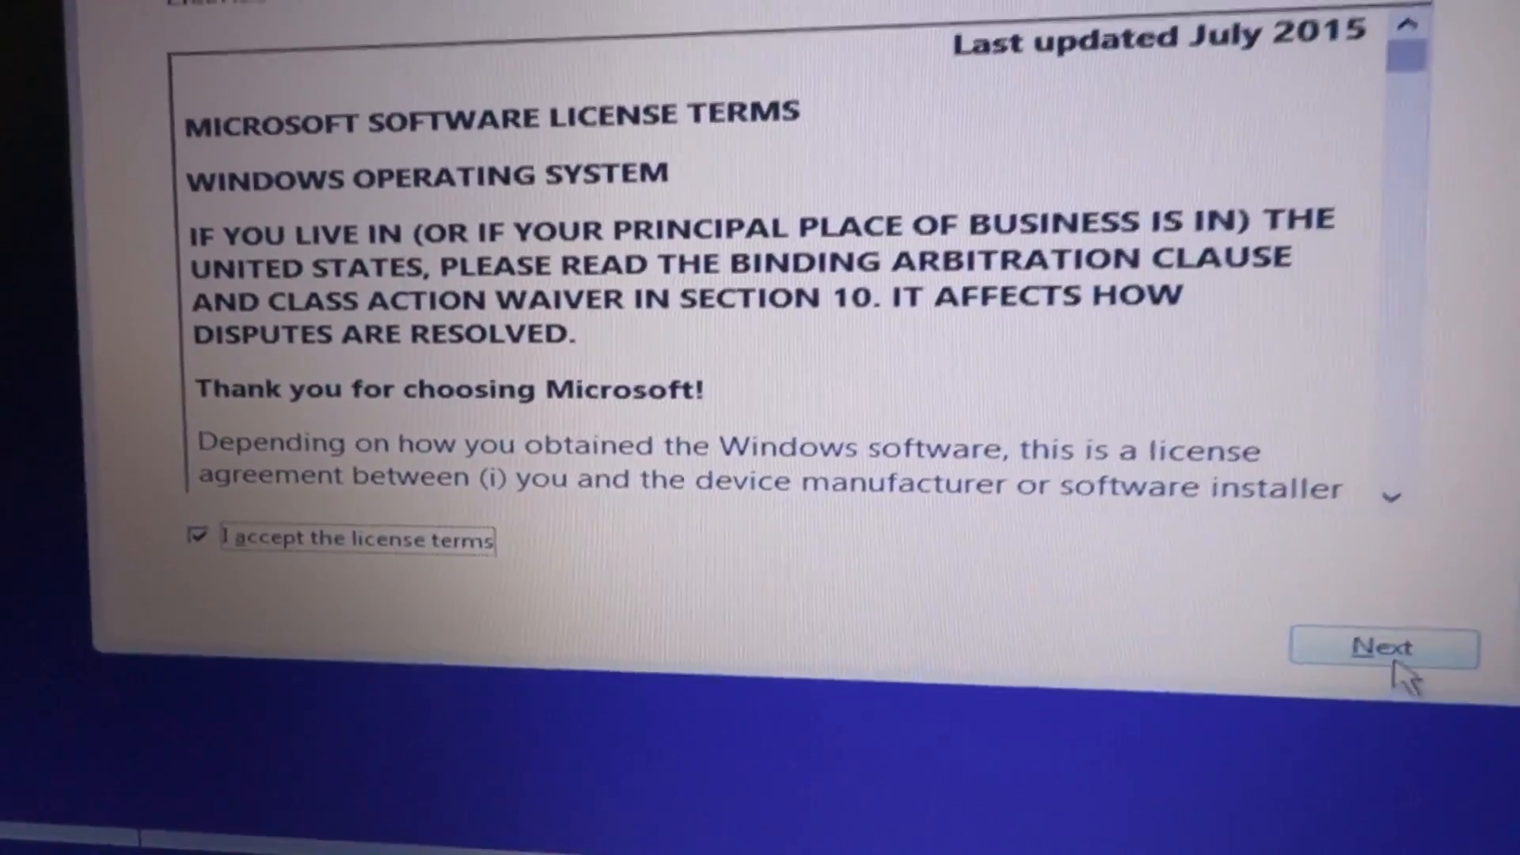
{"action": "left_click", "coordinate": [1383, 647]}
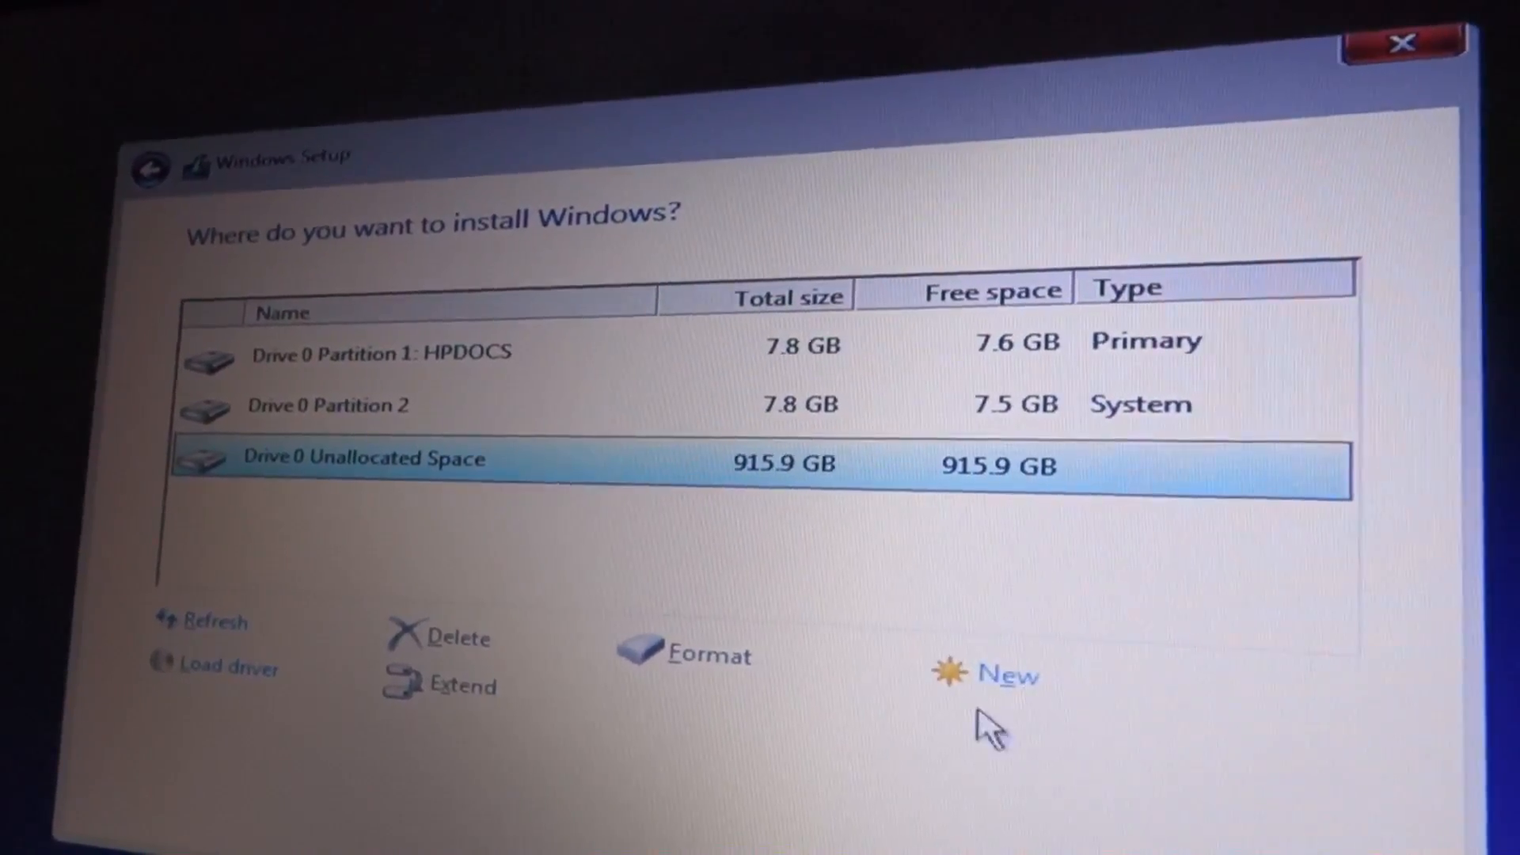
- Create a new partition from the 915.9 GB unallocated space at its full size
{"action": "left_click", "coordinate": [1006, 676]}
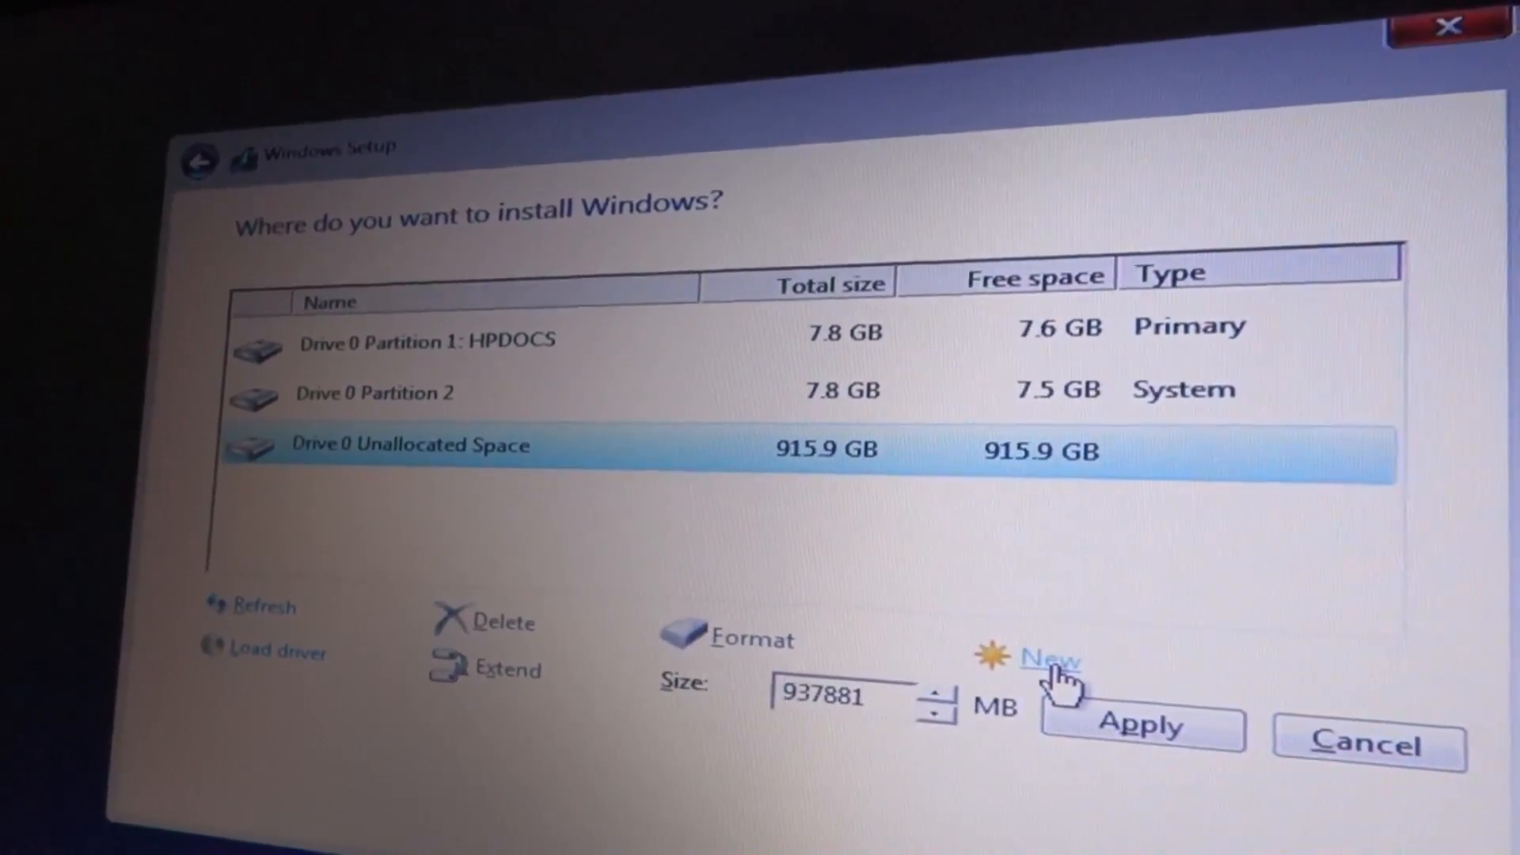
{"action": "left_click", "coordinate": [1144, 725]}
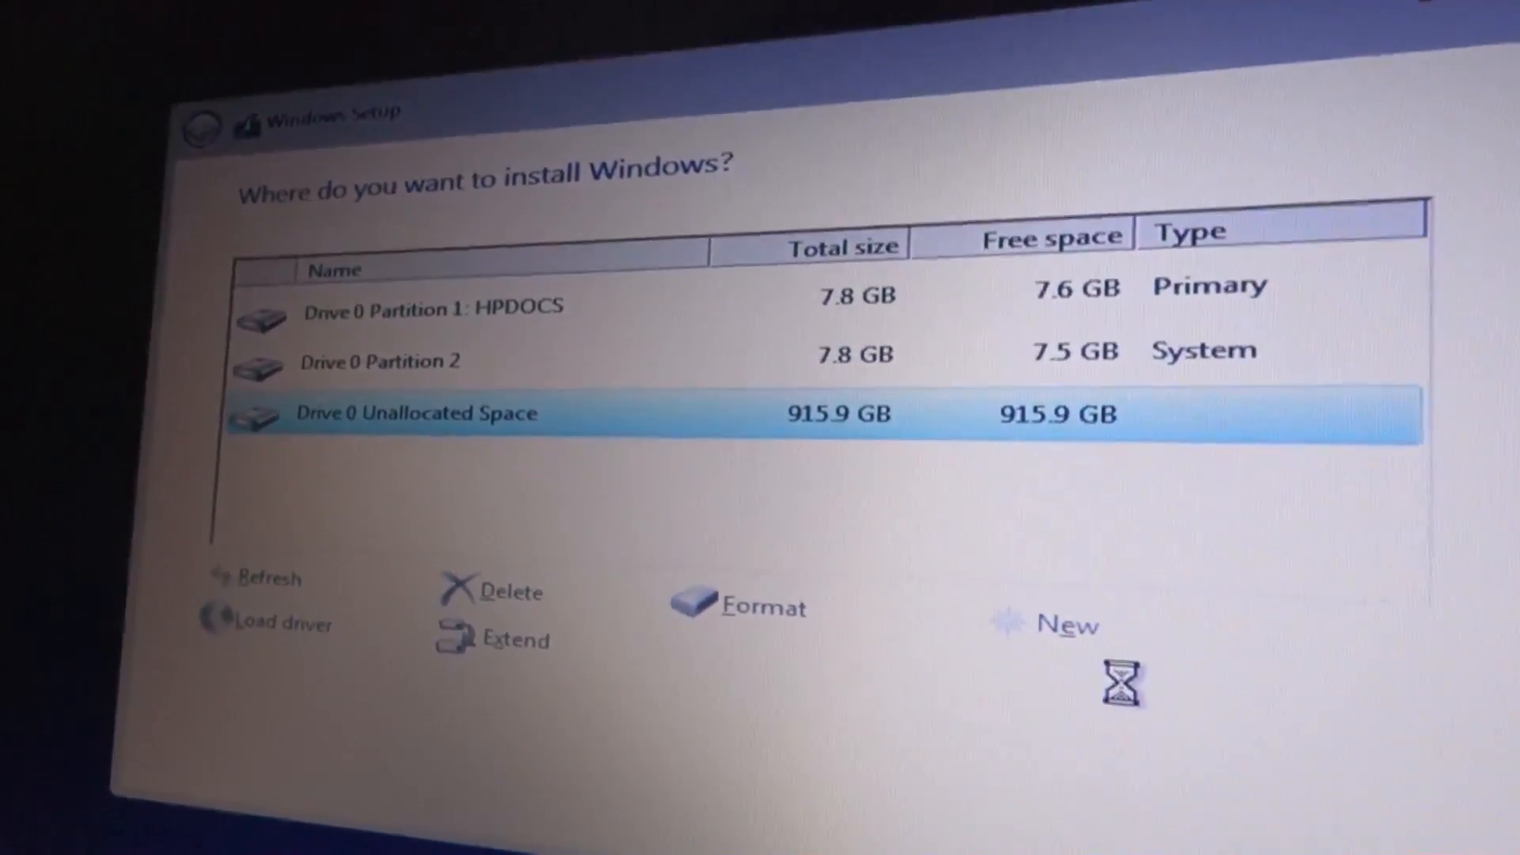
{"action": "left_click", "coordinate": [1065, 623]}
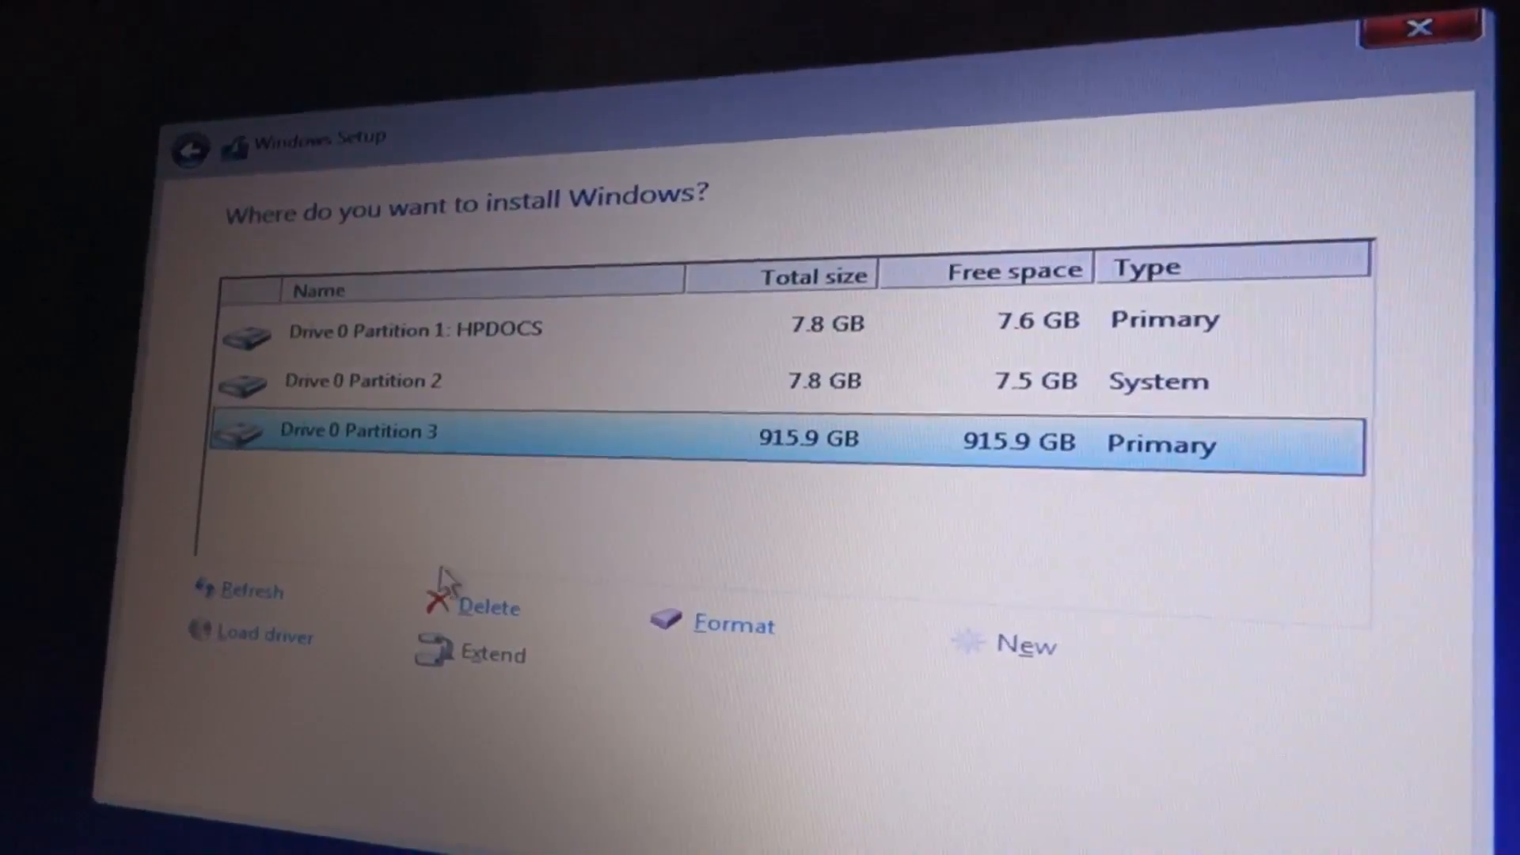
- Select Drive 0 Partition 3 as the install target and continue Windows Setup
{"action": "left_click", "coordinate": [388, 398]}
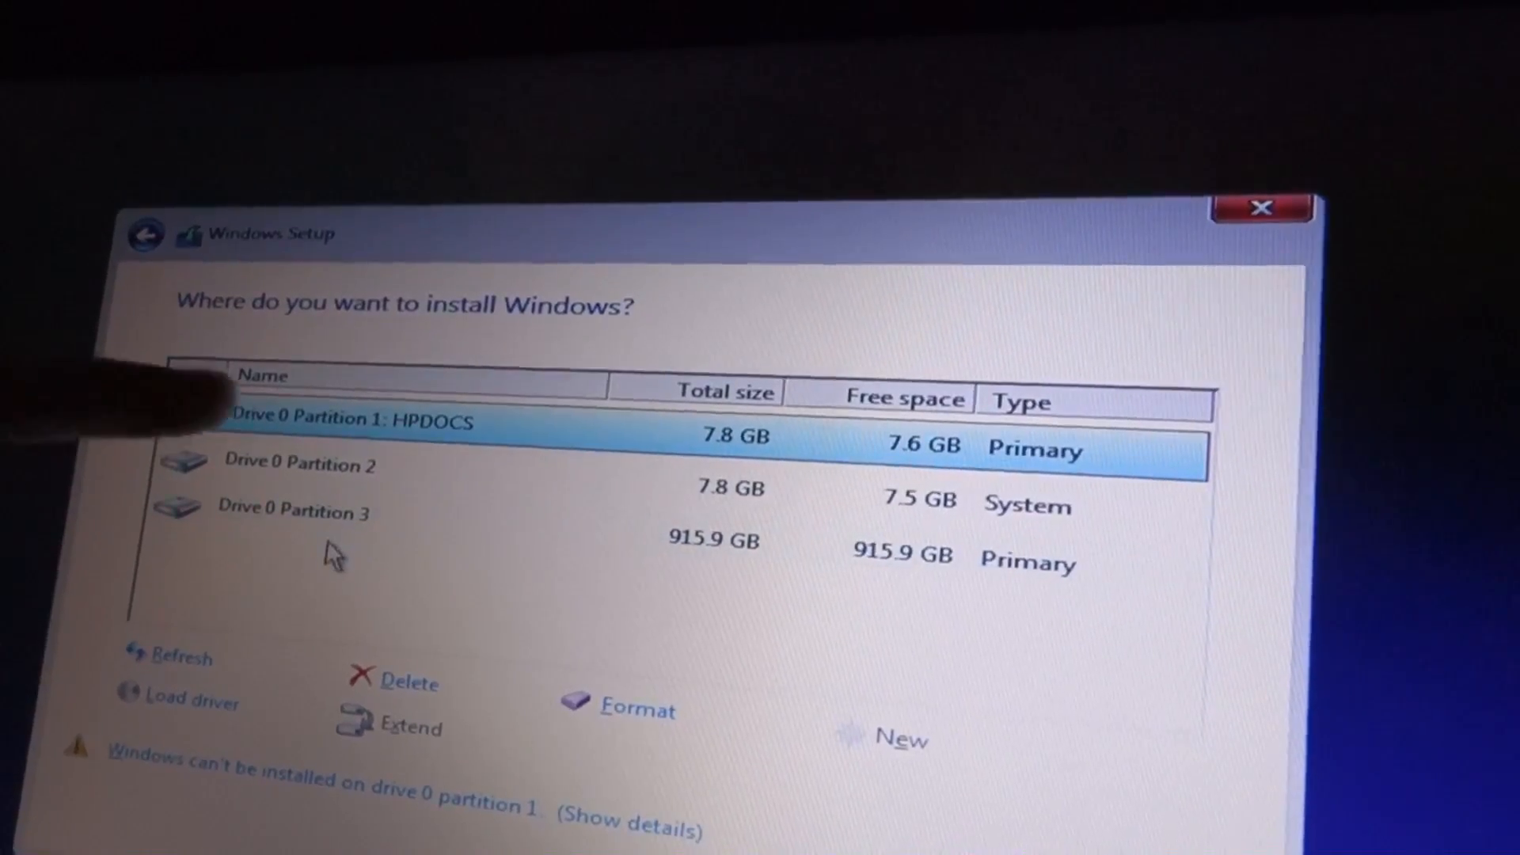
{"action": "left_click", "coordinate": [330, 510]}
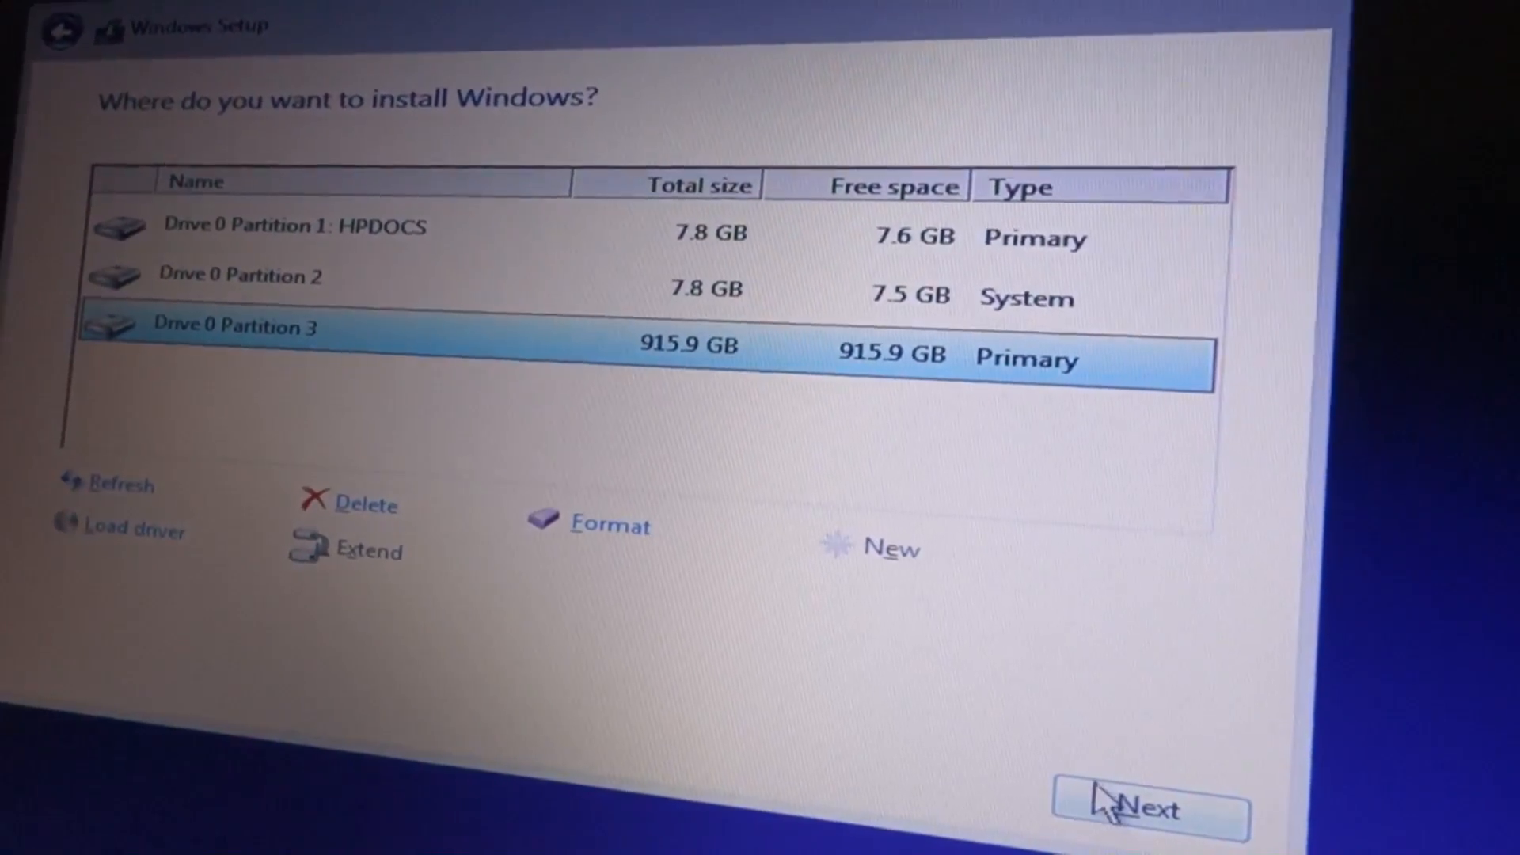
{"action": "left_click", "coordinate": [1149, 808]}
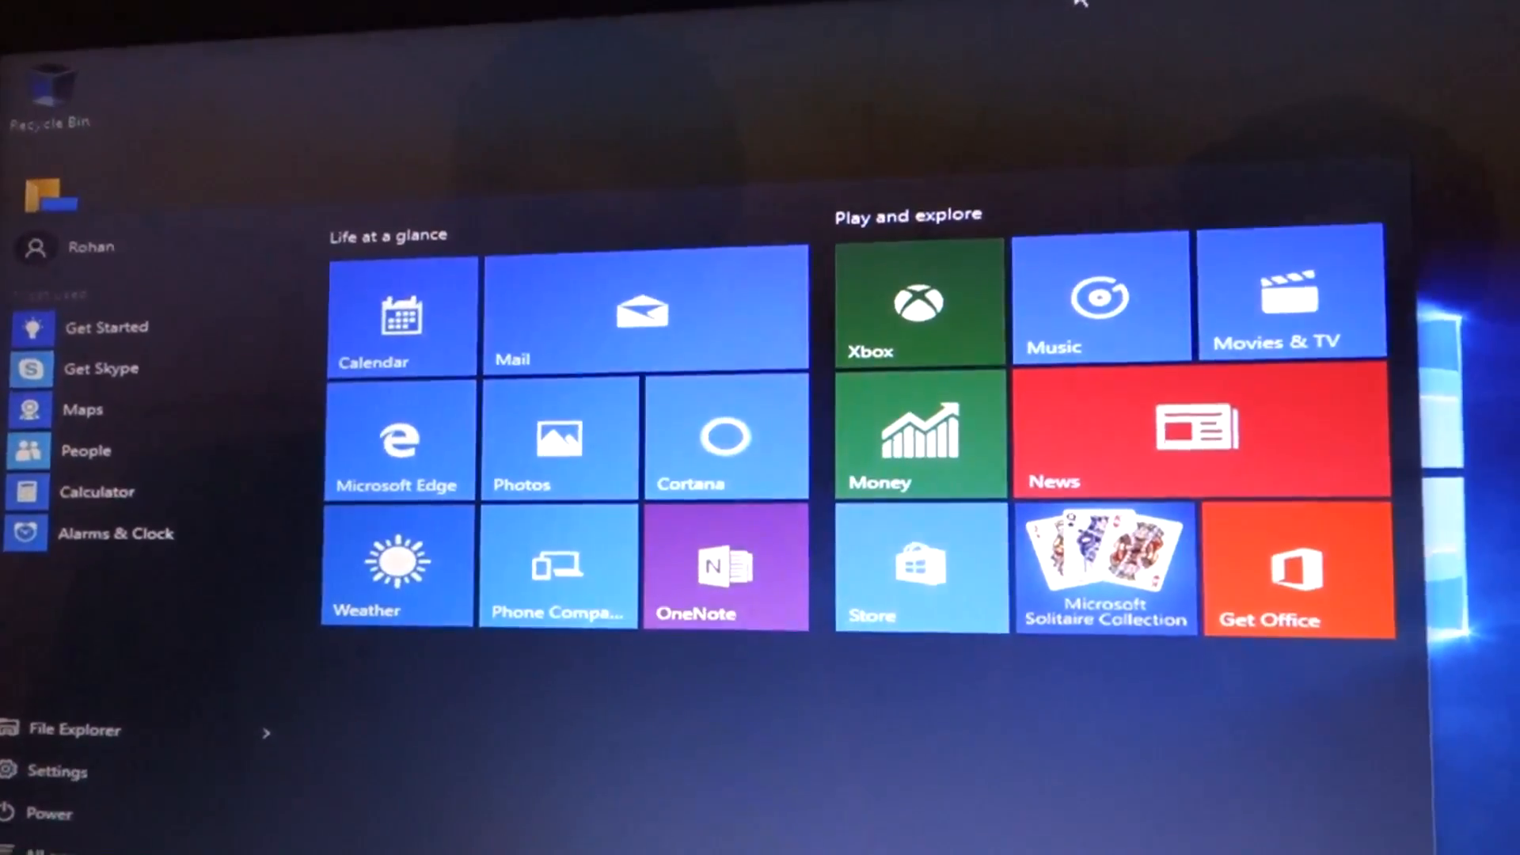
- Set the screen resolution to 1366 × 768 in advanced display settings and keep the changes
{"action": "right_click", "coordinate": [1076, 500]}
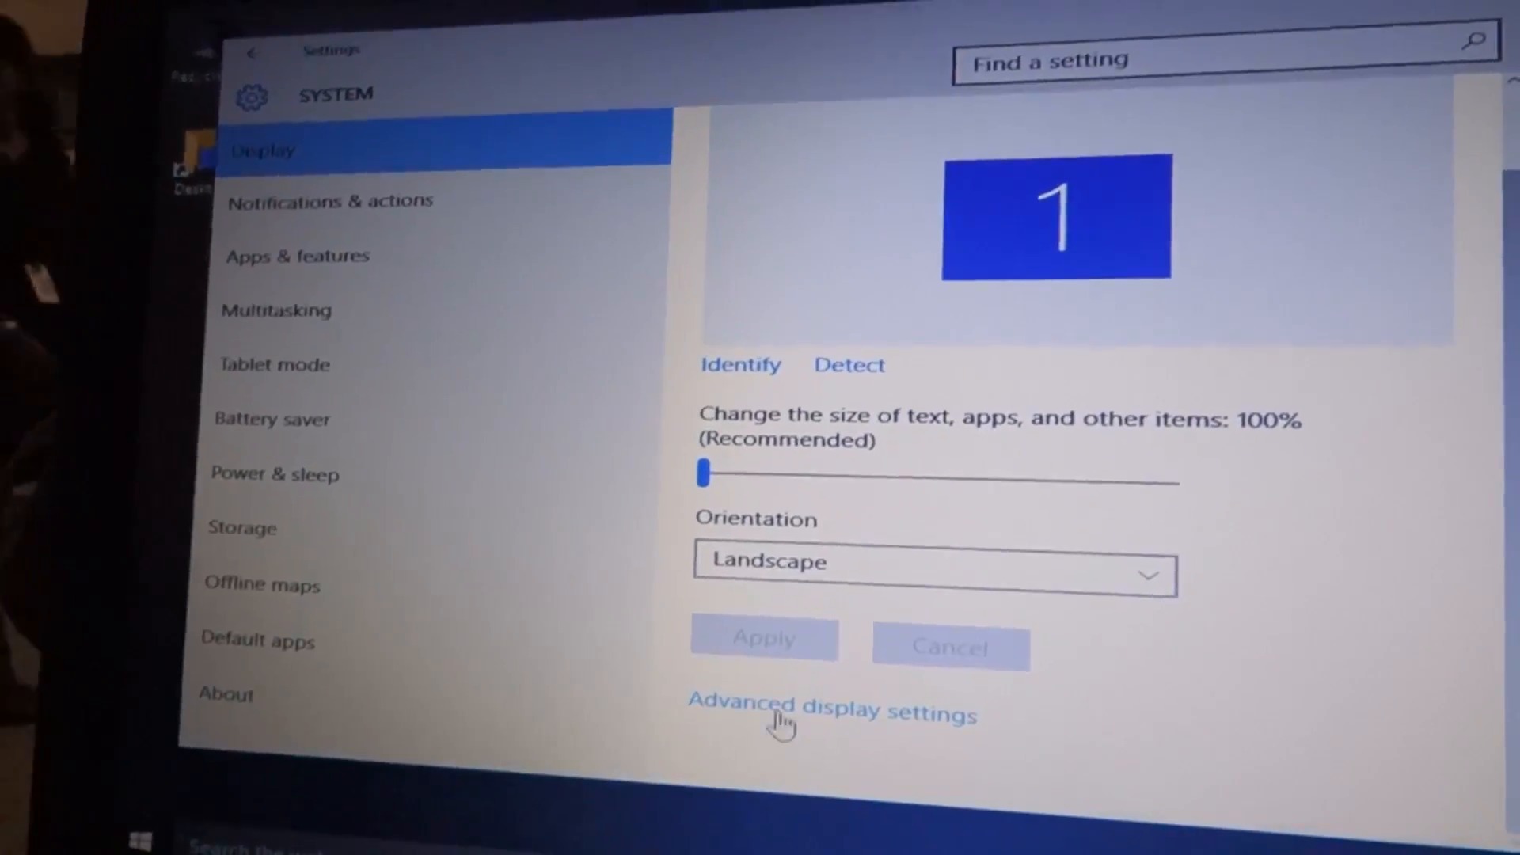
{"action": "left_click", "coordinate": [832, 704]}
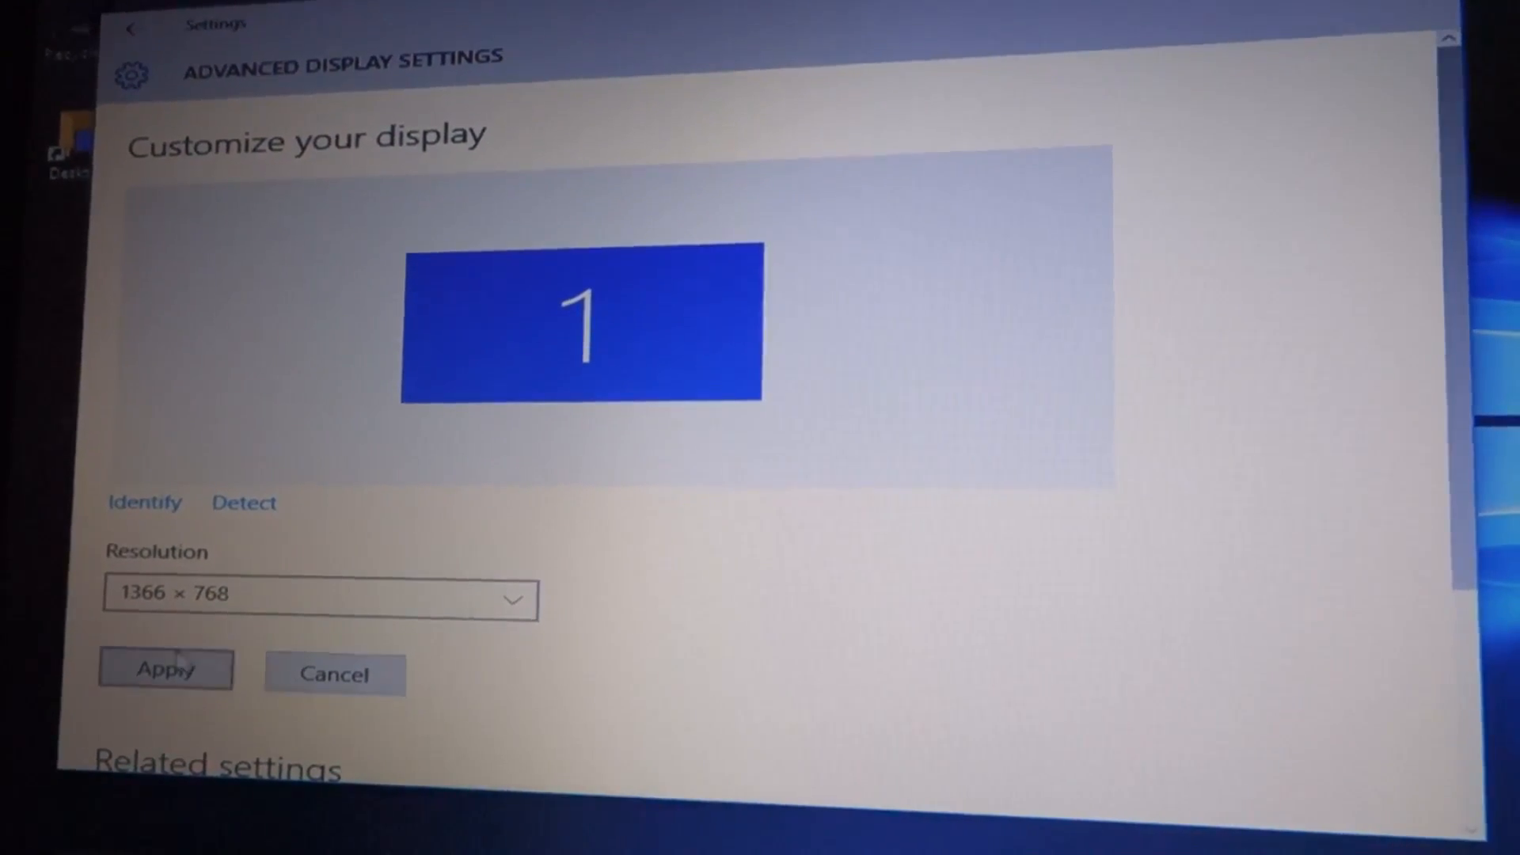
{"action": "left_click", "coordinate": [164, 669]}
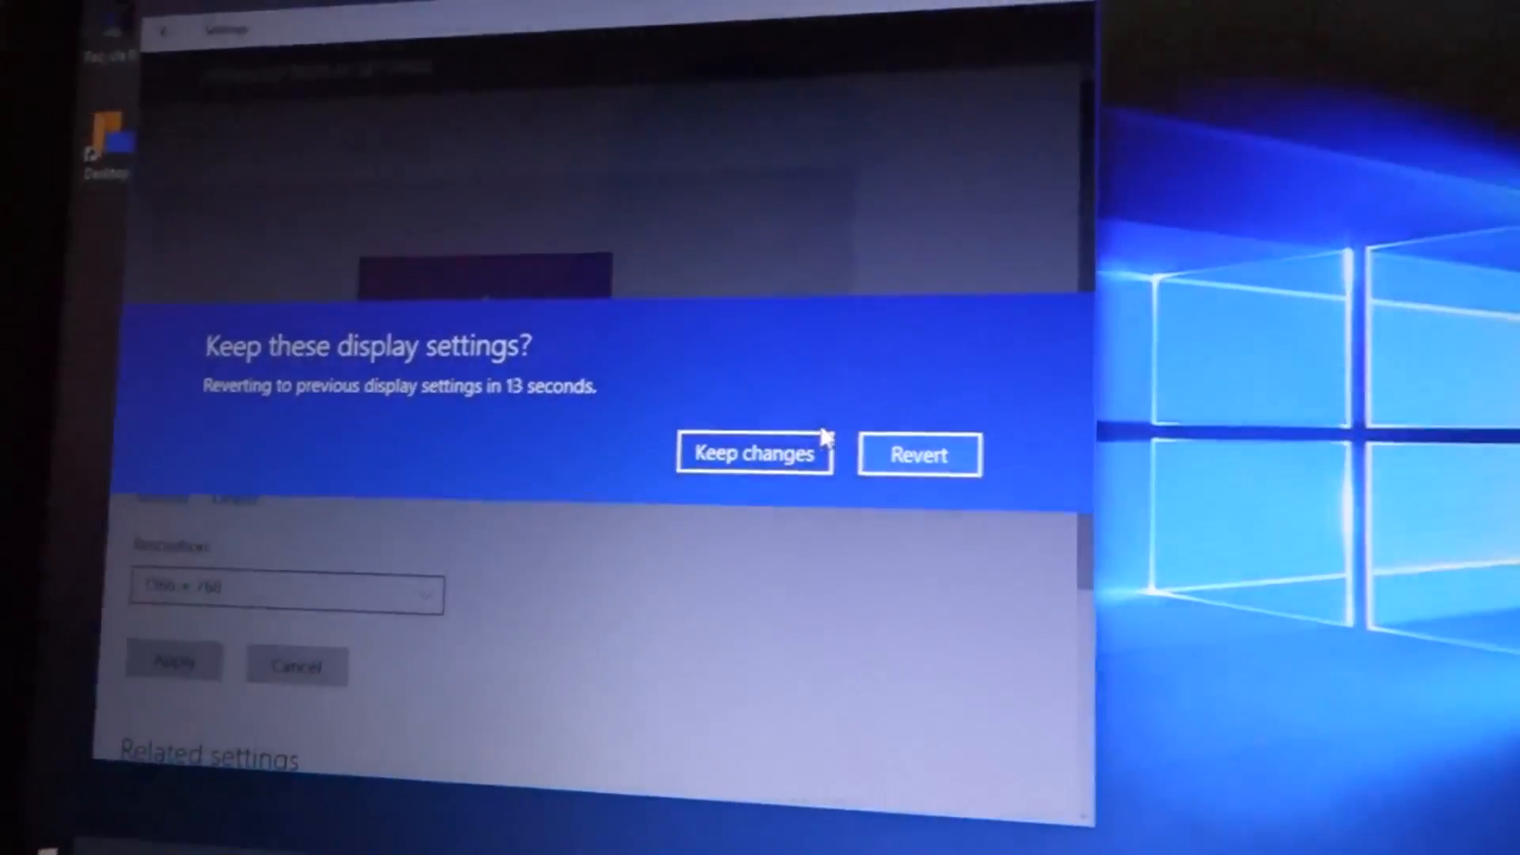
{"action": "left_click", "coordinate": [753, 453]}
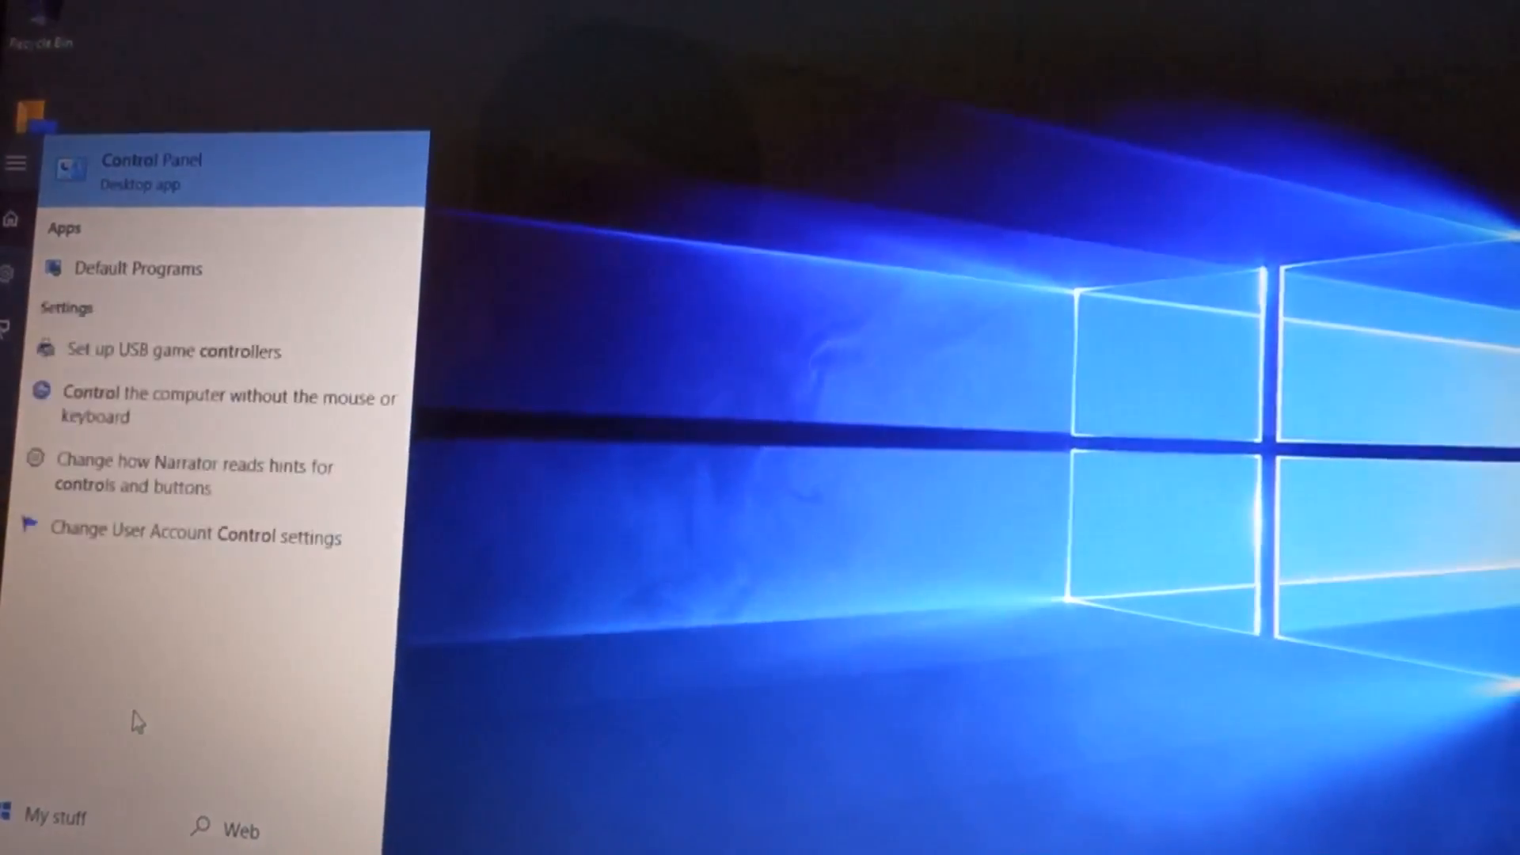
- Open Control Panel from Start search and look over the settings categories
{"action": "left_click", "coordinate": [148, 161]}
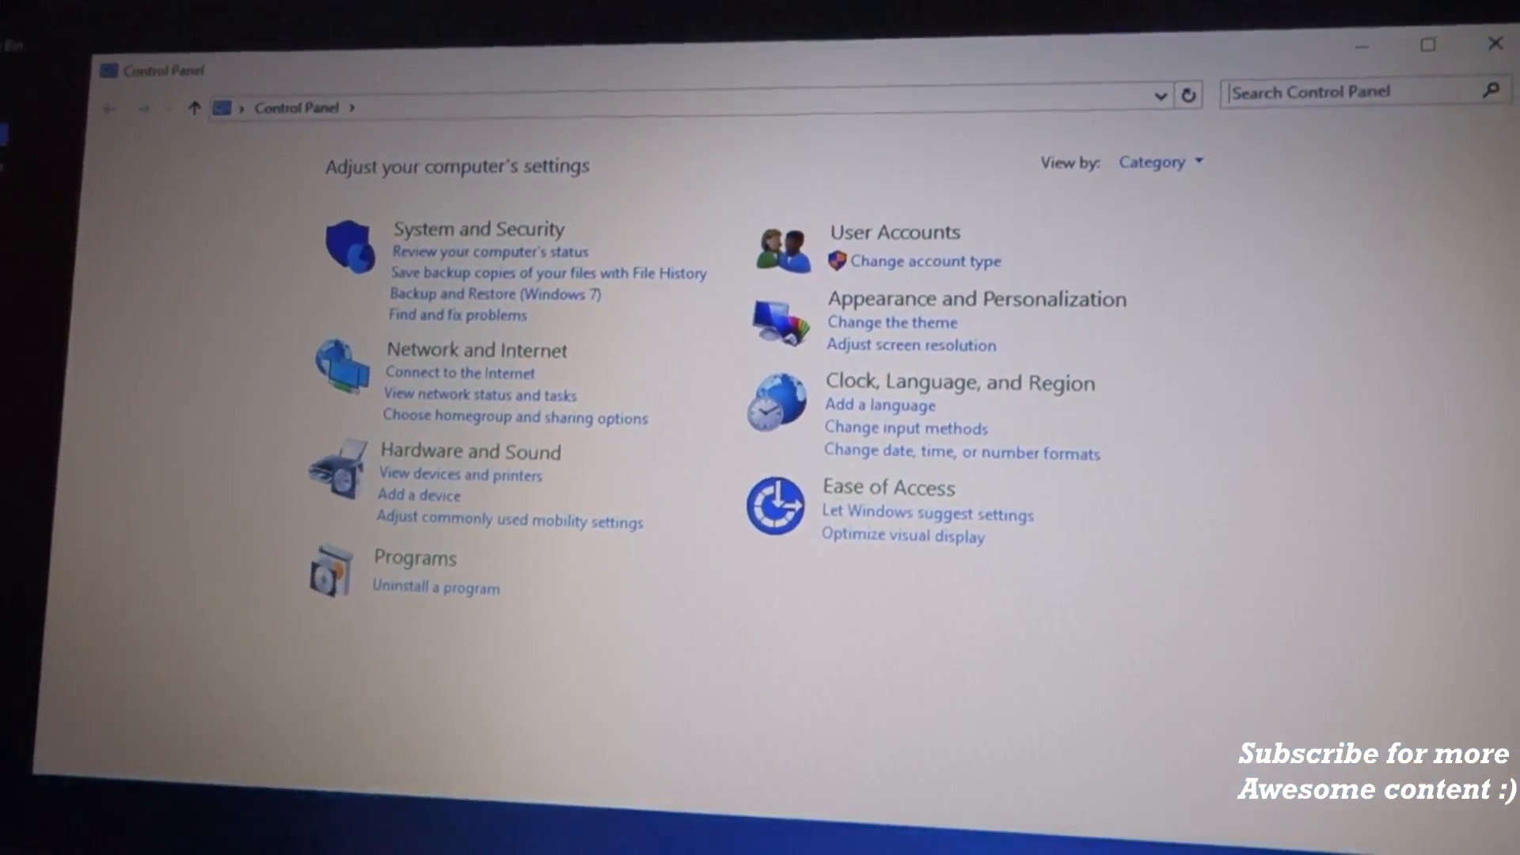
{"action": "left_click", "coordinate": [1494, 43]}
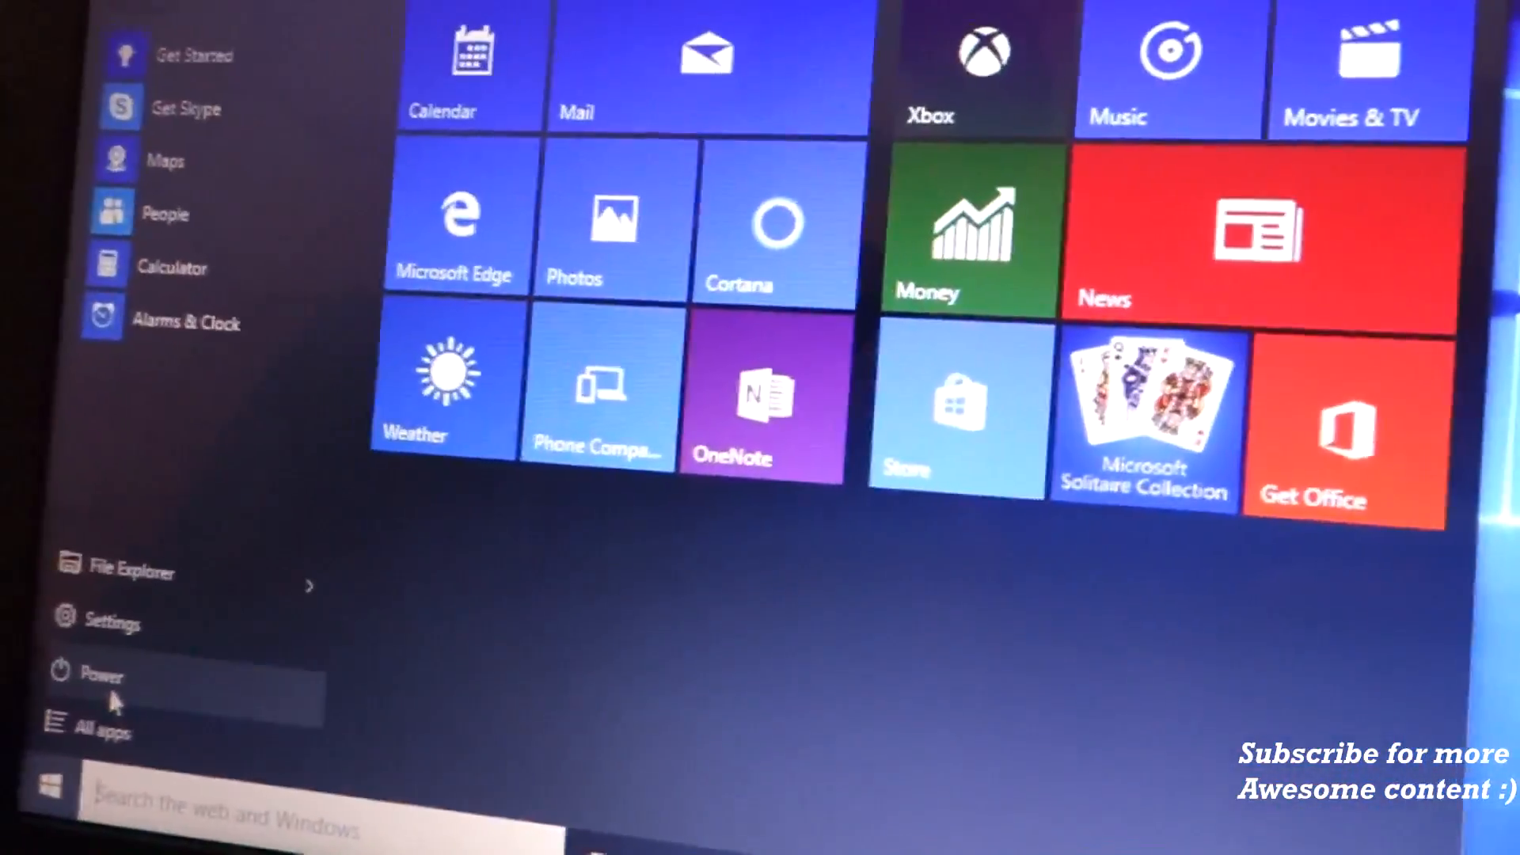
- Restart the computer from the Start menu's Power options
{"action": "left_click", "coordinate": [100, 674]}
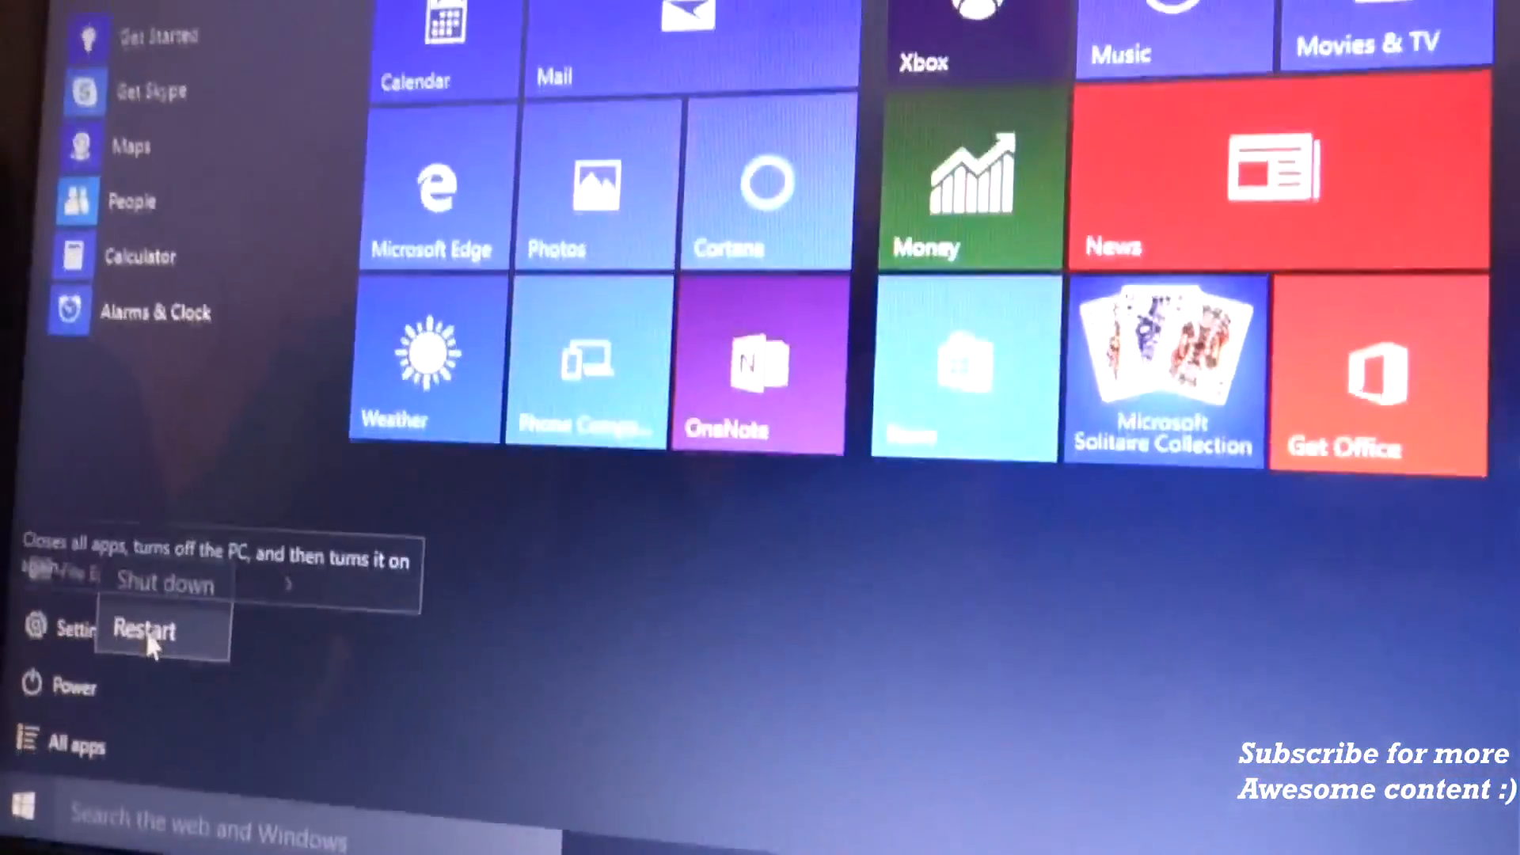
{"action": "left_click", "coordinate": [145, 628]}
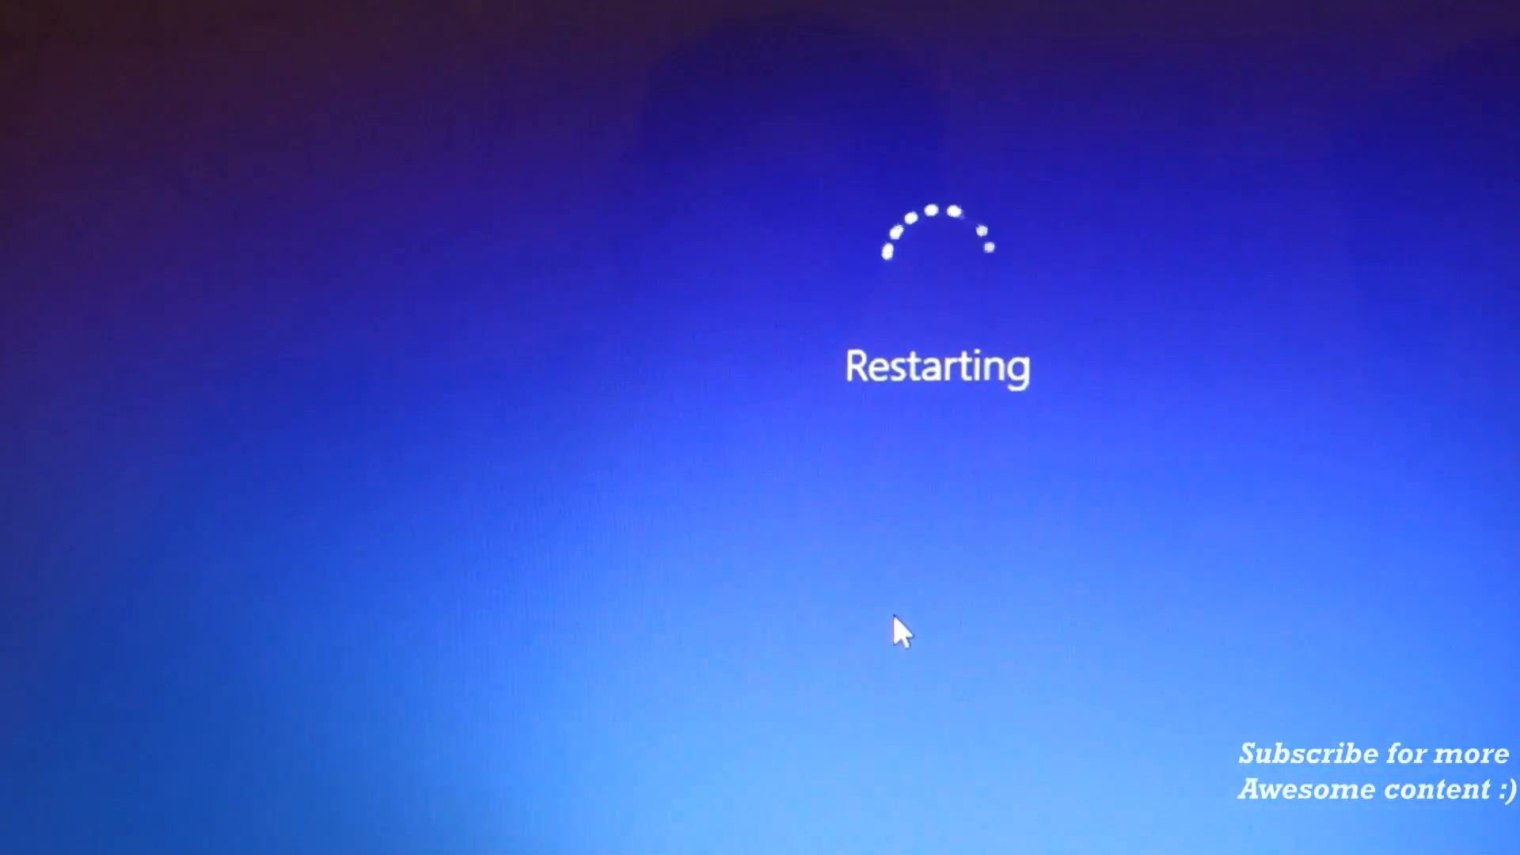